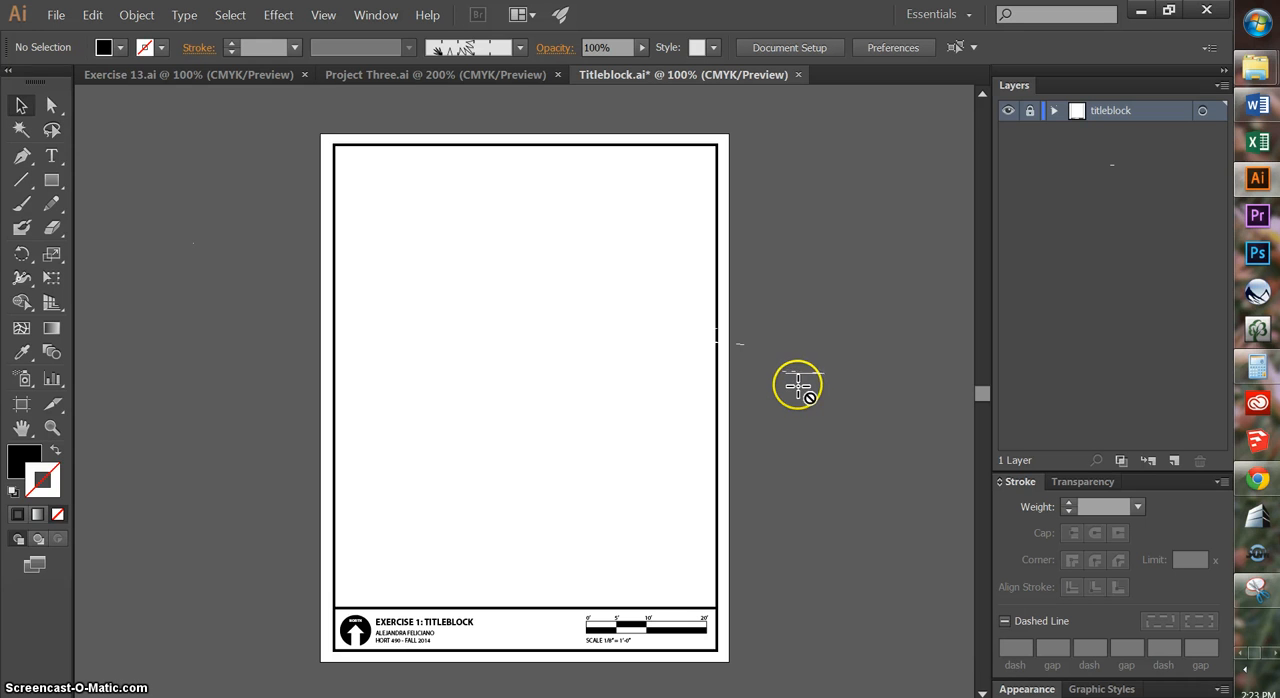
mouse_move(804, 378)
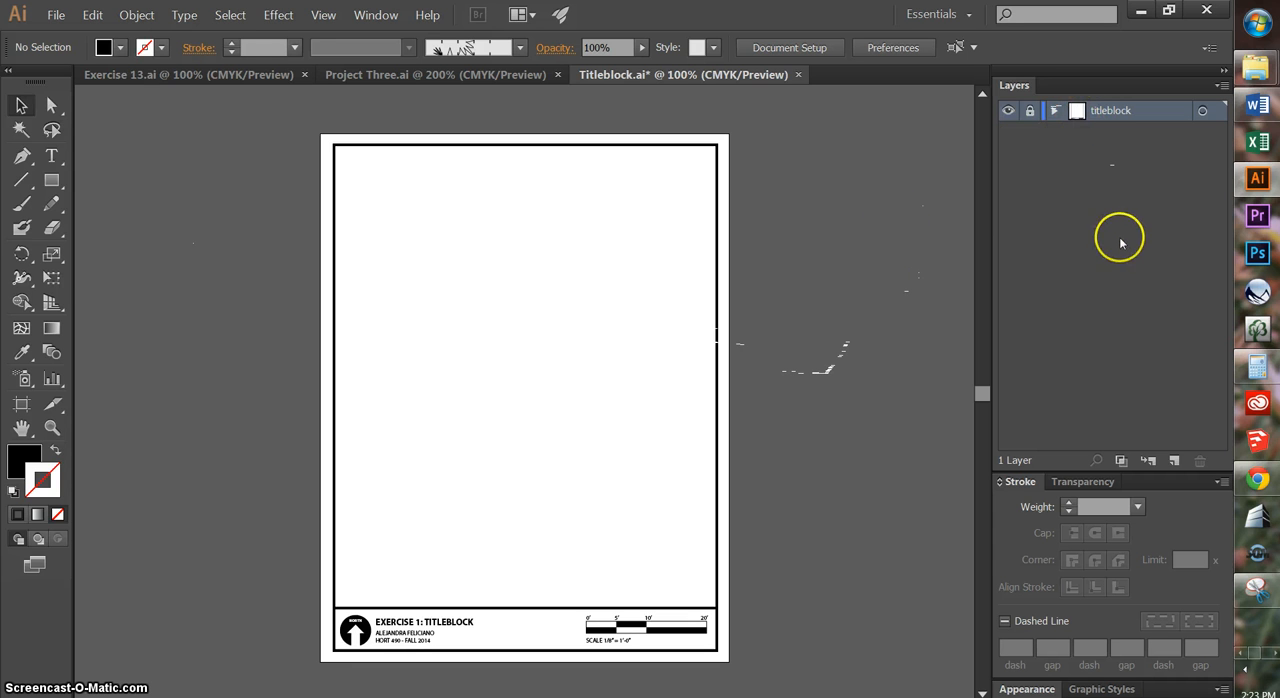
mouse_move(752, 317)
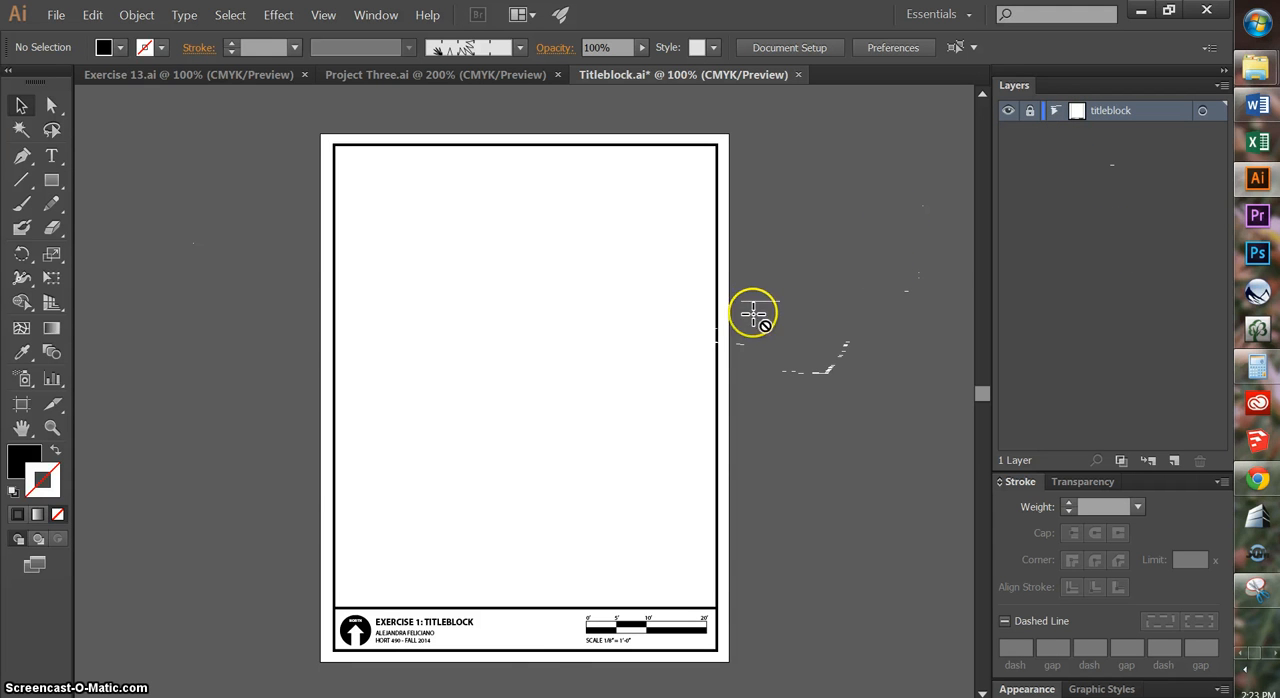
mouse_move(515, 660)
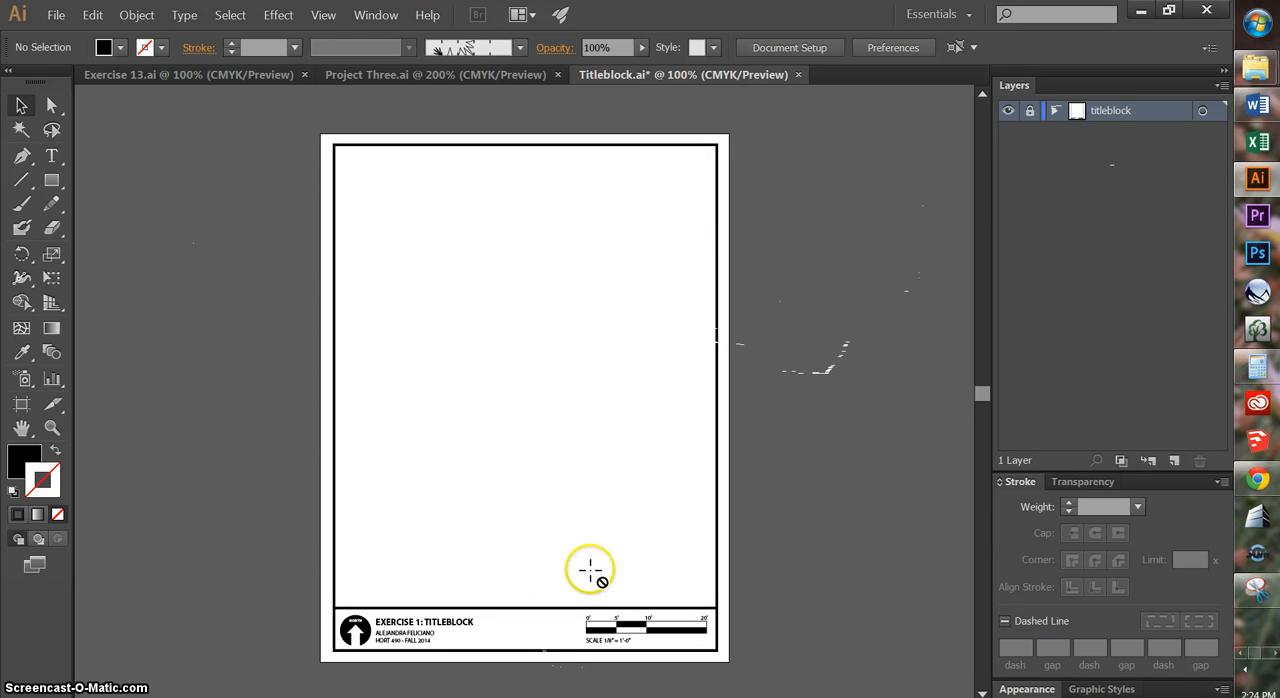
mouse_move(1167, 433)
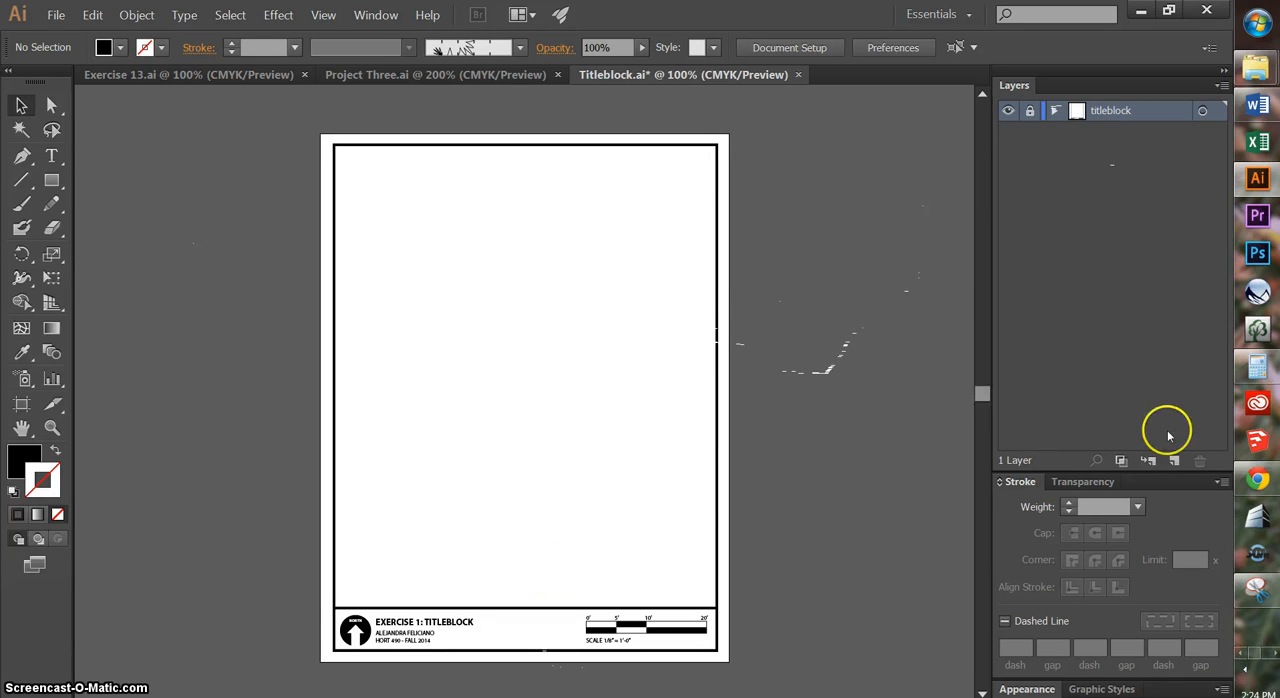
- Create a new layer above titleblock and rename it IMAGE
left_click(1149, 460)
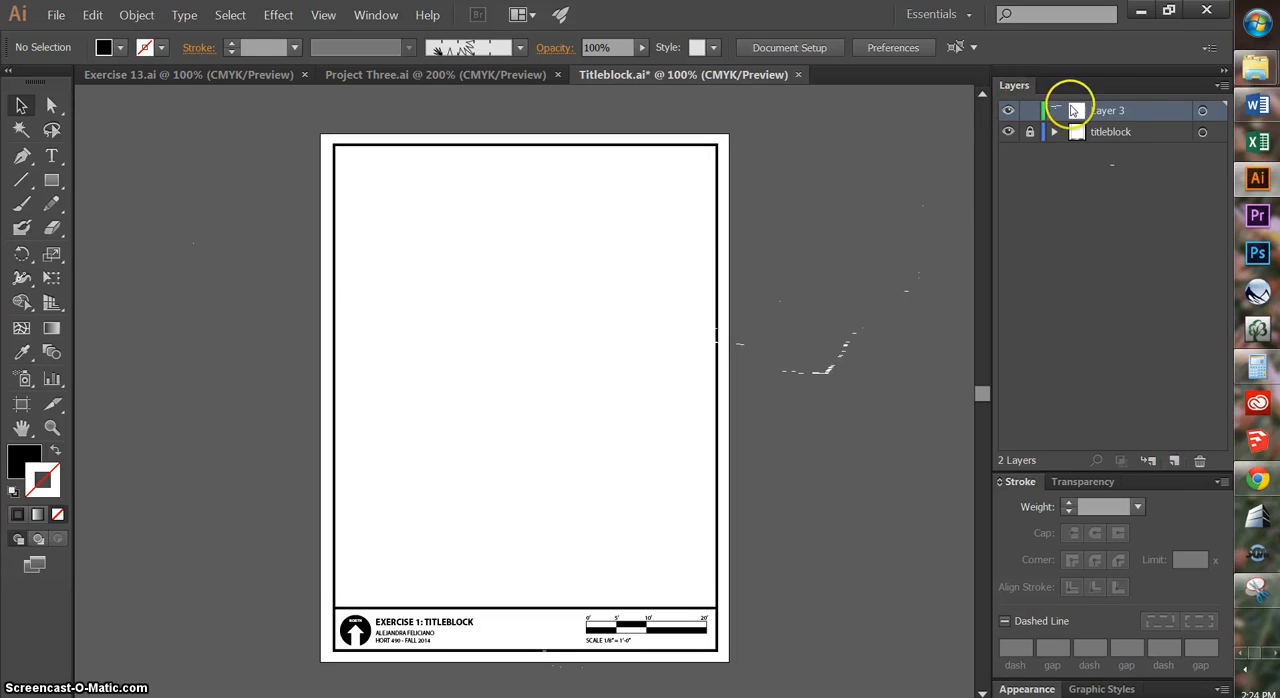
double_click(1125, 110)
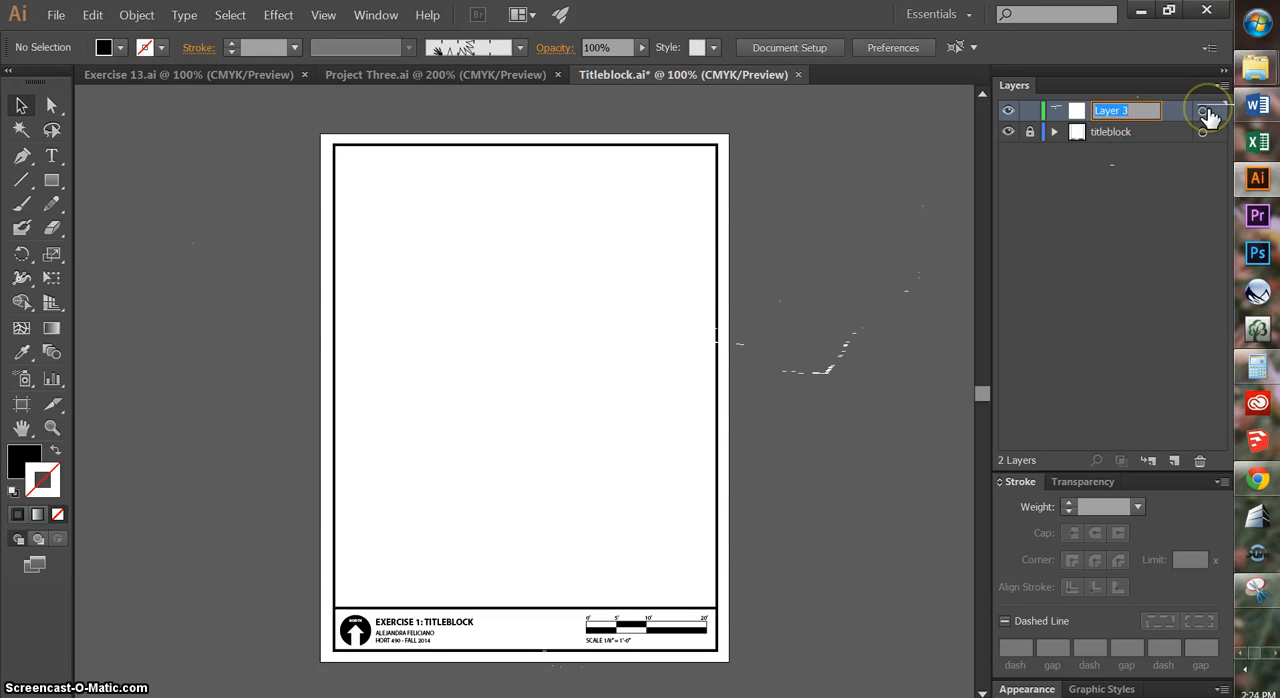
type("IMAGE")
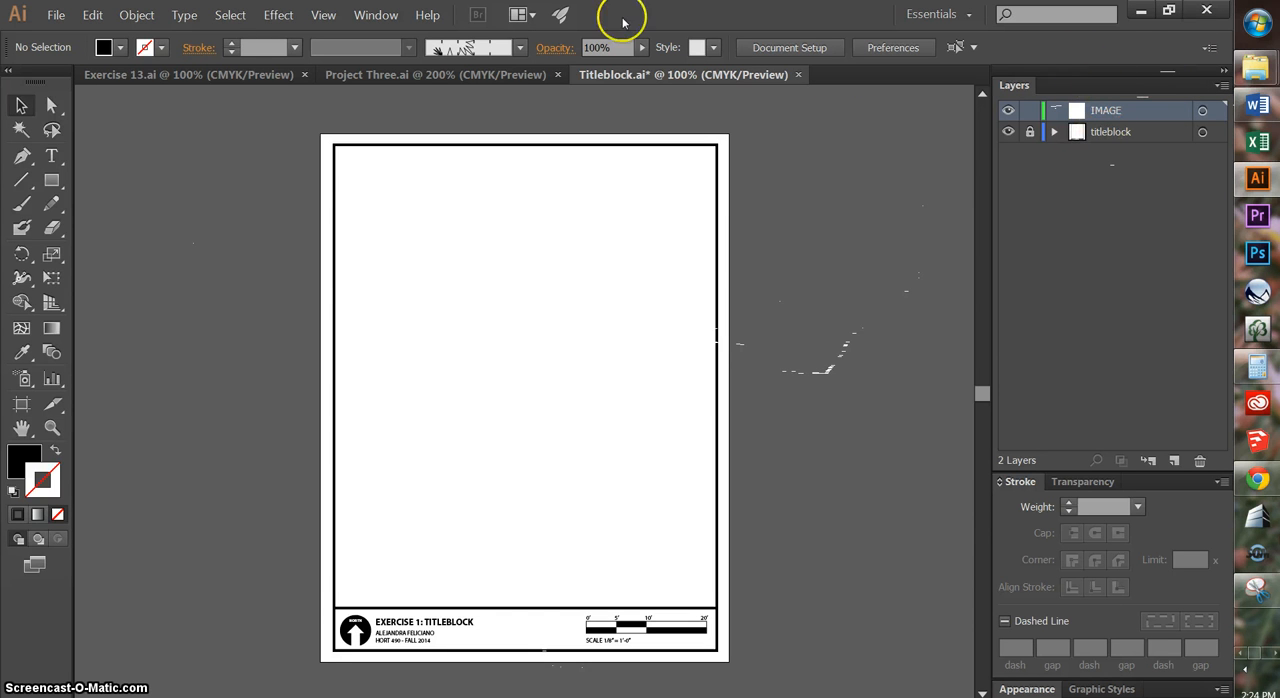
- Place the Ex12 Fixed plan image as a linked file on the IMAGE layer
left_click(72, 15)
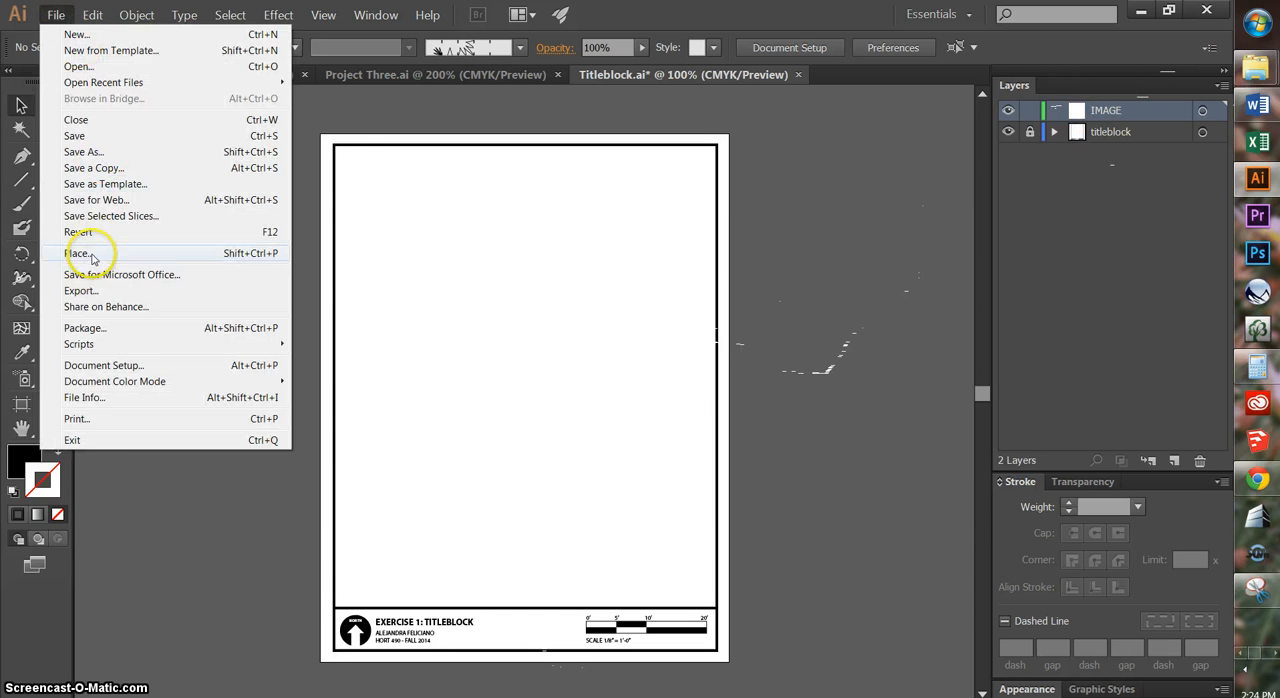
left_click(78, 252)
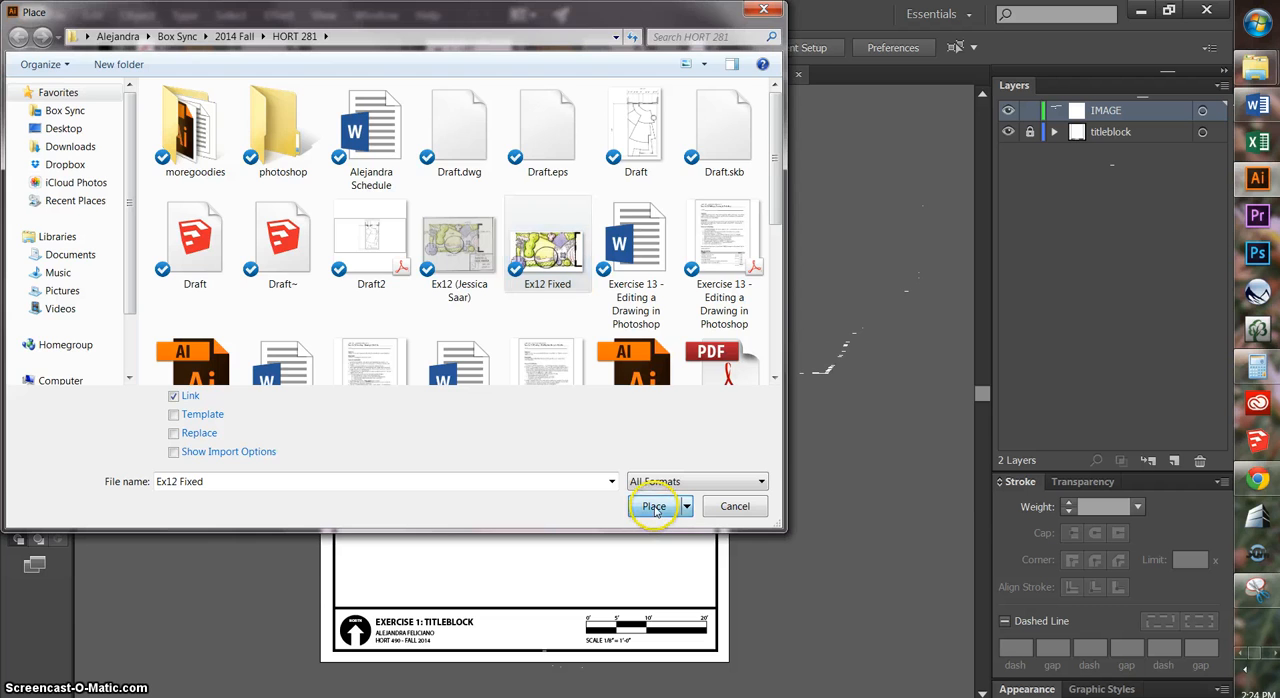
left_click(650, 506)
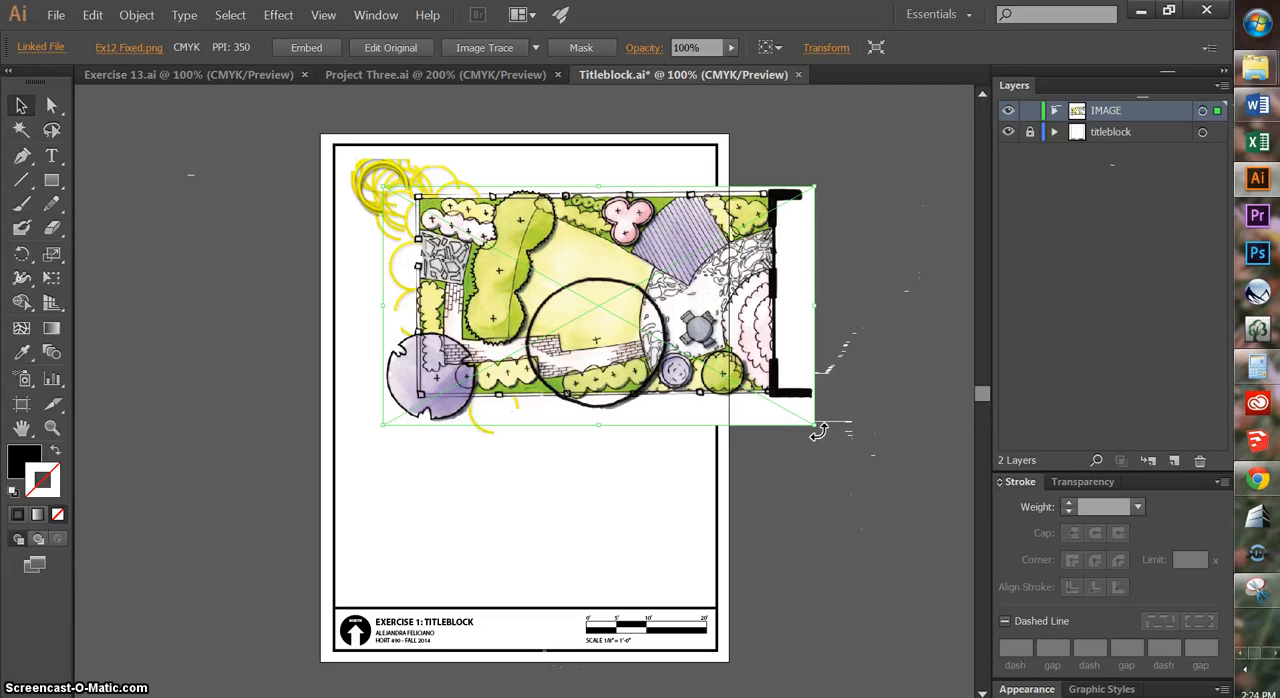
- Rotate the placed plan 90° to a vertical orientation inside the title block border
left_click_drag(818, 430, 840, 338)
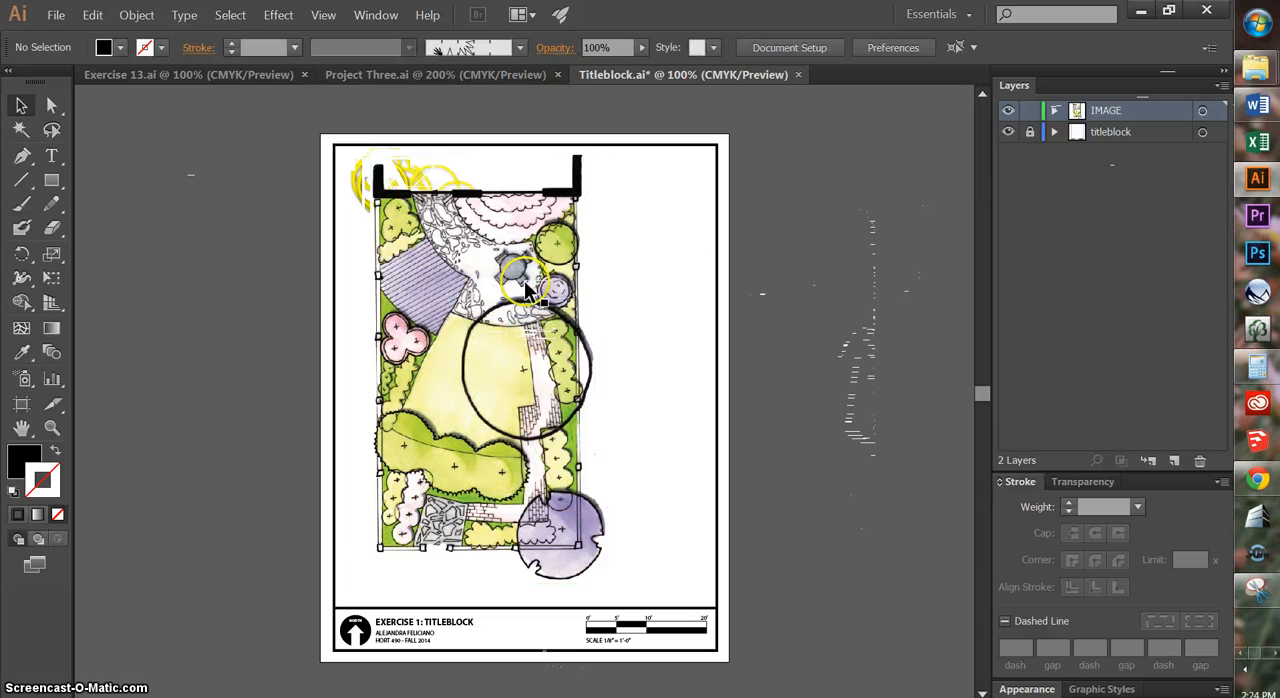
left_click(520, 290)
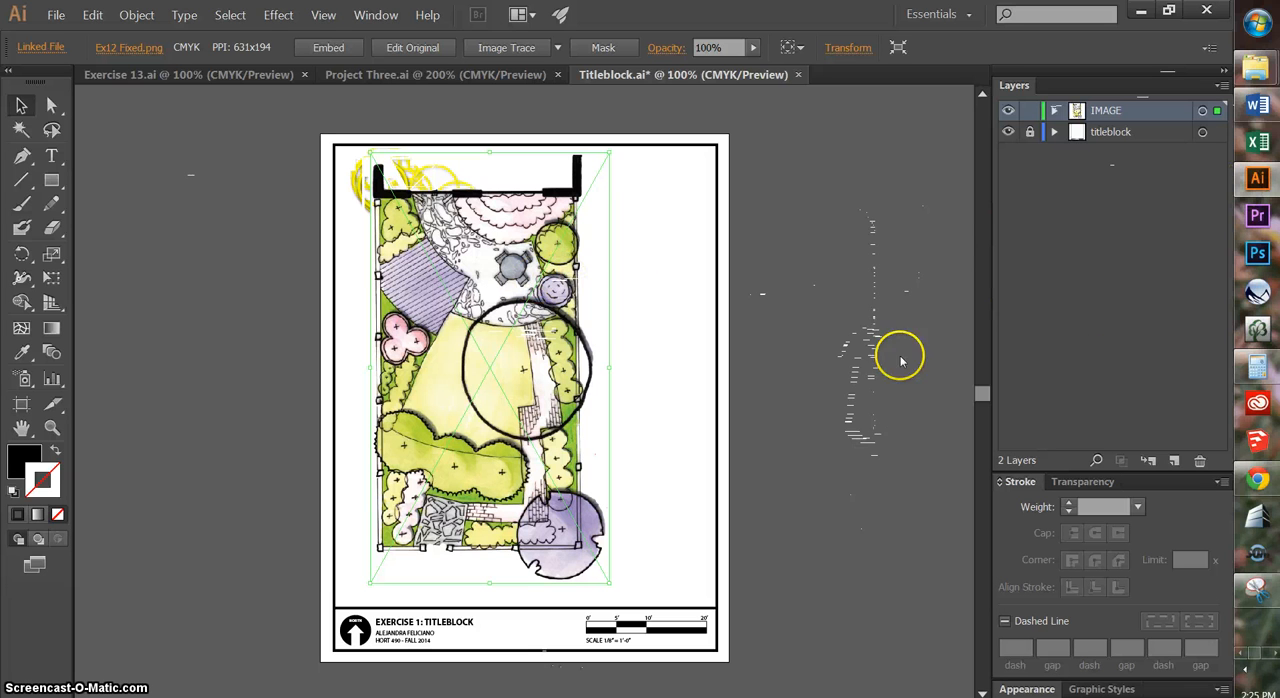
- Align the plan to the artboard's horizontal center using the Align panel, then deselect it
left_click(1213, 77)
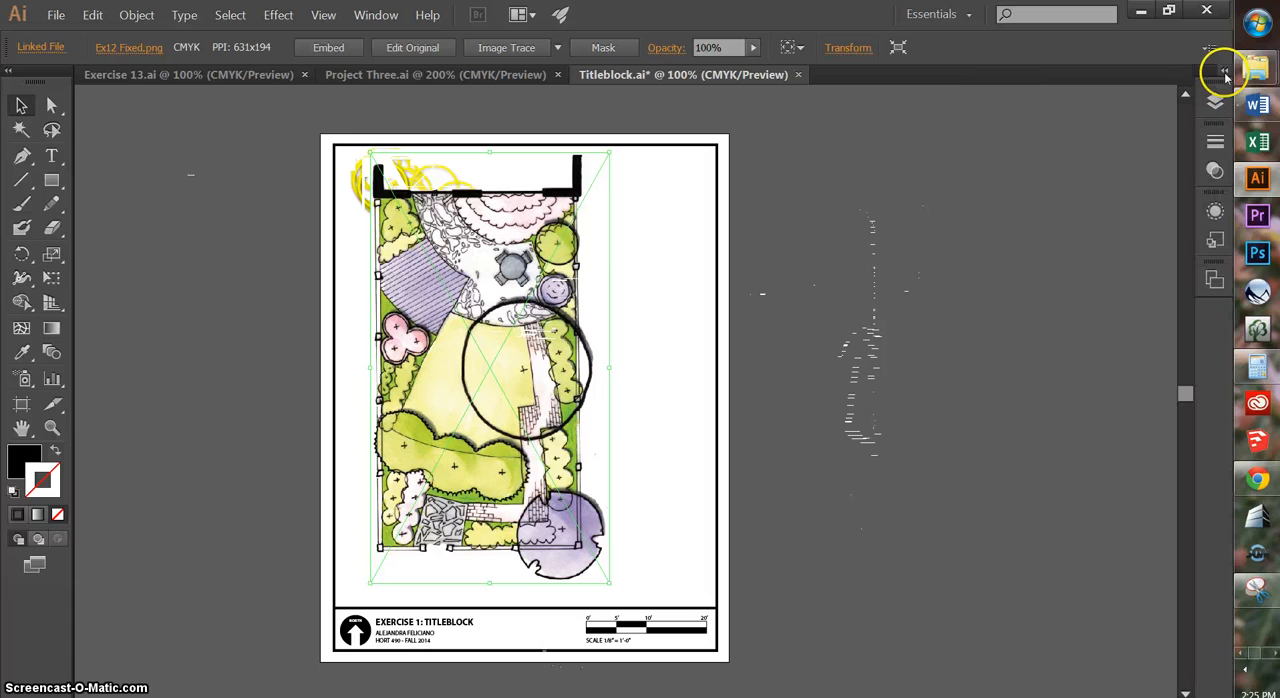
mouse_move(376, 15)
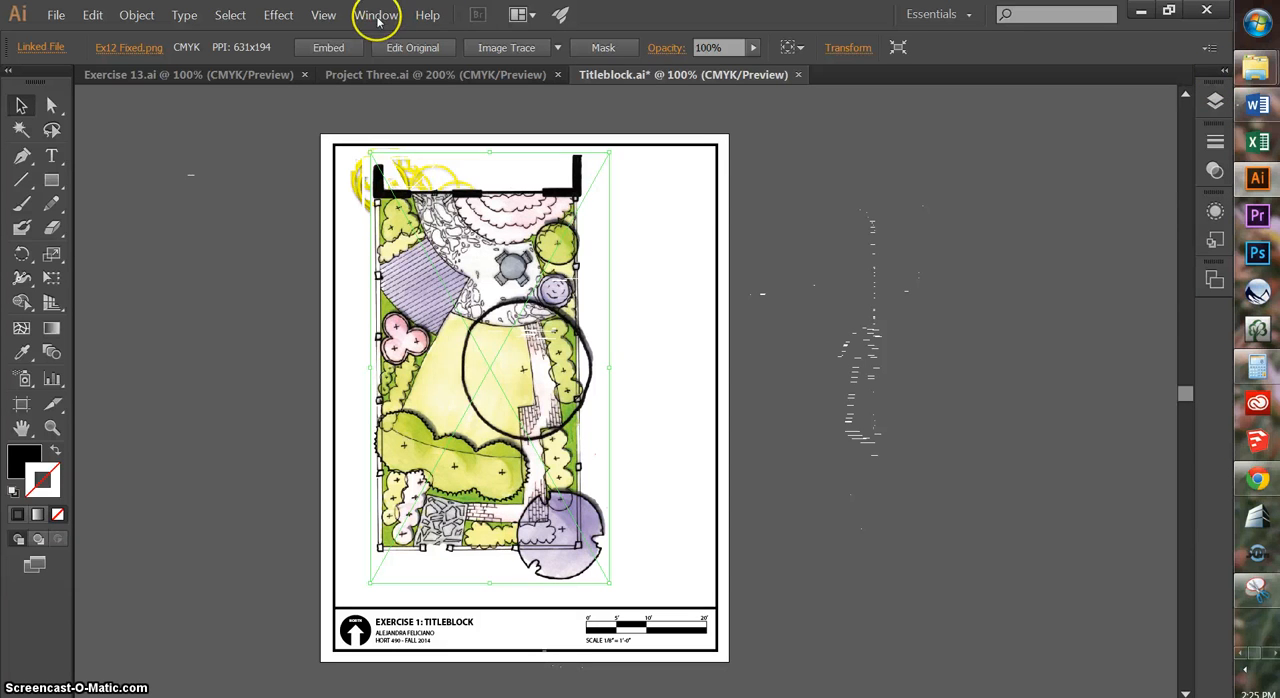
left_click(392, 15)
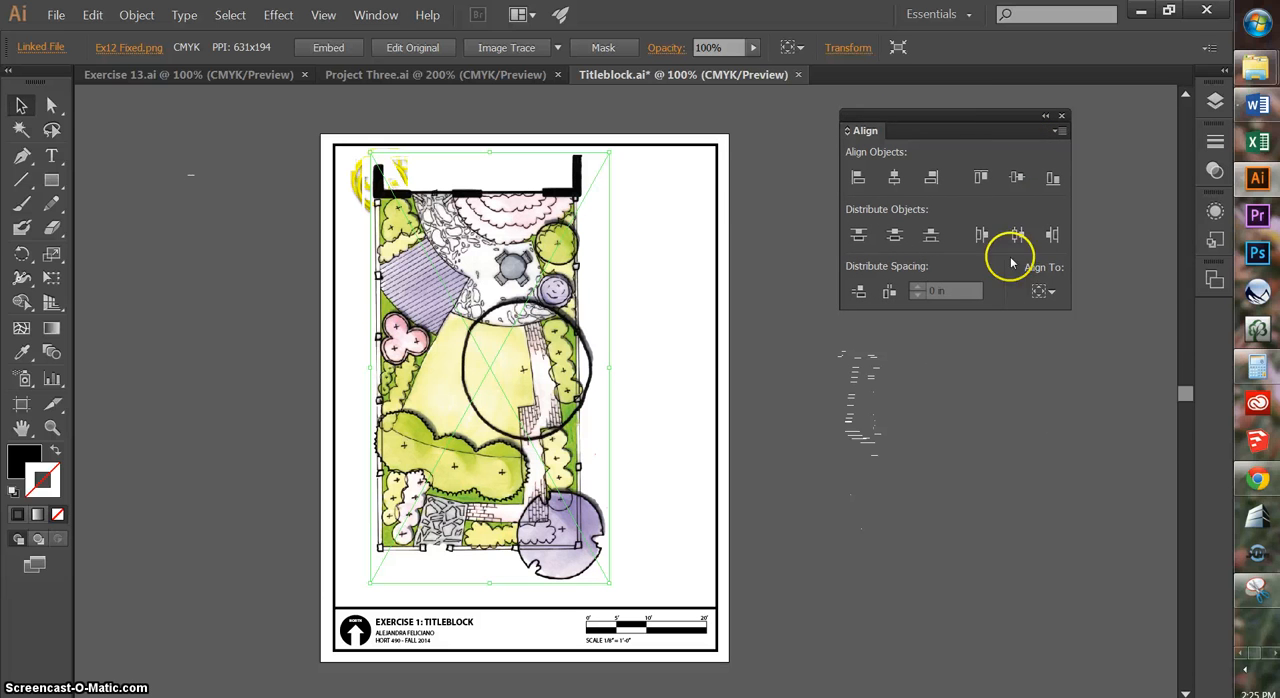
left_click(1045, 291)
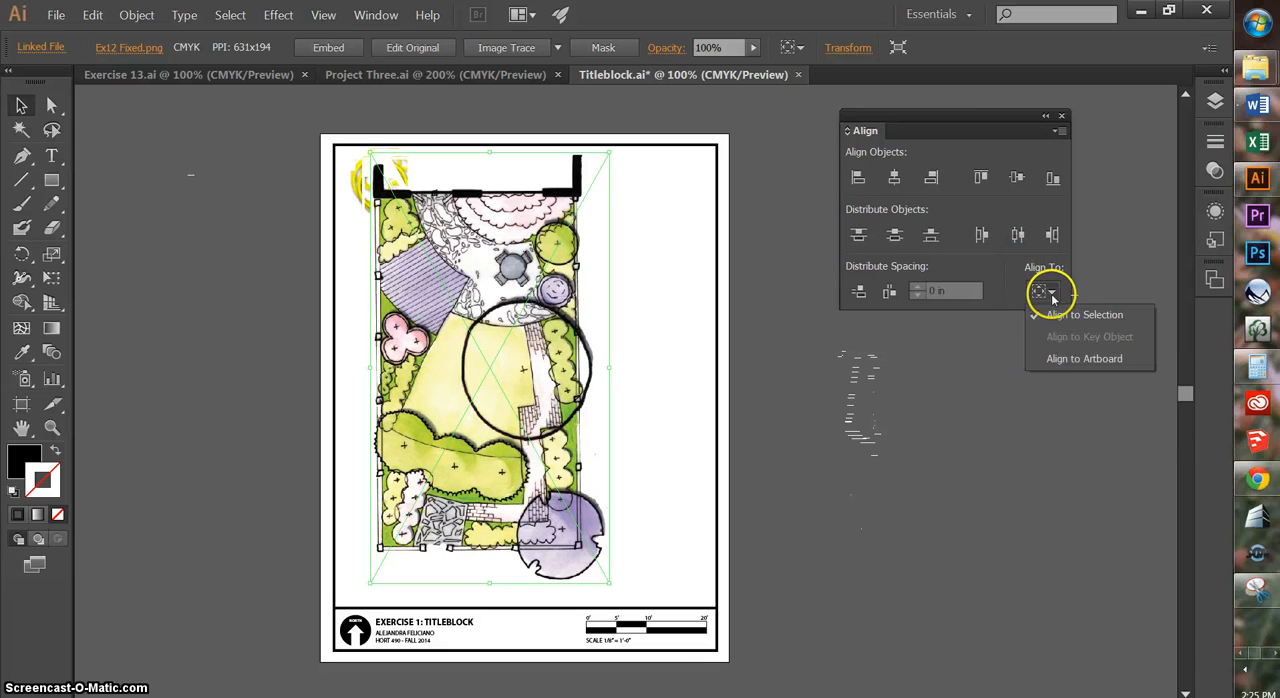
left_click(1084, 358)
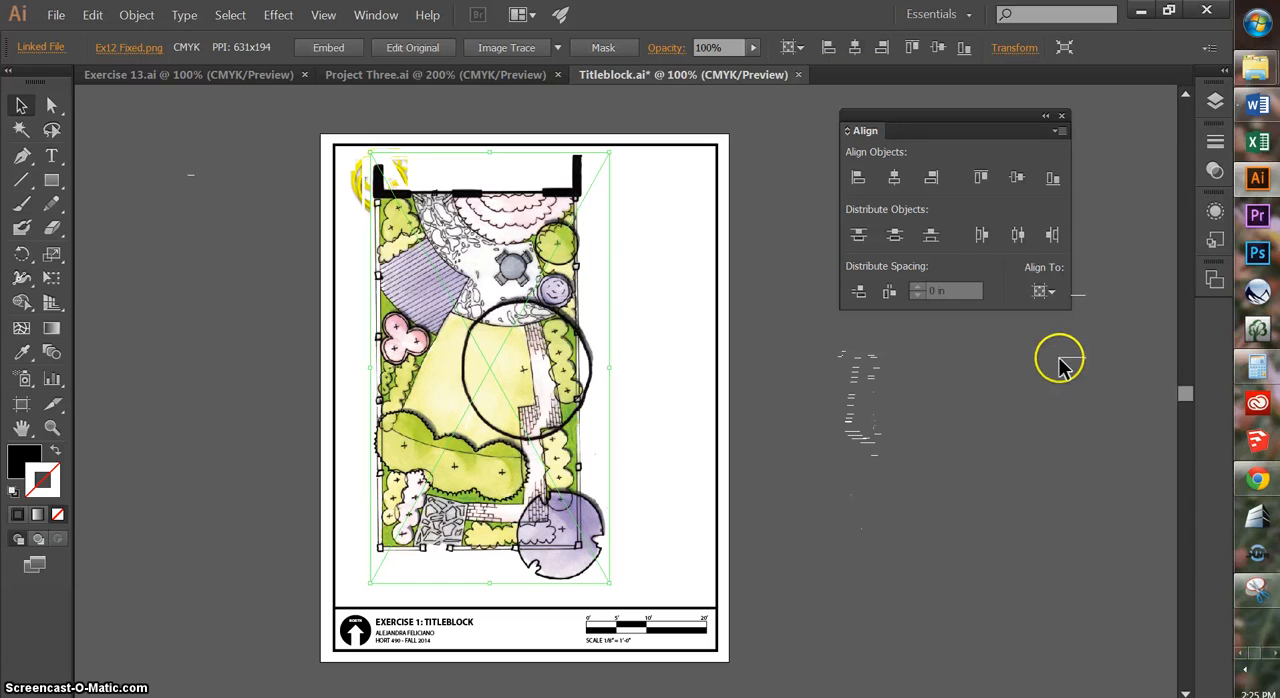
mouse_move(497, 323)
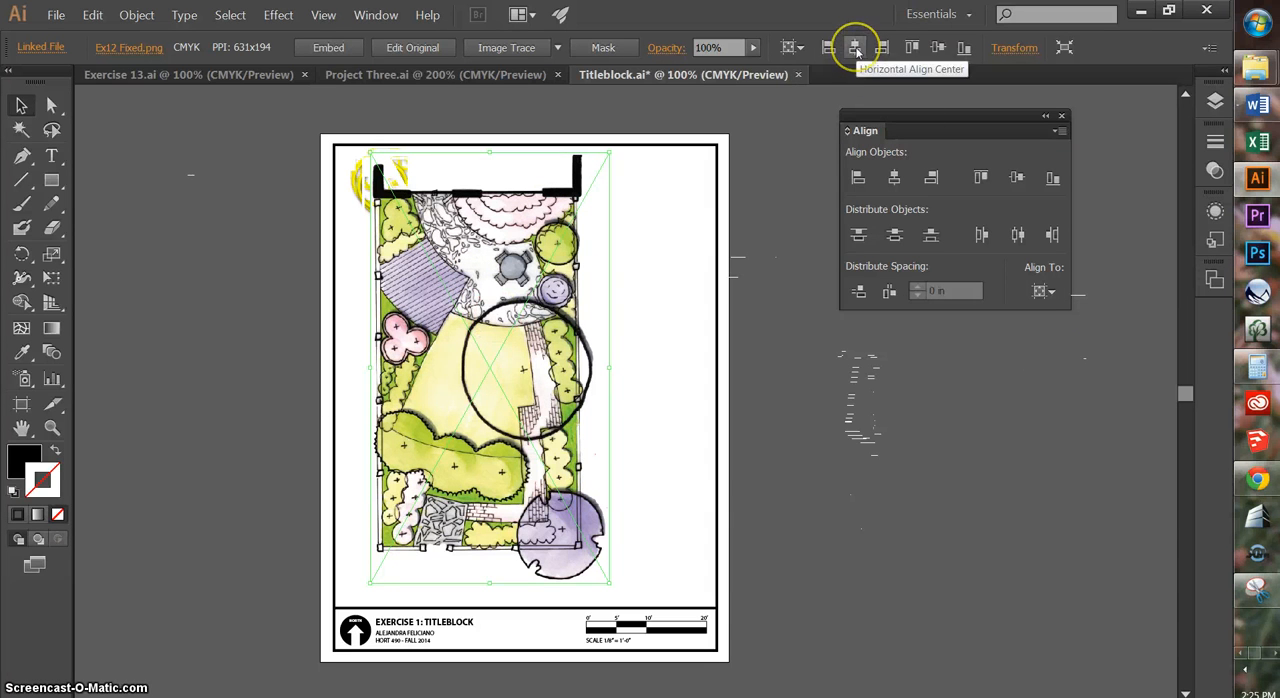
left_click(852, 47)
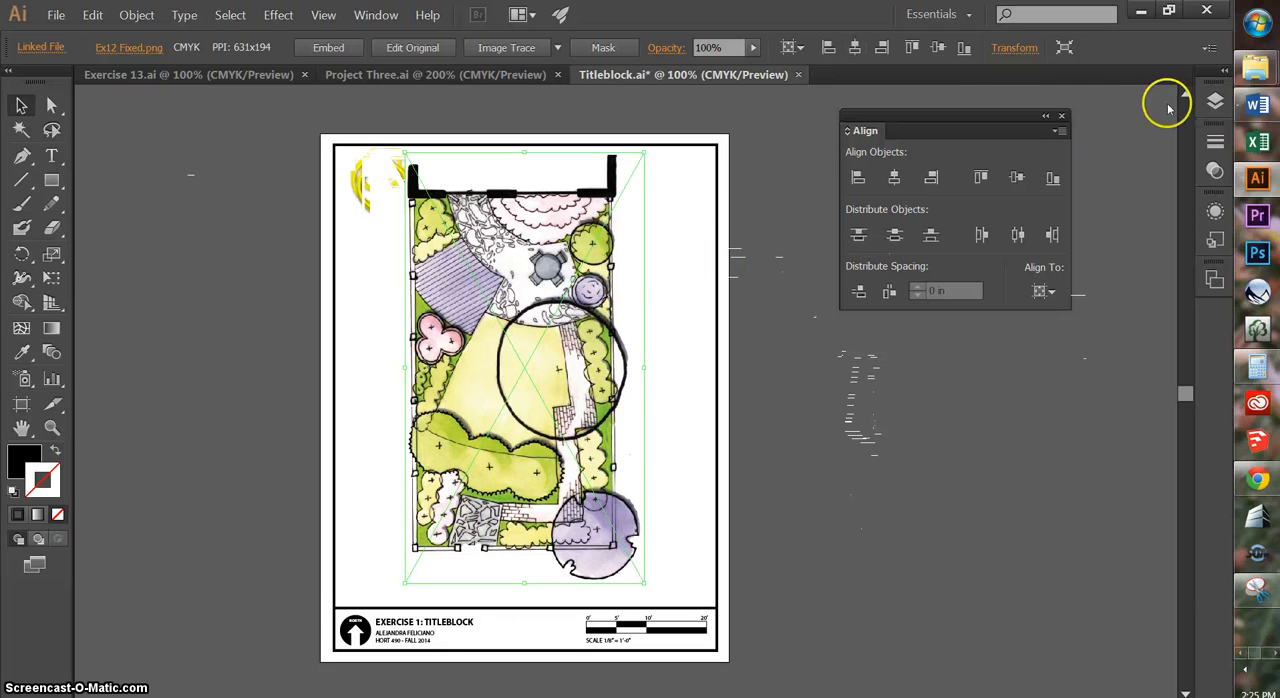
left_click(1061, 116)
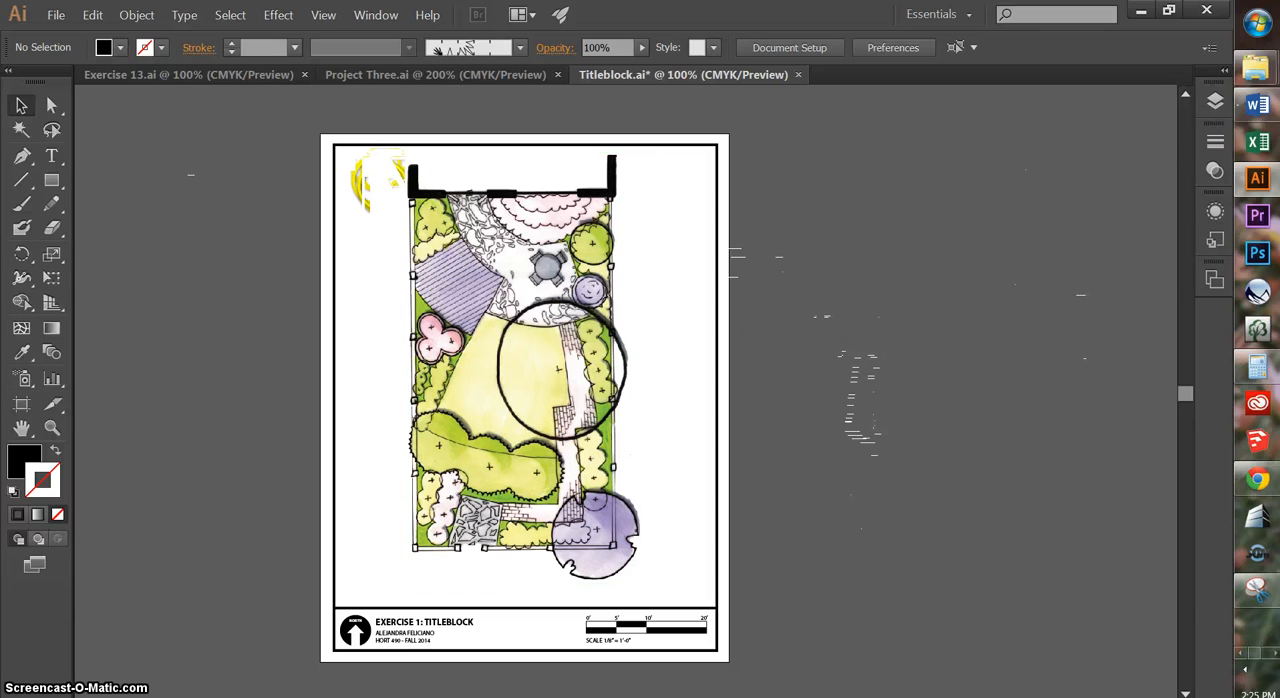
- Lock the IMAGE layer and add a new top layer named LABELS
left_click(1214, 100)
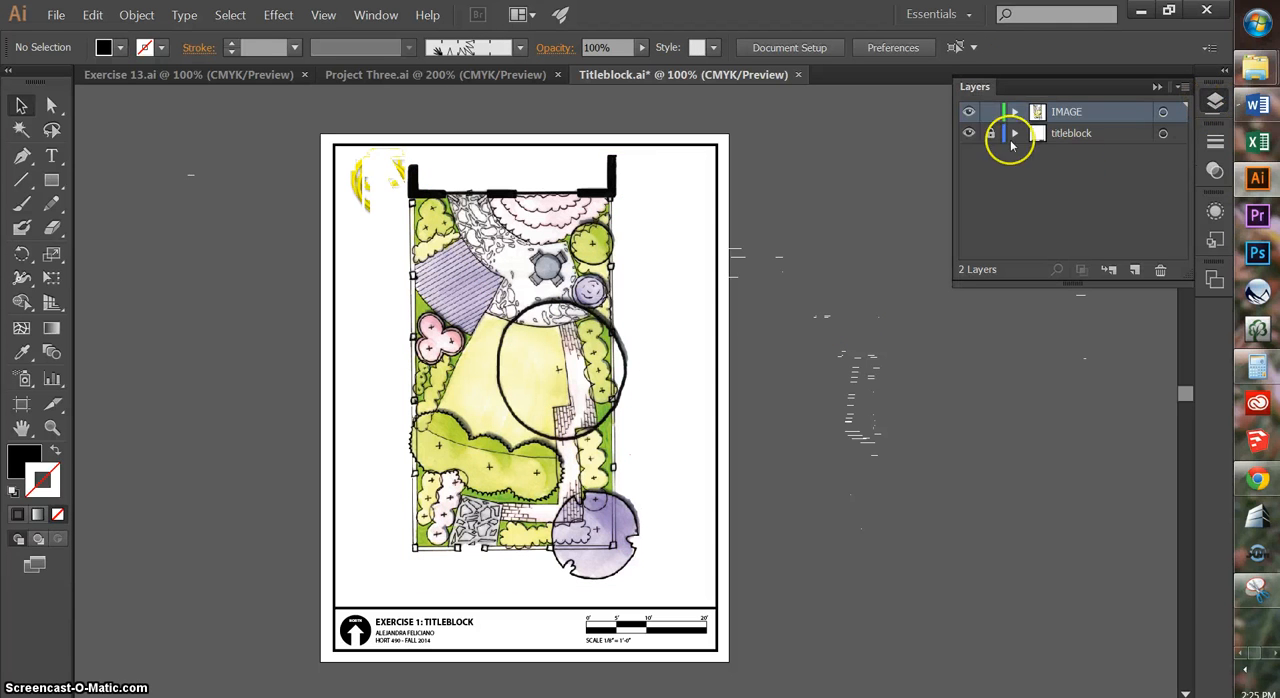
left_click(979, 111)
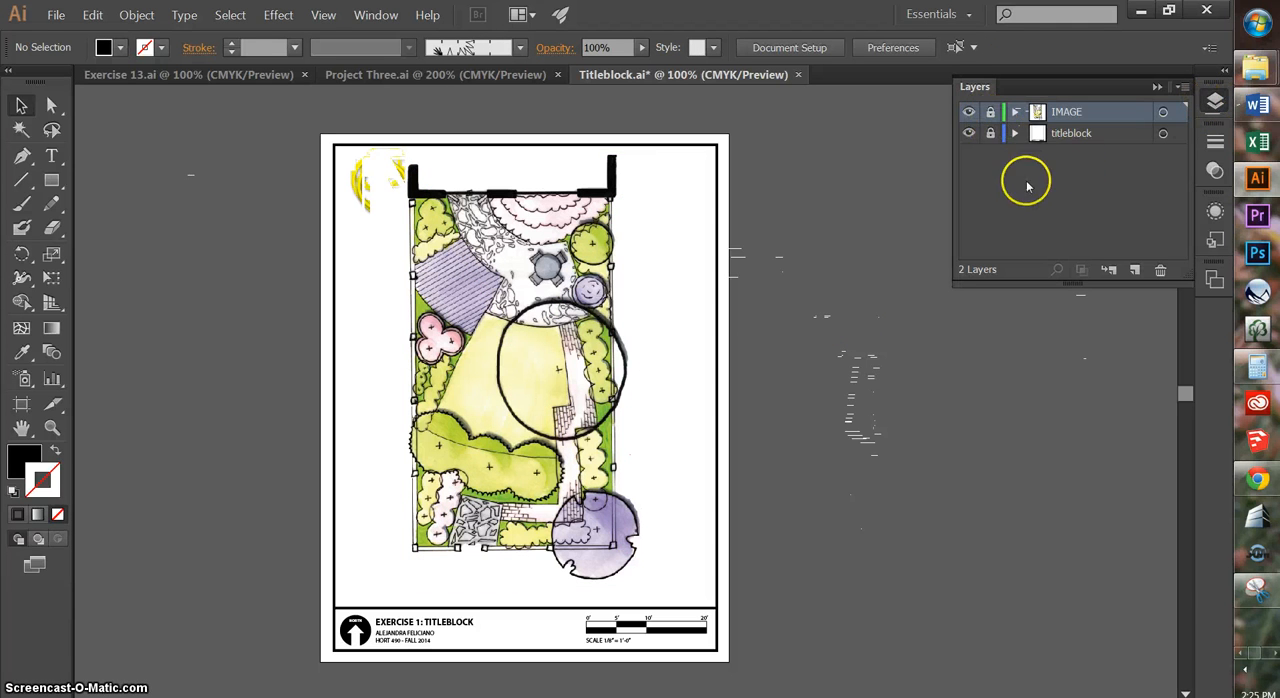
left_click(1135, 269)
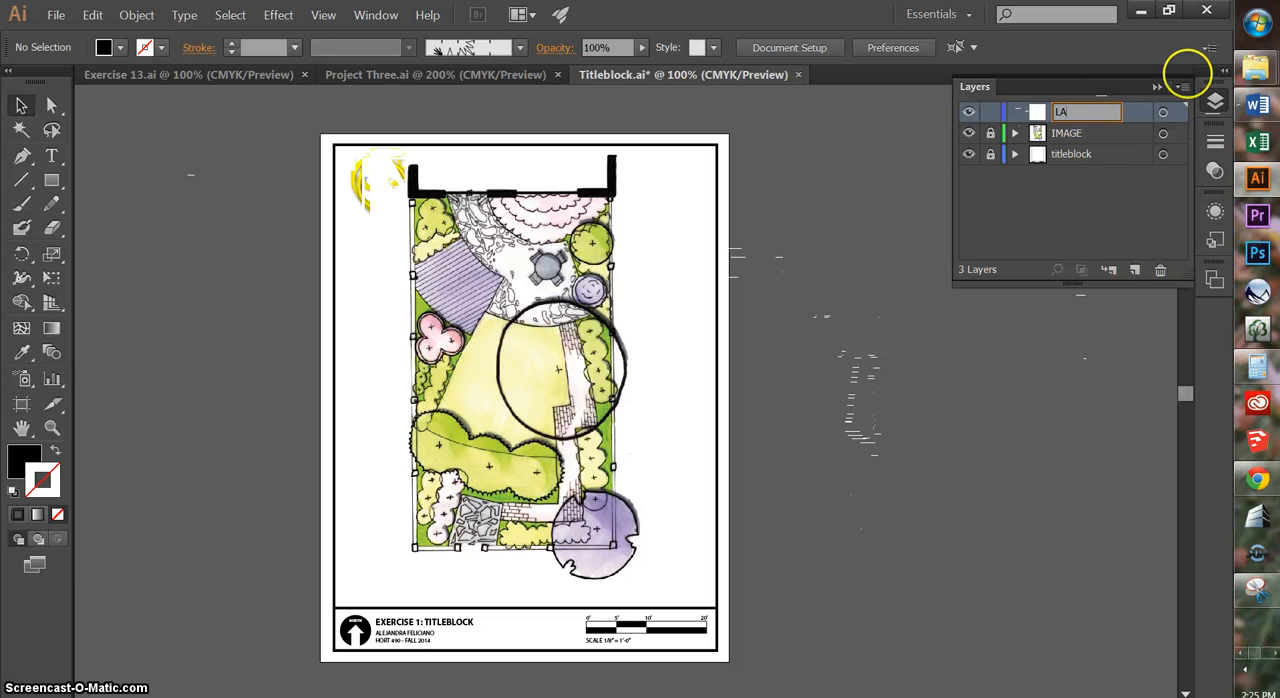
type("LABELS")
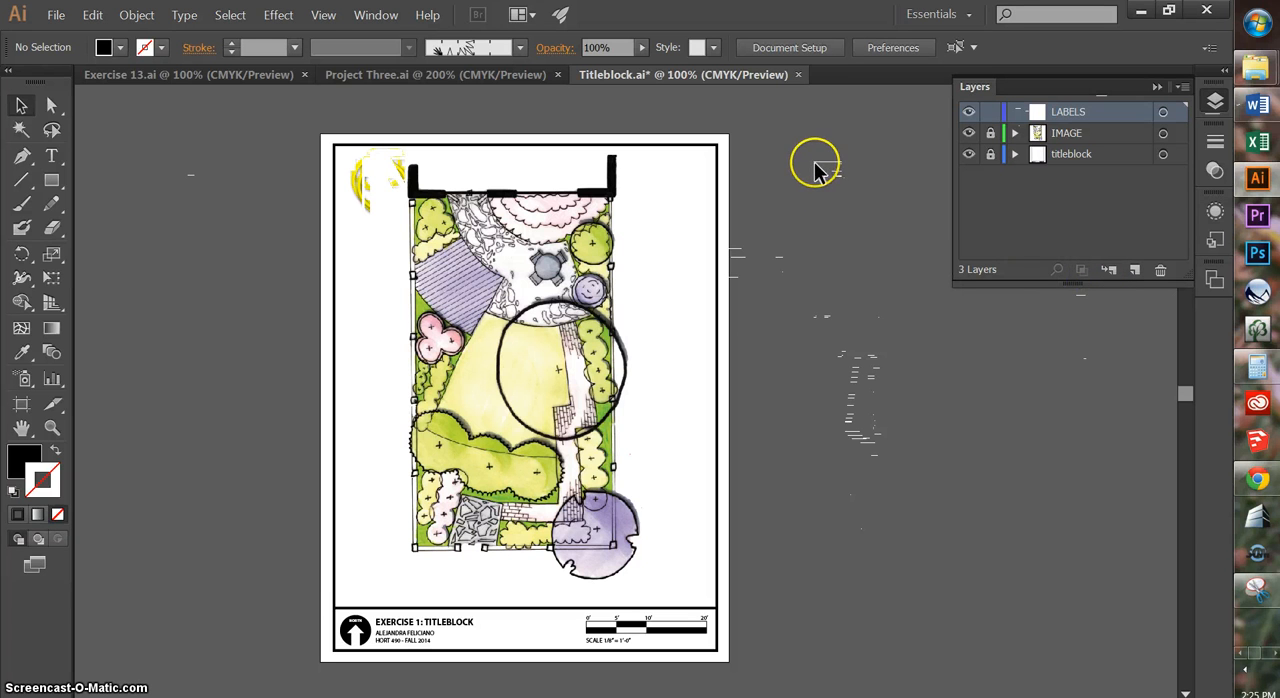
mouse_move(1182, 89)
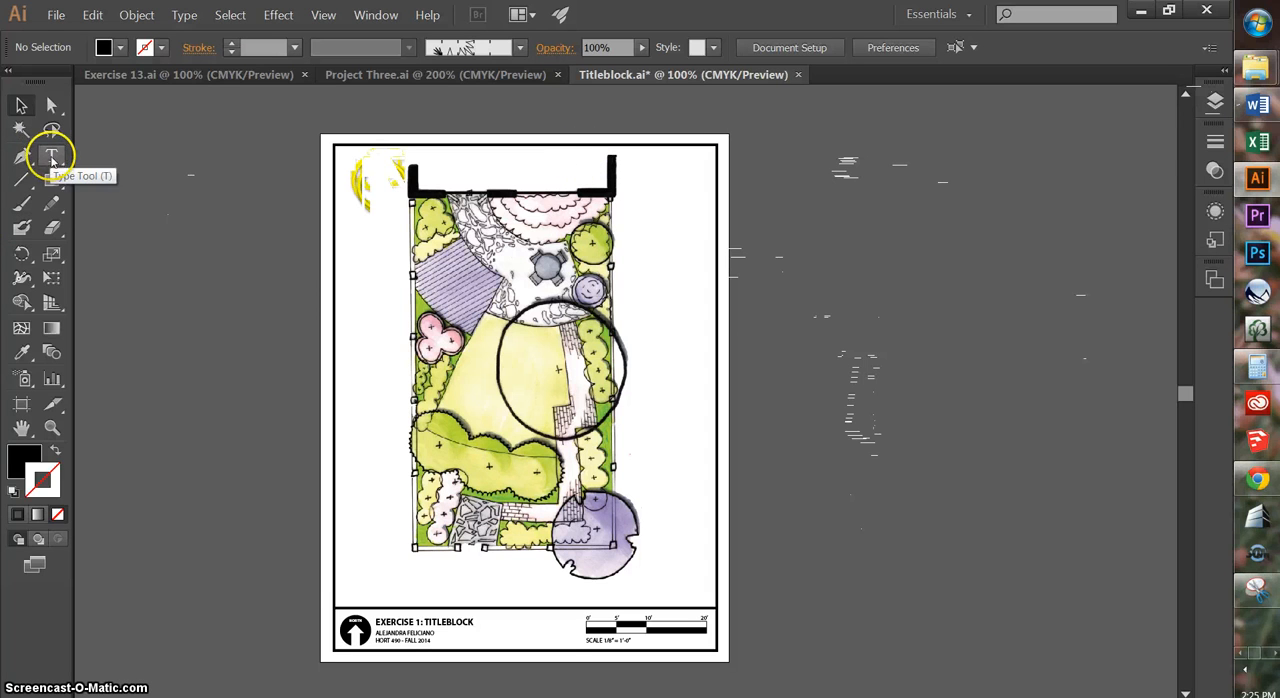
mouse_move(428, 210)
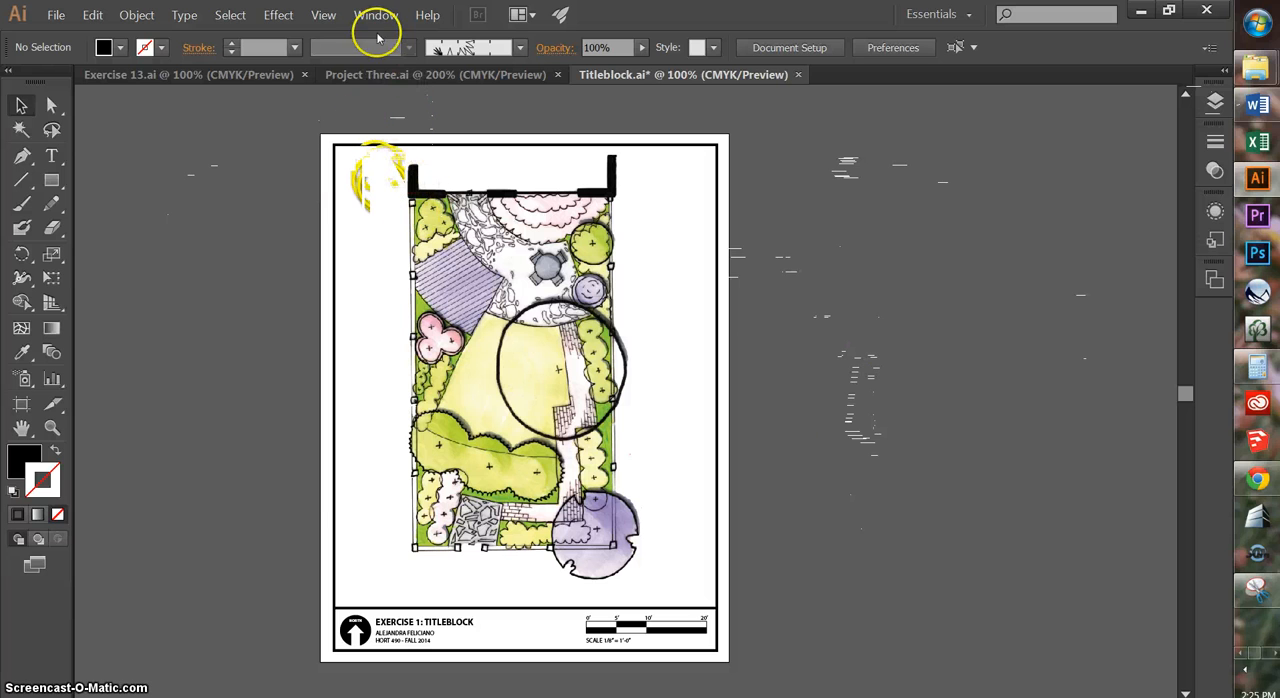
- Show the Character panel via Window > Type and activate the Type Tool
left_click(373, 15)
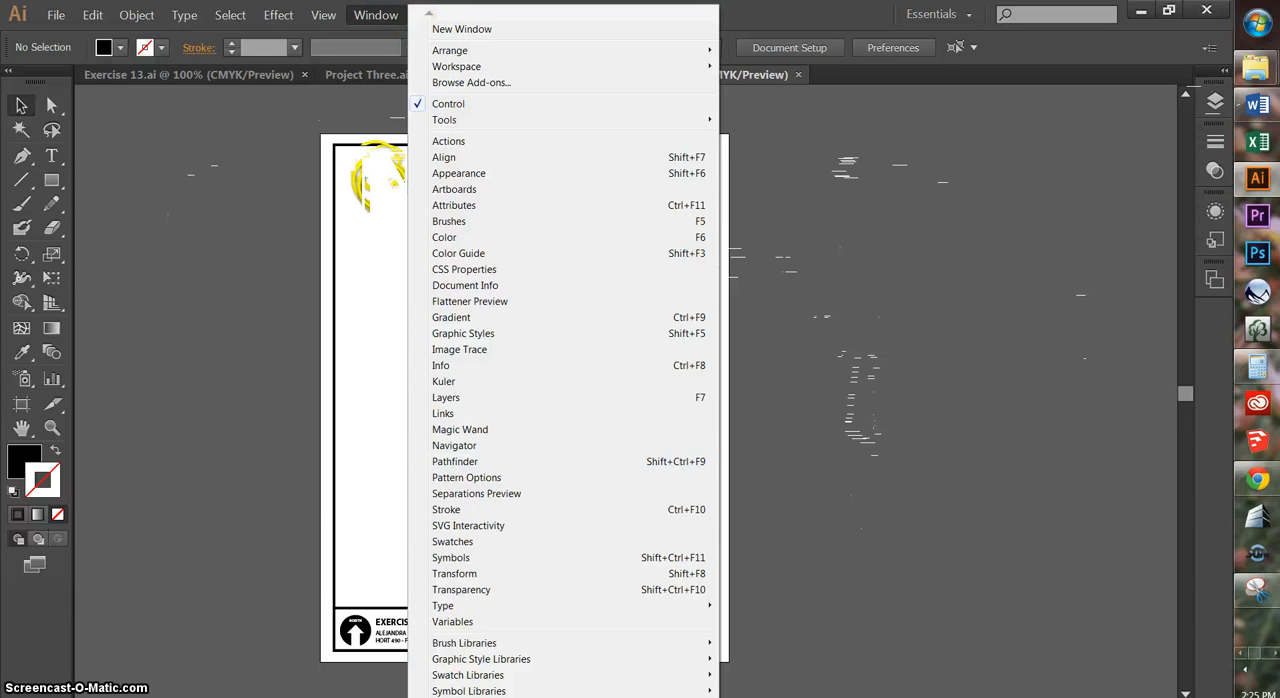
mouse_move(443, 605)
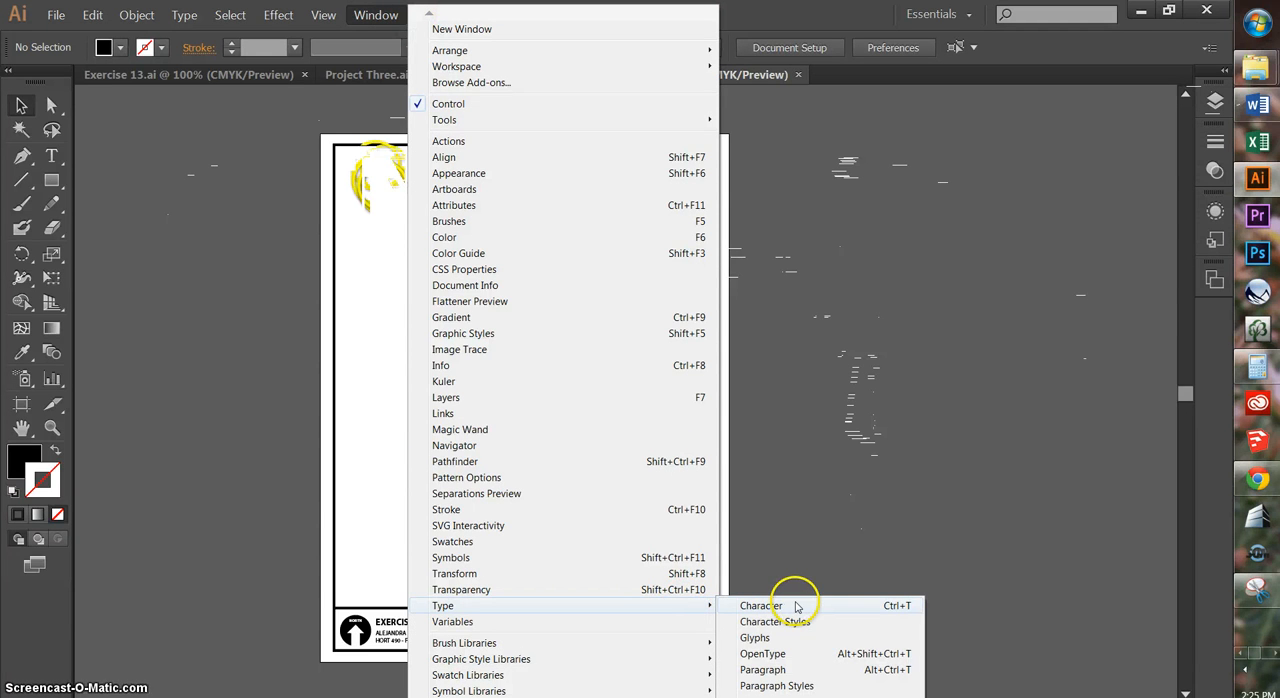
mouse_move(760, 669)
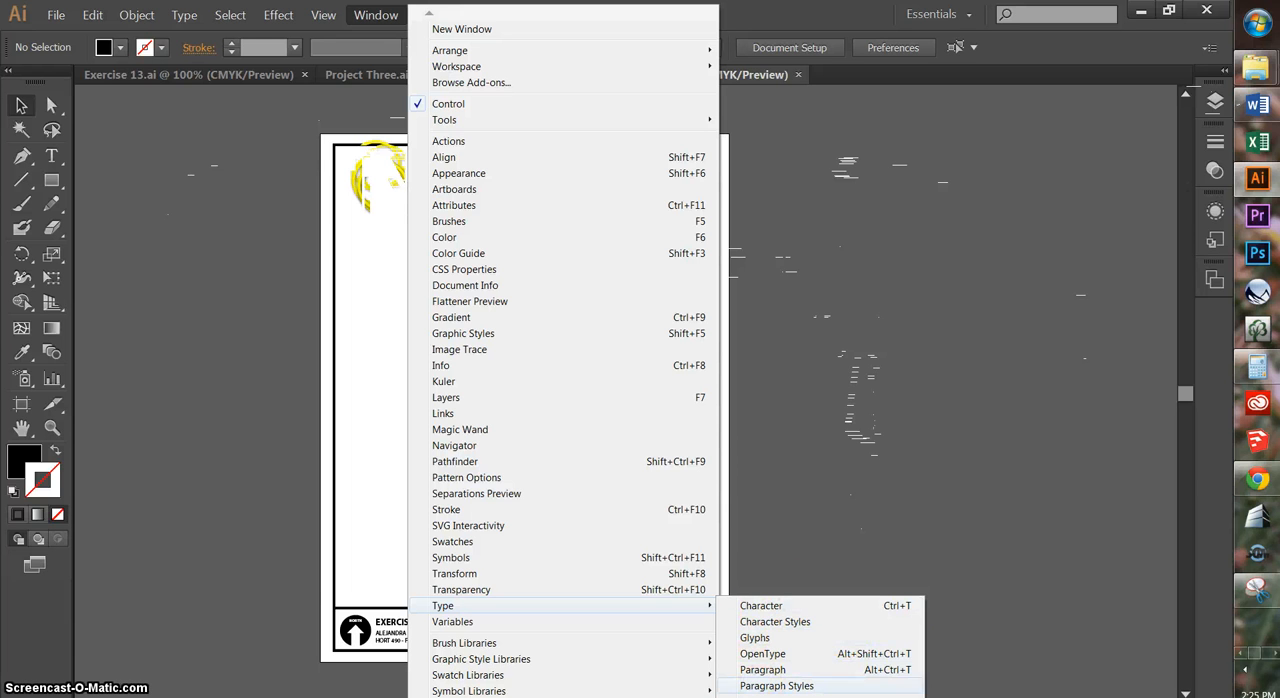
mouse_move(759, 653)
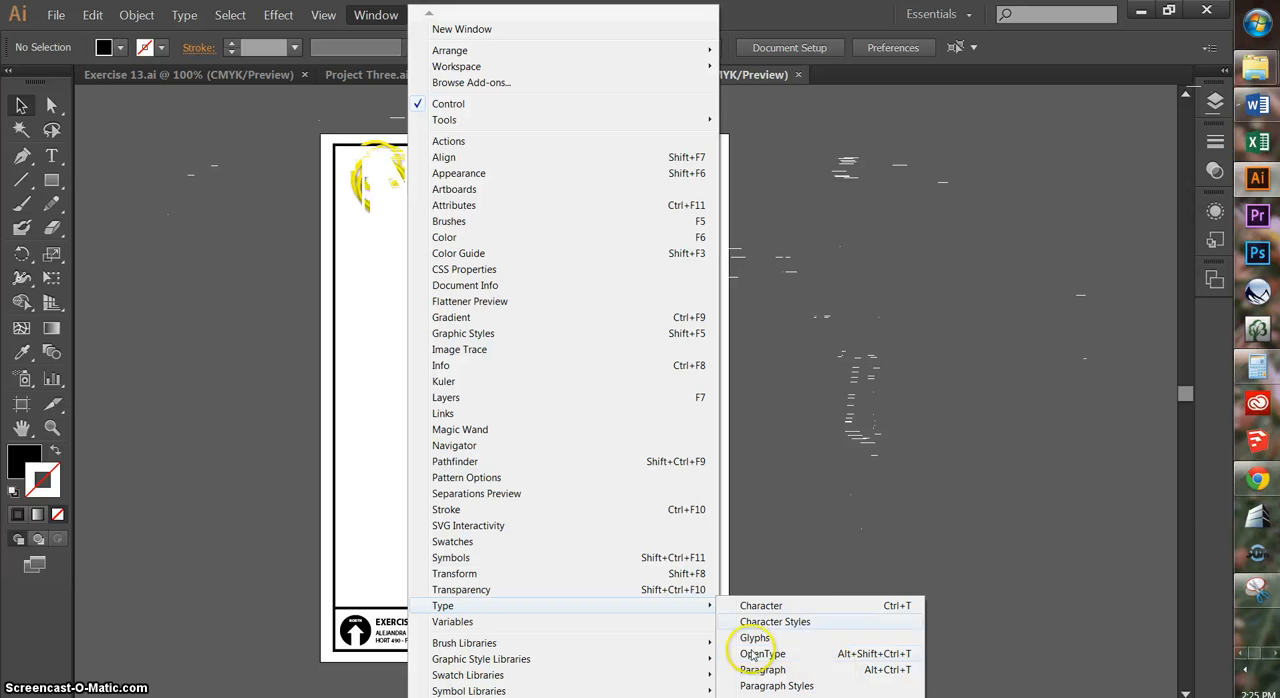
mouse_move(762, 669)
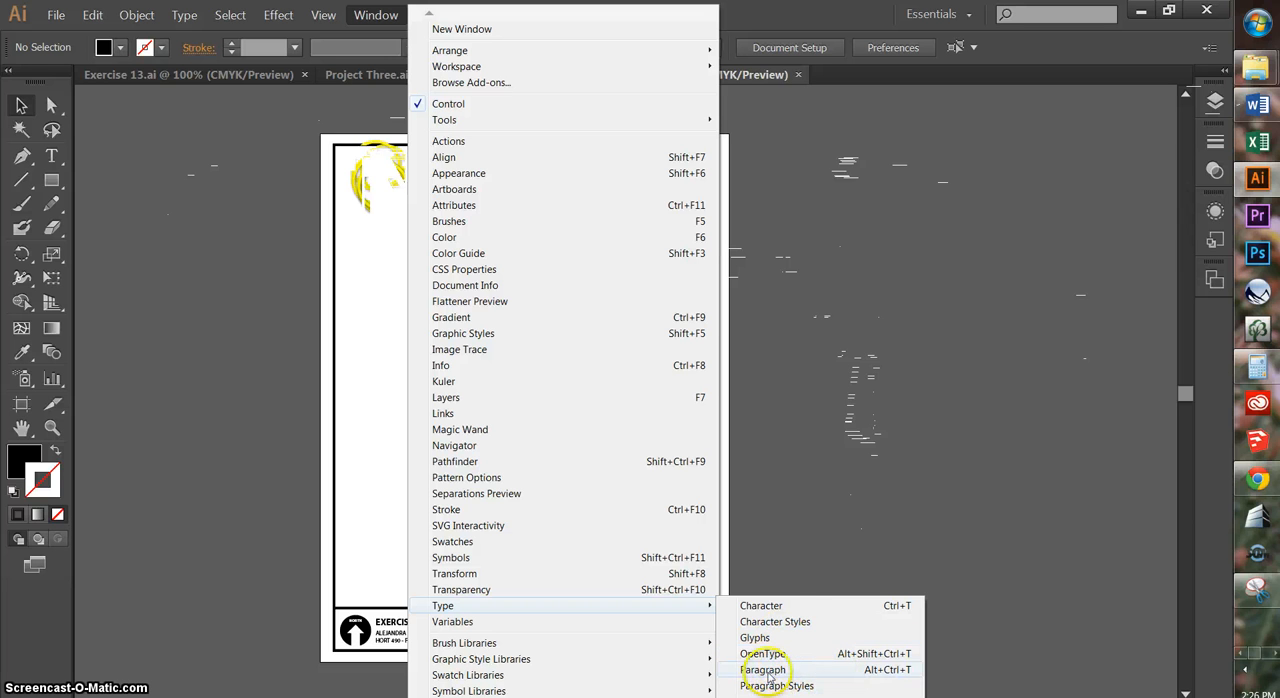
mouse_move(778, 606)
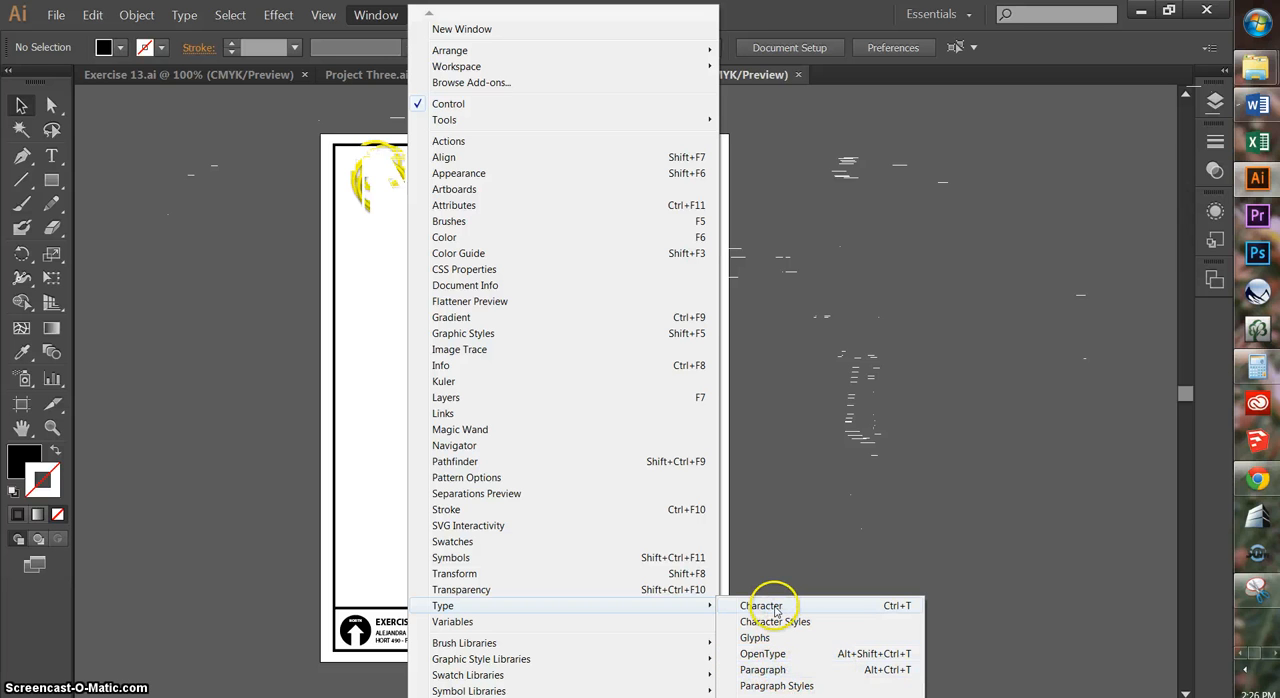
left_click(768, 605)
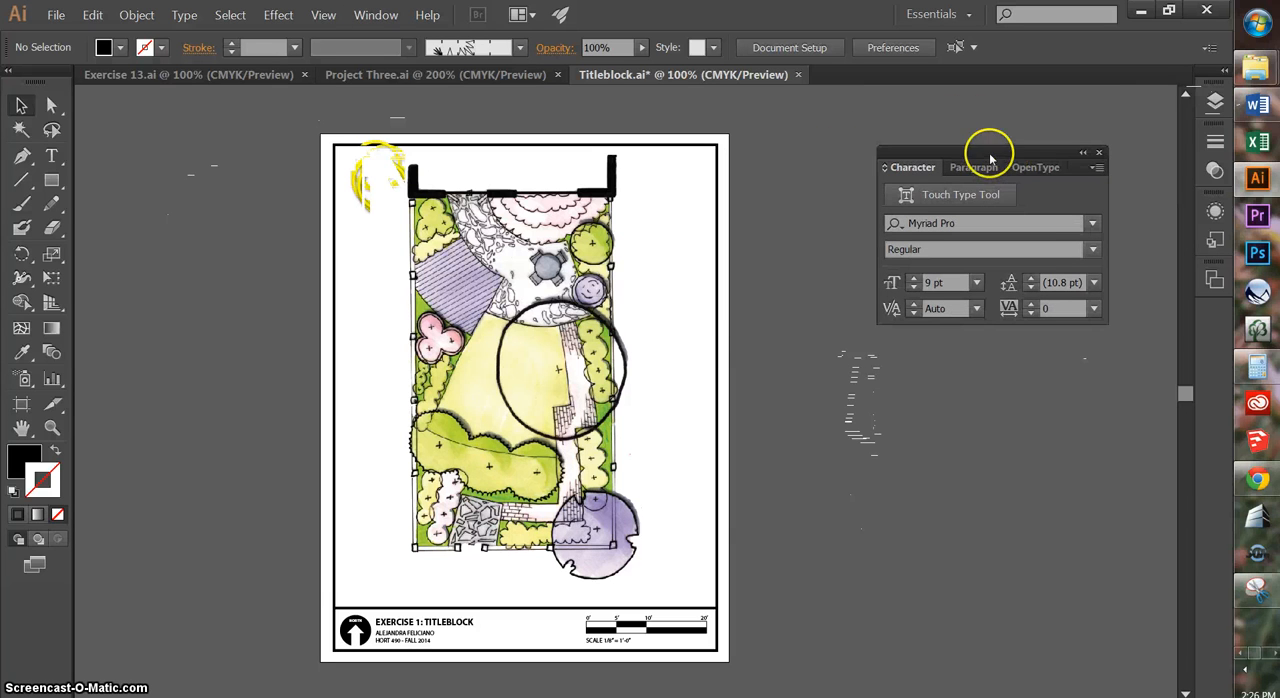
mouse_move(760, 290)
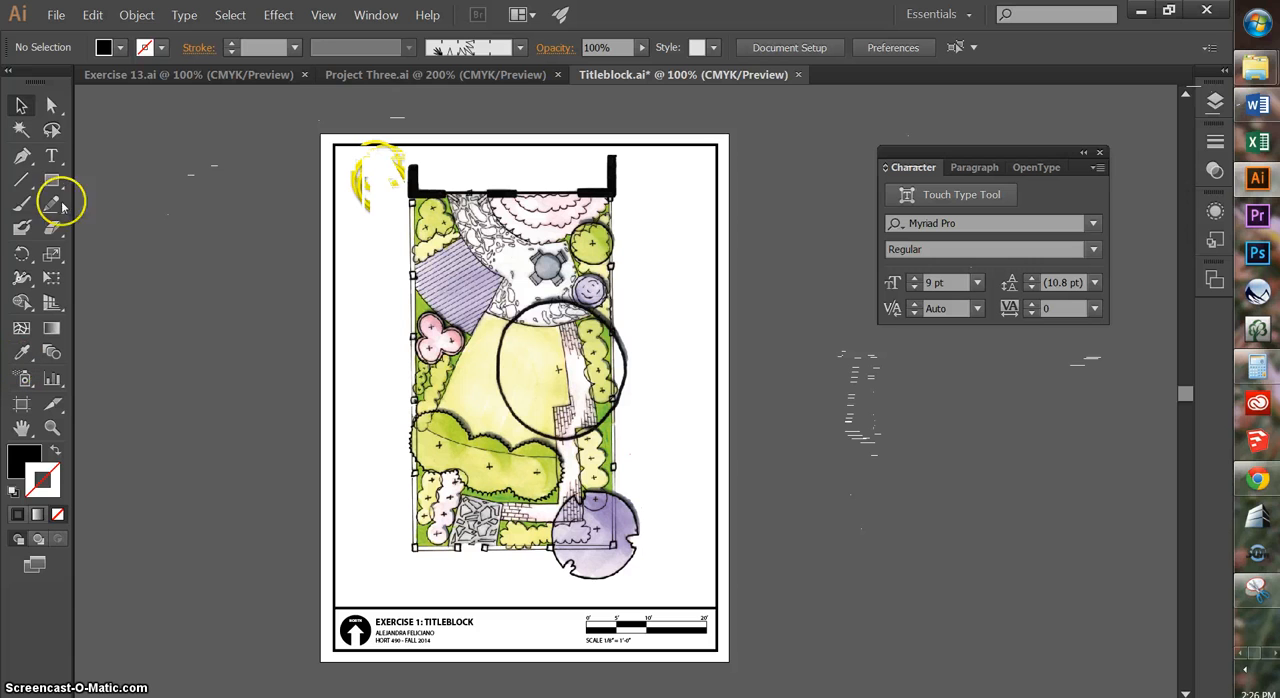
mouse_move(52, 155)
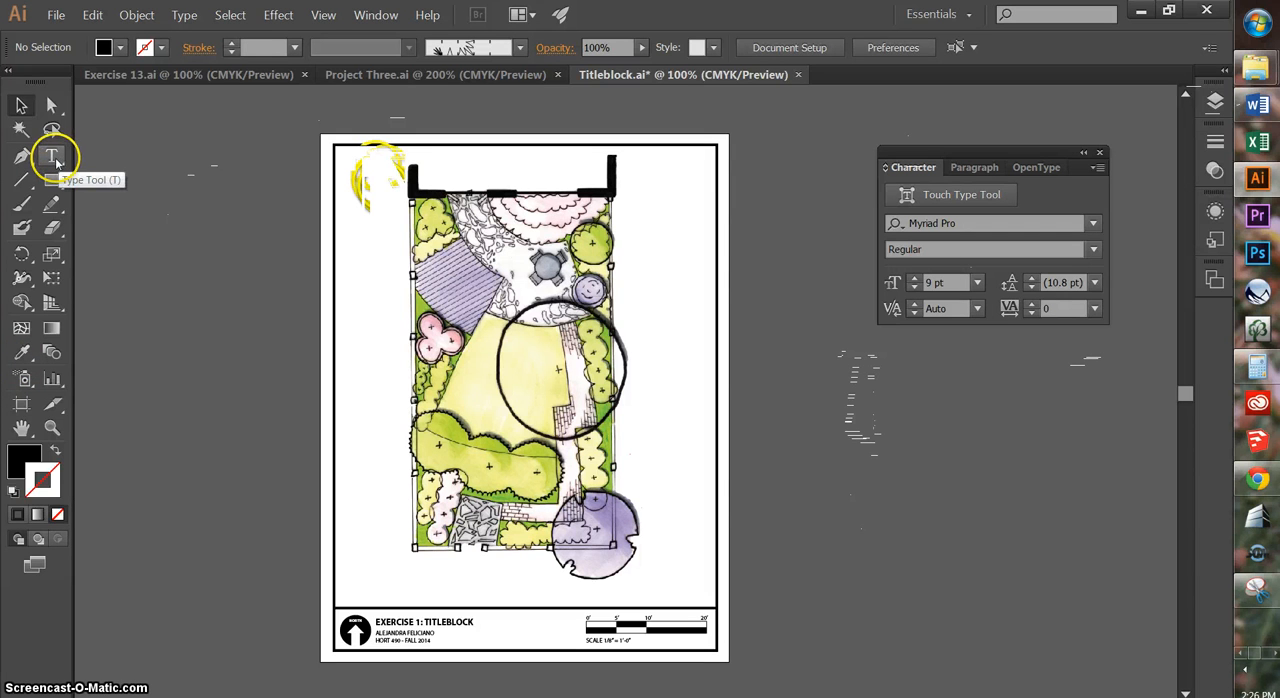
left_click(51, 155)
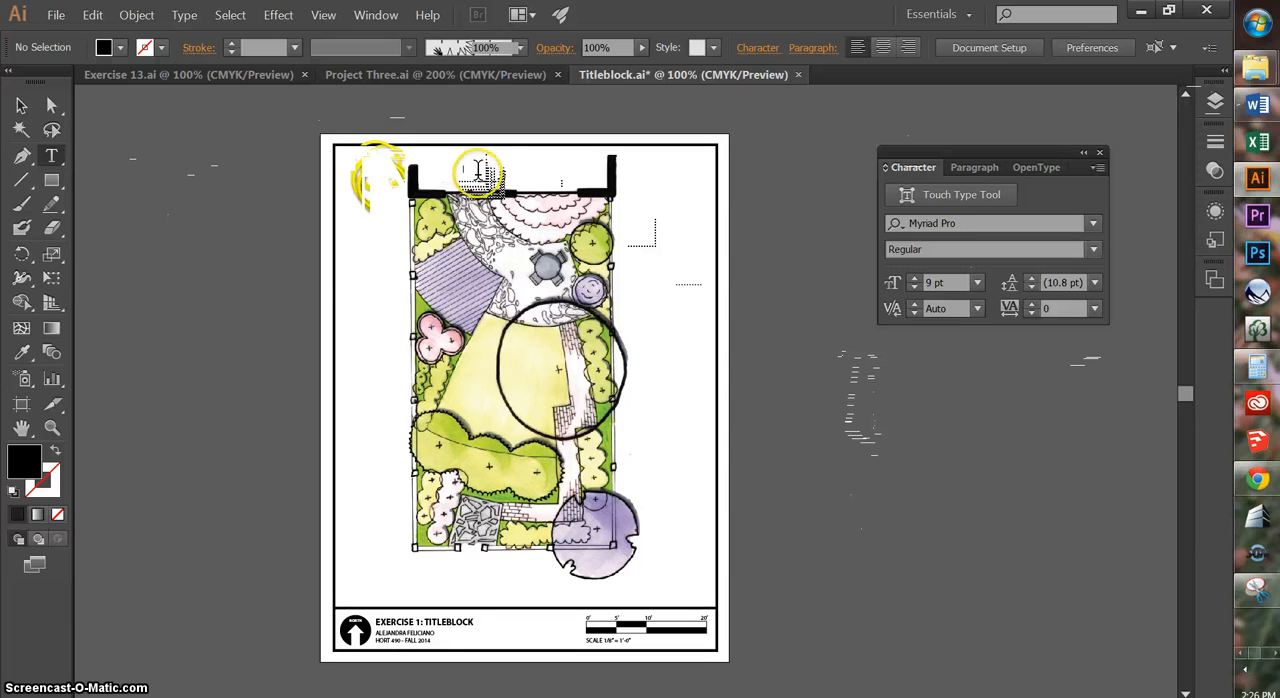
- Add a HOUSE text label above the house outline and reselect it
left_click(478, 172)
type("HOUSE")
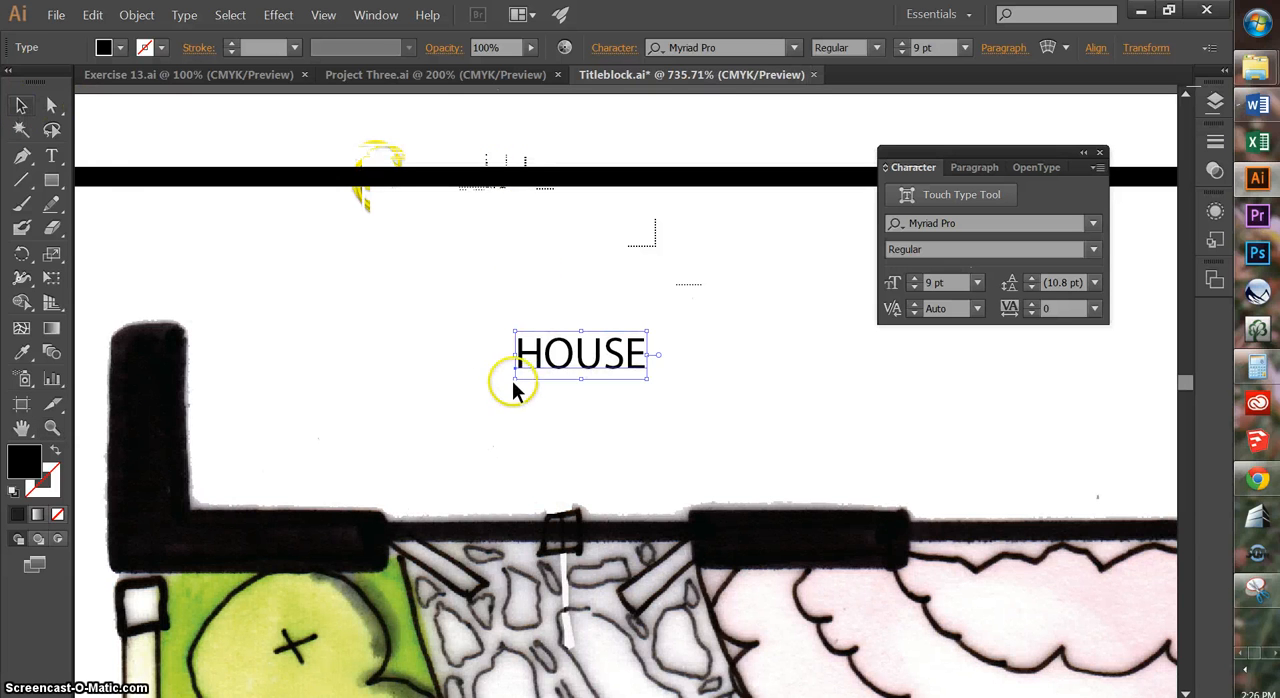
left_click(52, 106)
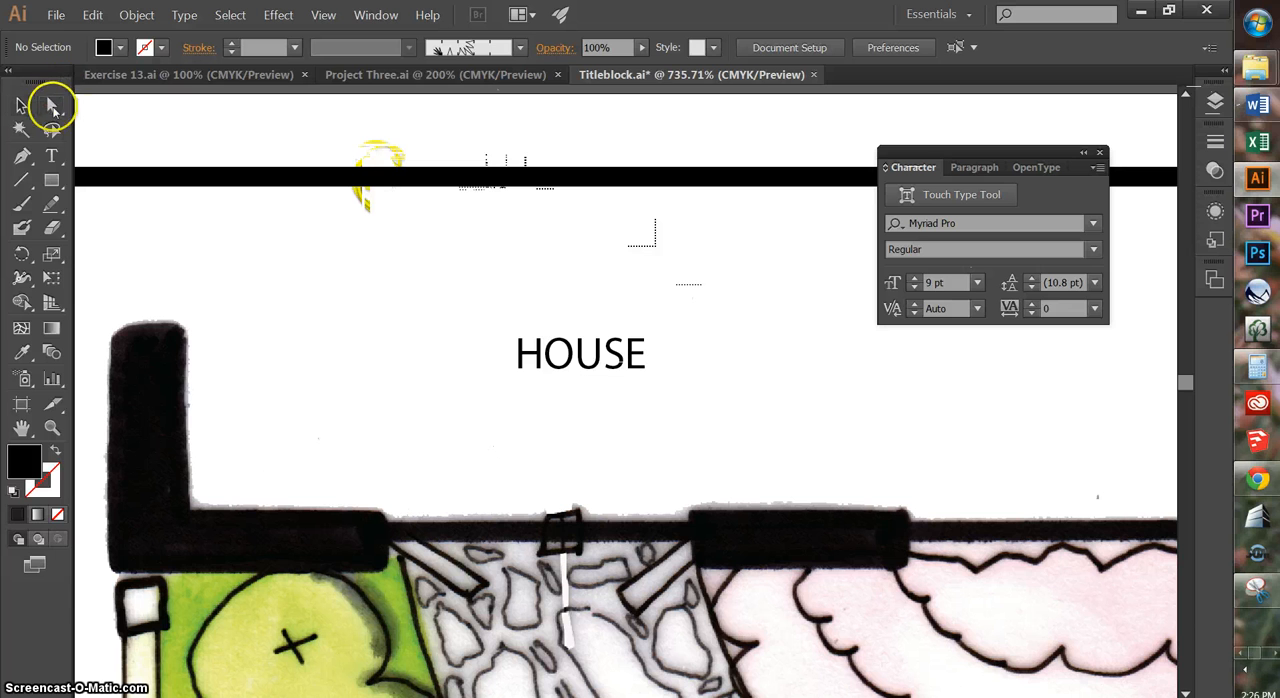
left_click(570, 360)
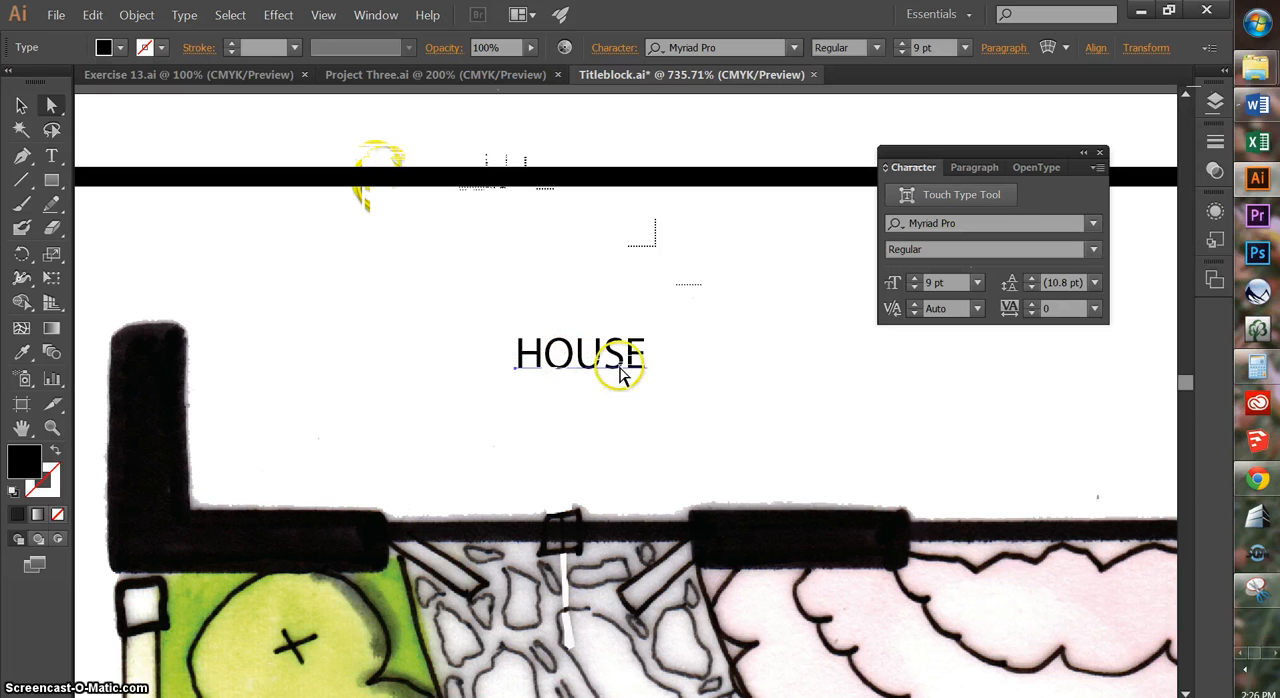
mouse_move(517, 378)
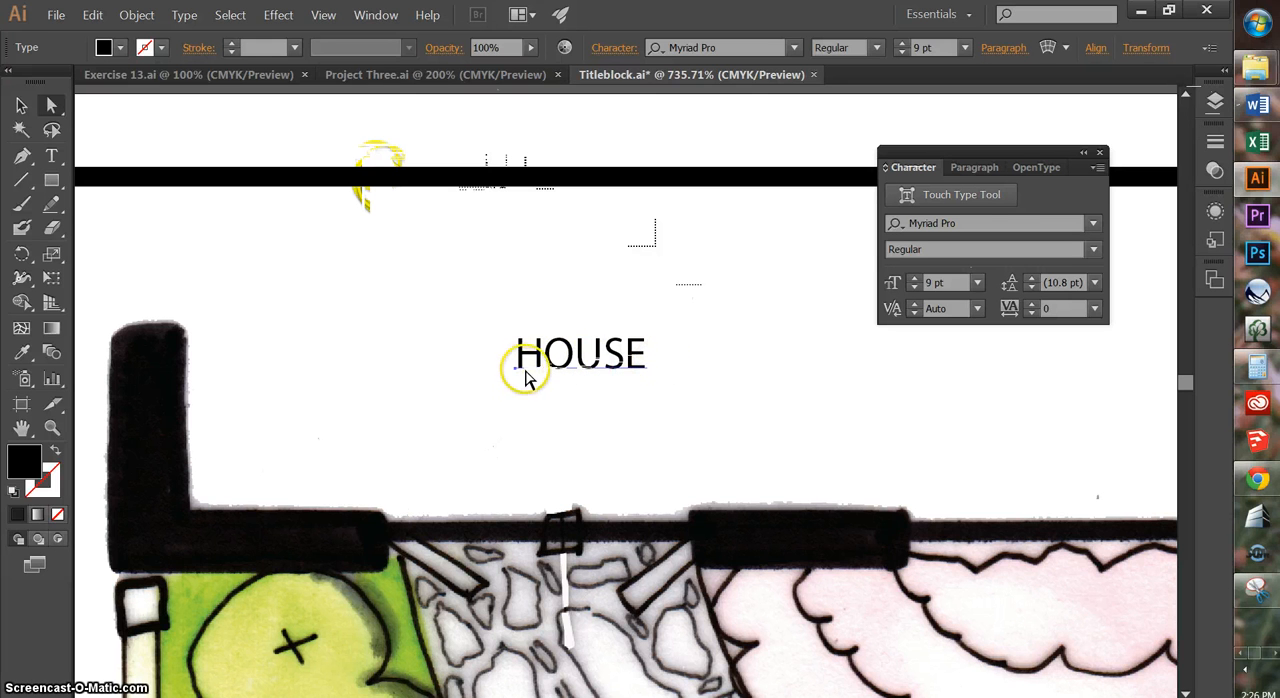
- Center-align the HOUSE text and reposition it centered in the space above the house
left_click(974, 167)
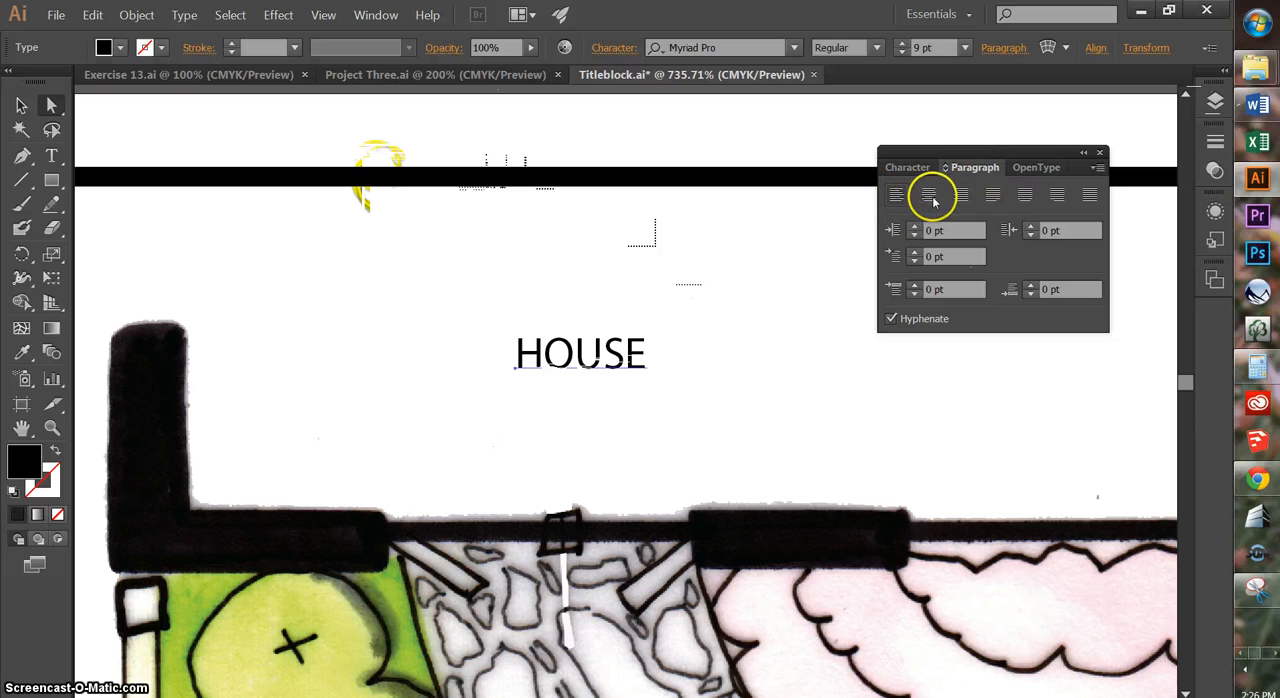
left_click(896, 194)
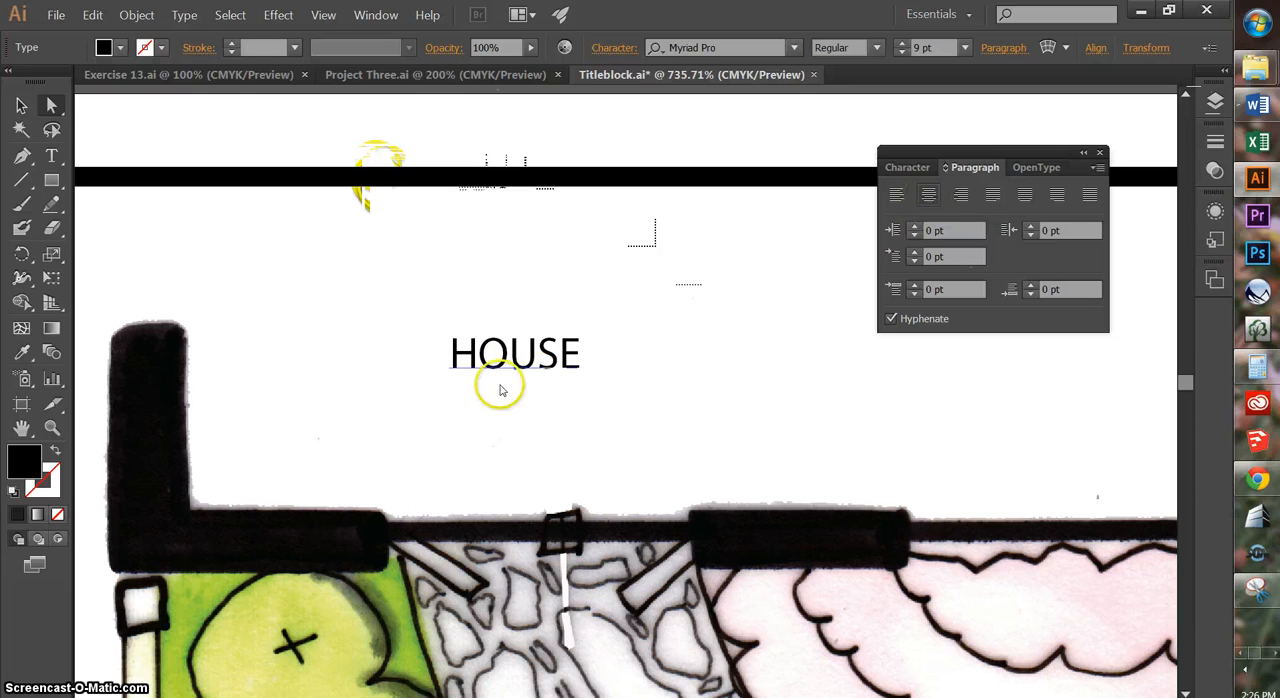
mouse_move(533, 370)
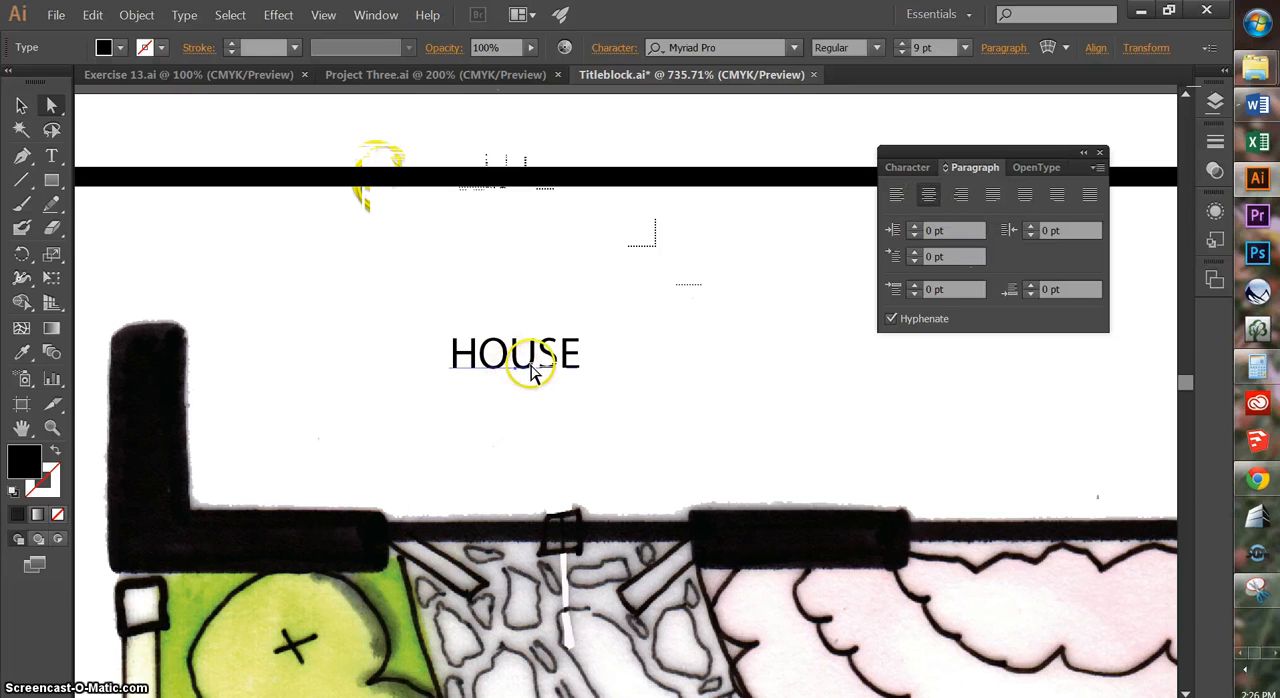
left_click(961, 195)
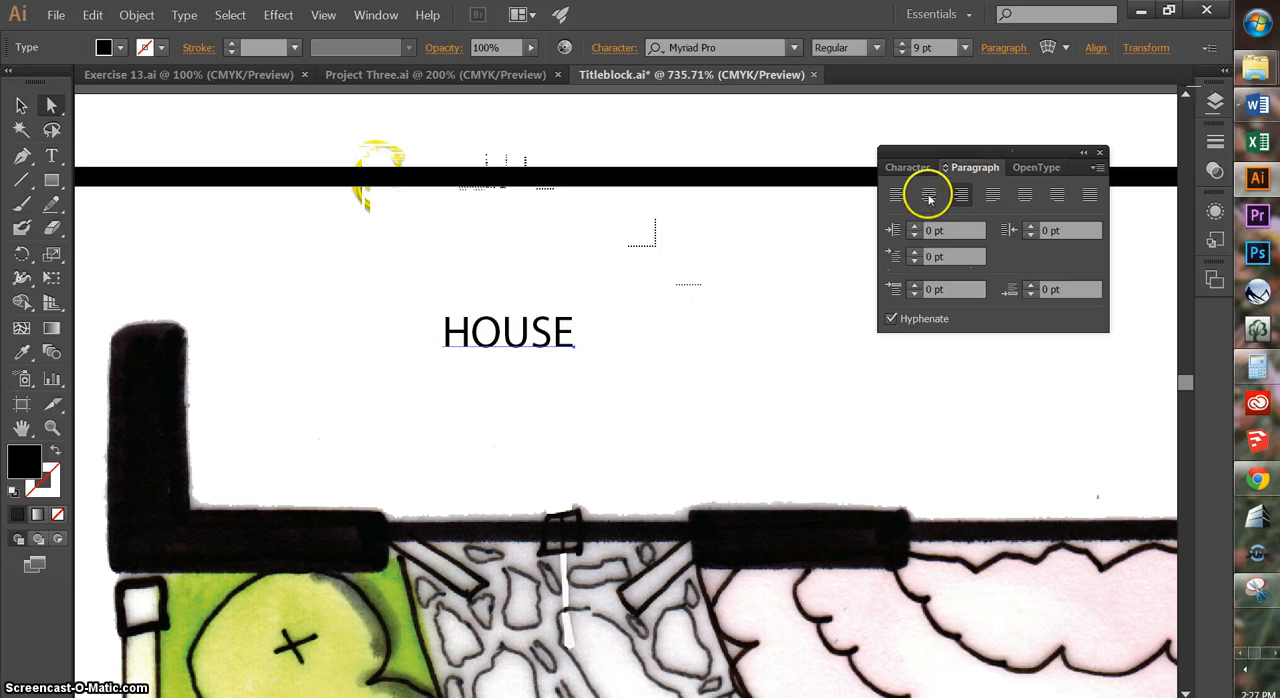
left_click(927, 194)
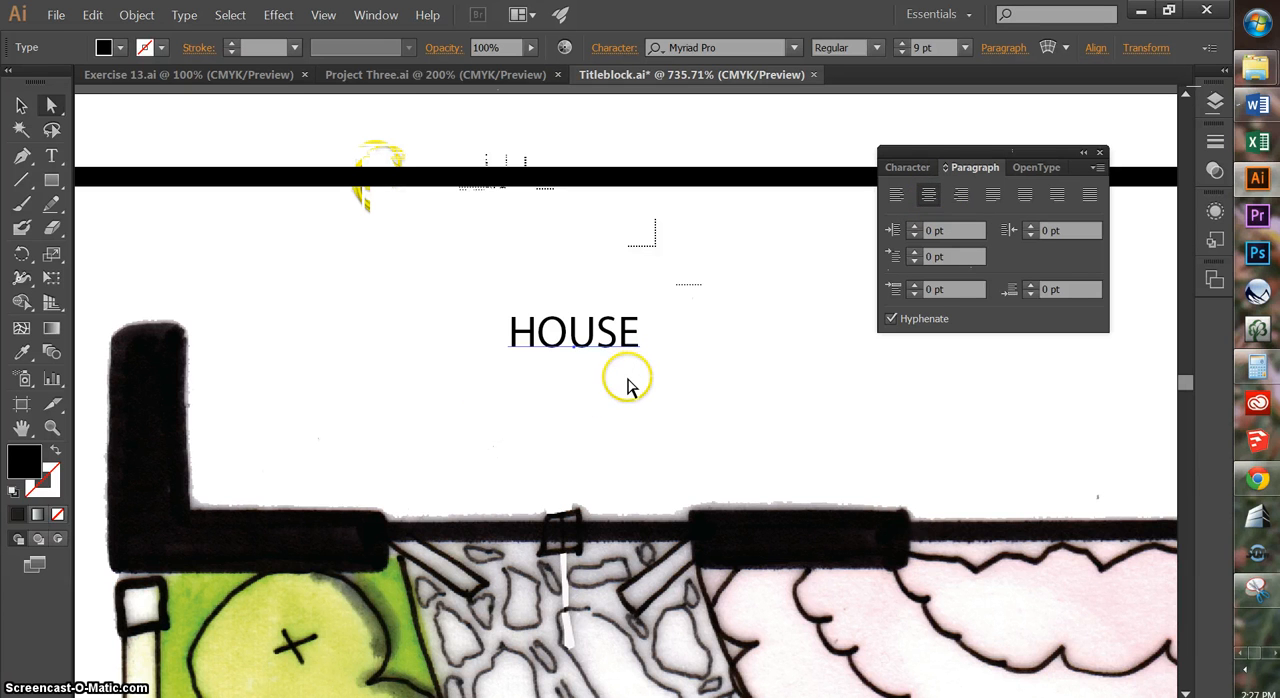
mouse_move(964, 174)
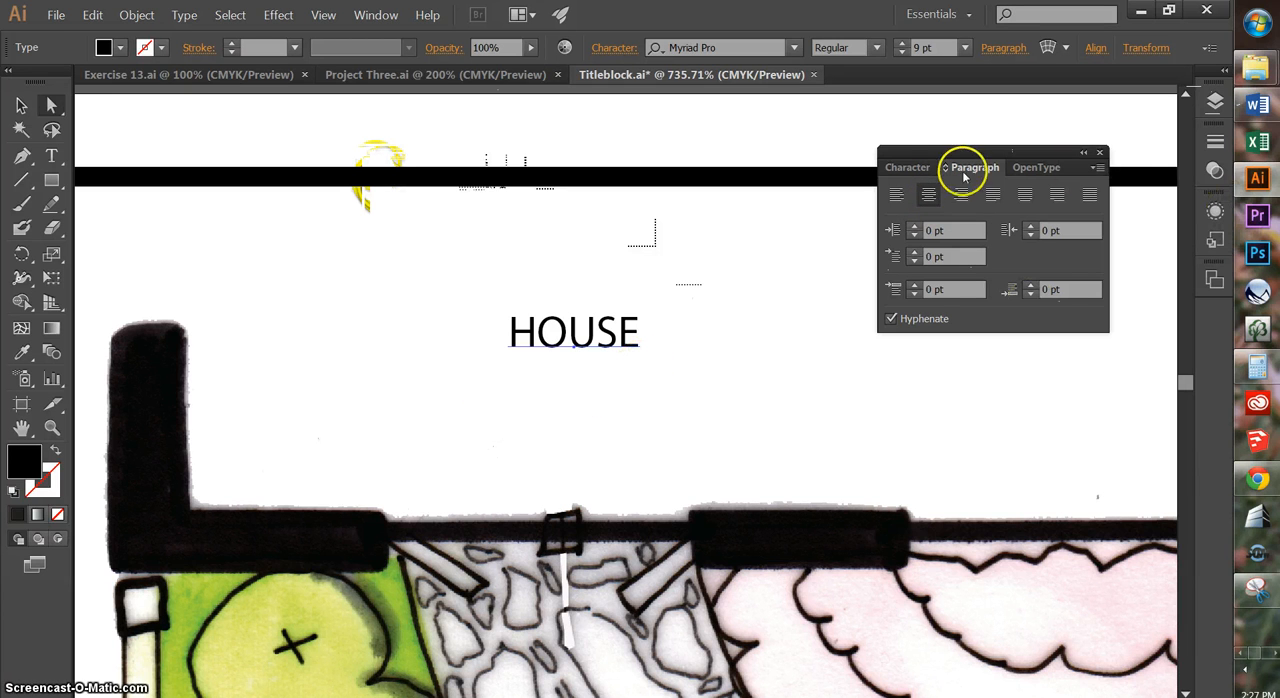
- Change the HOUSE label's font style to Myriad Pro Bold at 9 pt
left_click(907, 167)
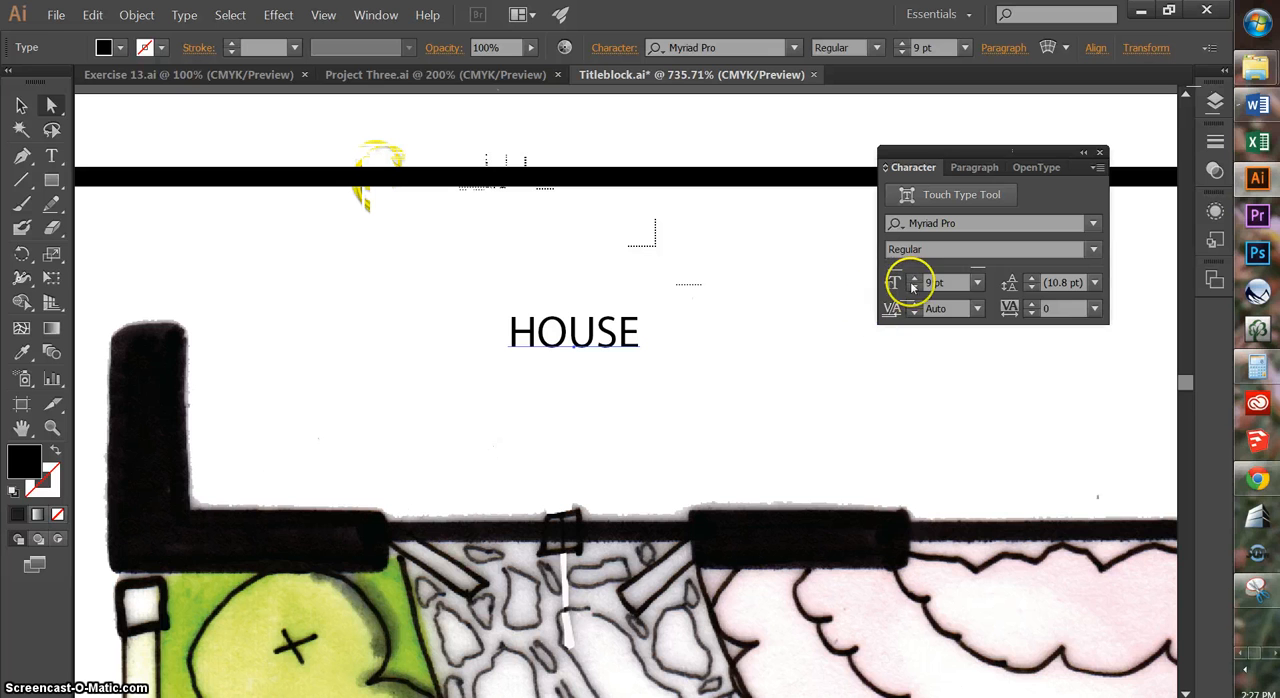
mouse_move(953, 282)
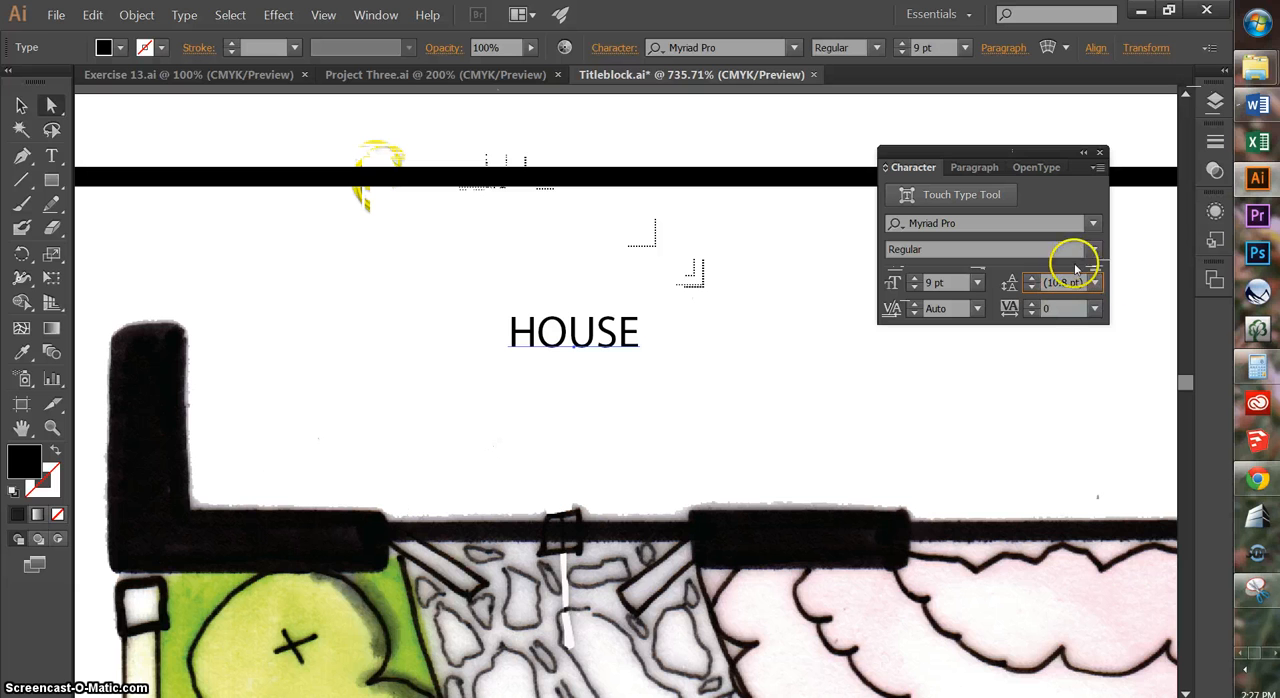
left_click(574, 331)
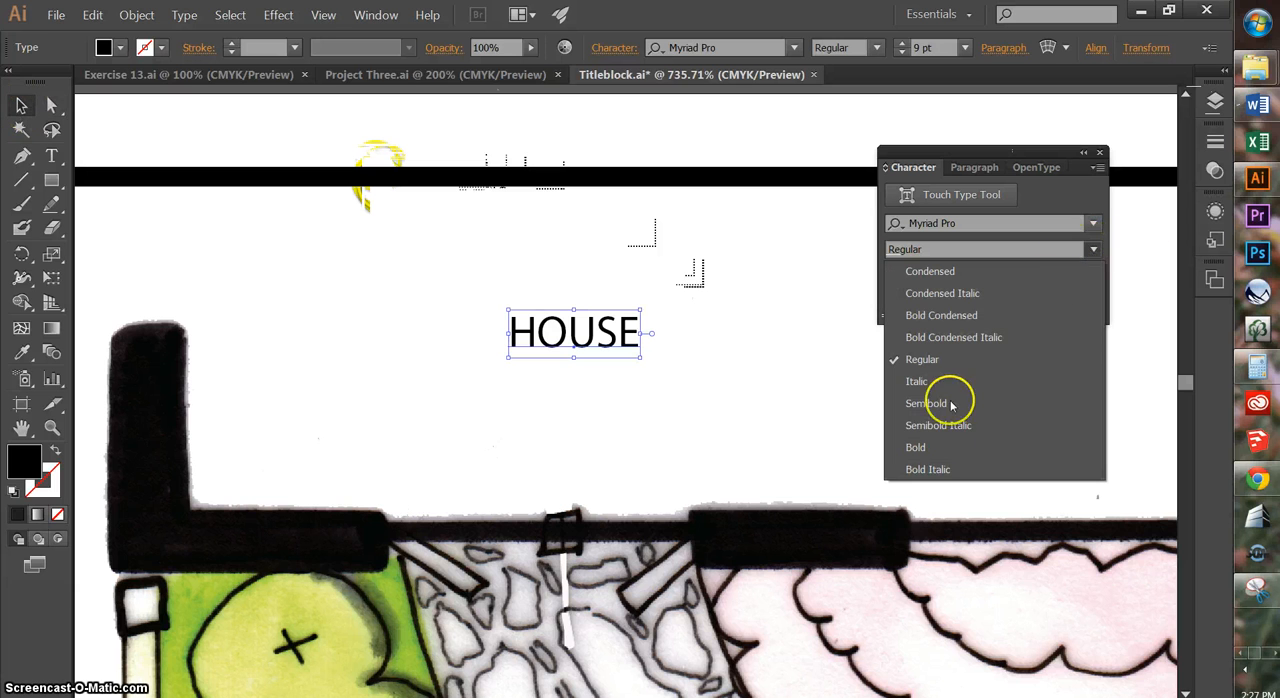
left_click(915, 447)
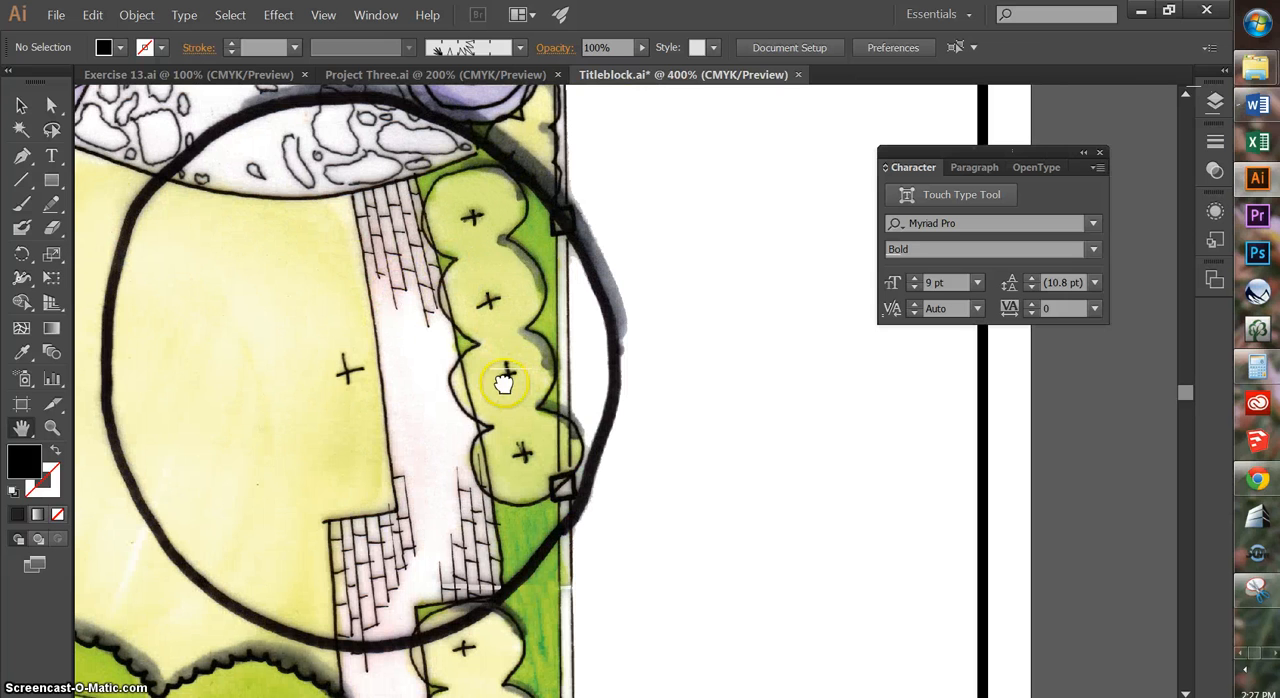
- Set a 0.25 pt stroke weight and no fill for the shrub leader line
left_click_drag(505, 385, 547, 443)
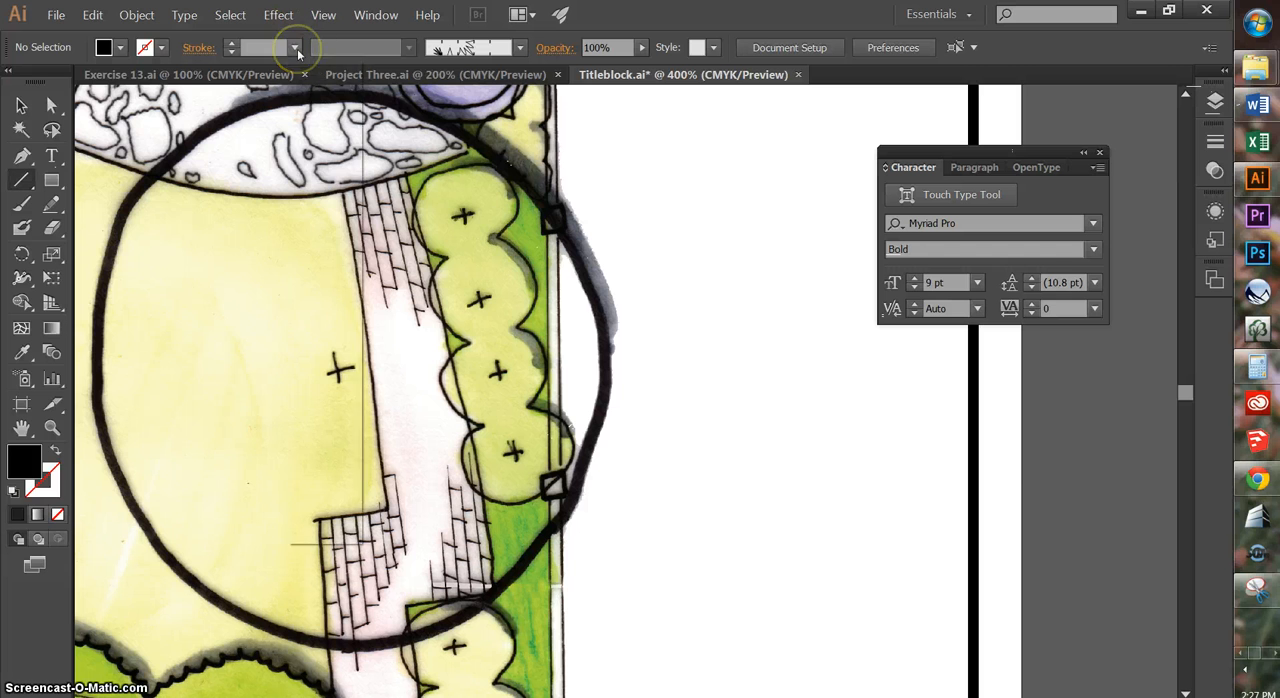
left_click(295, 47)
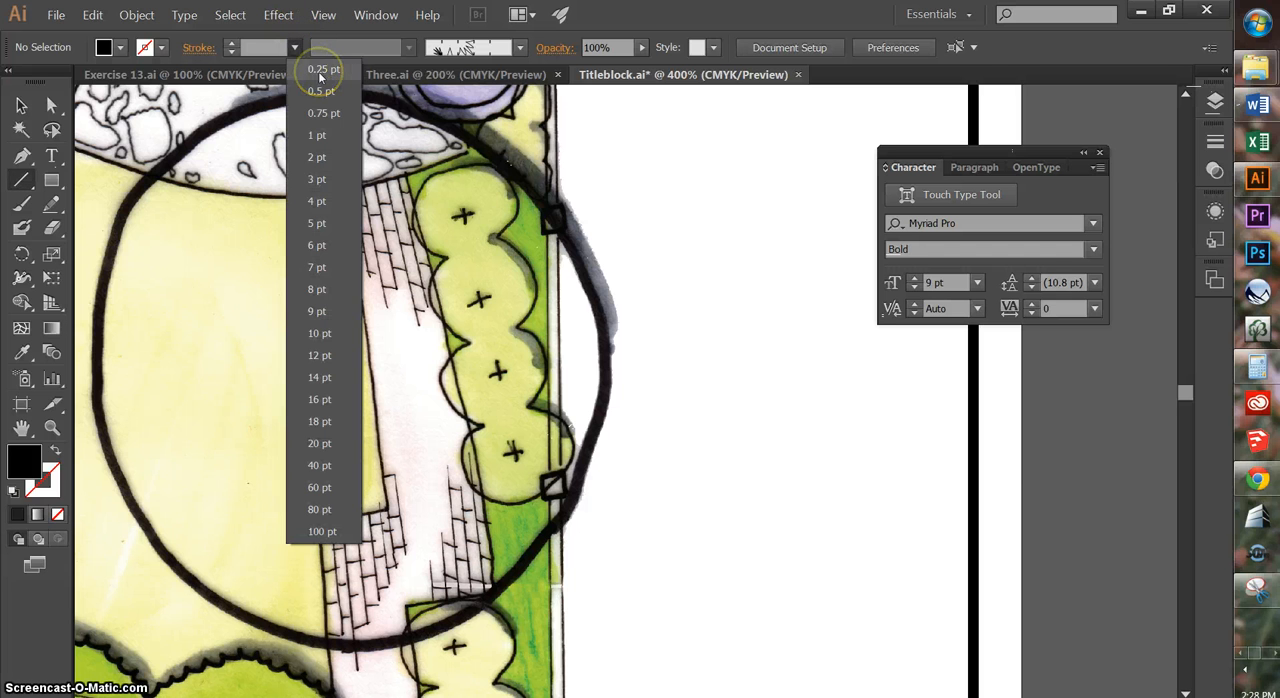
left_click(322, 68)
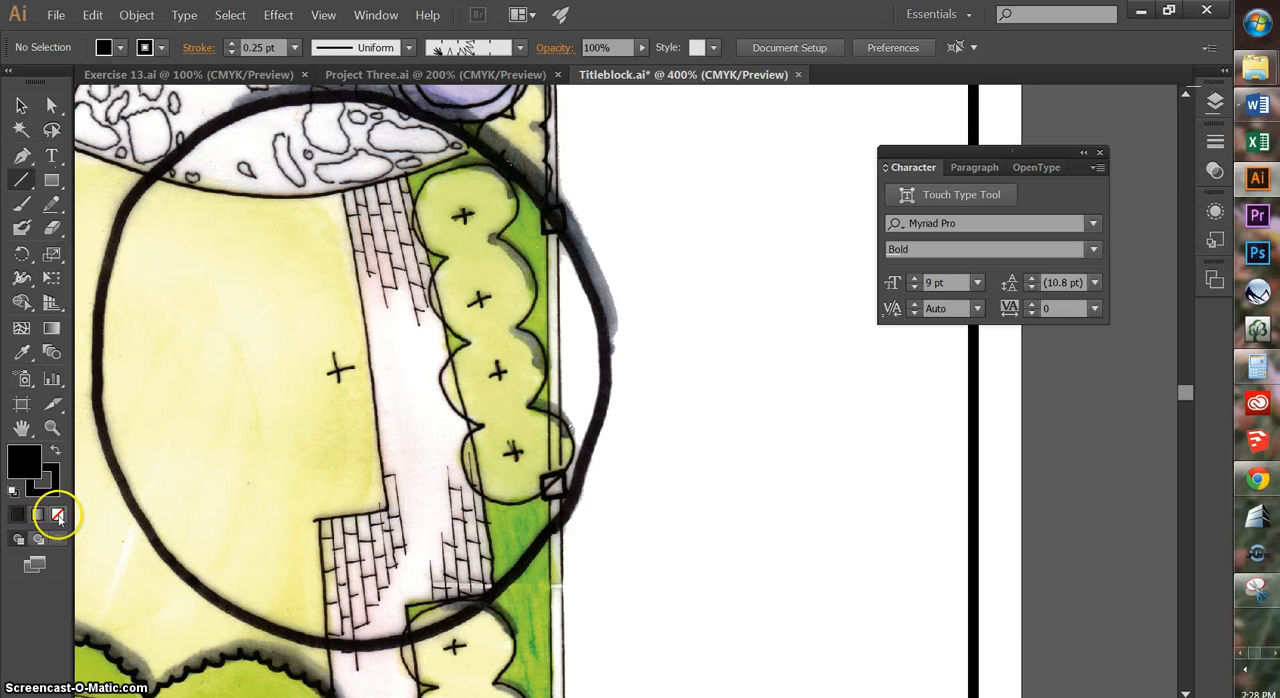
left_click(57, 515)
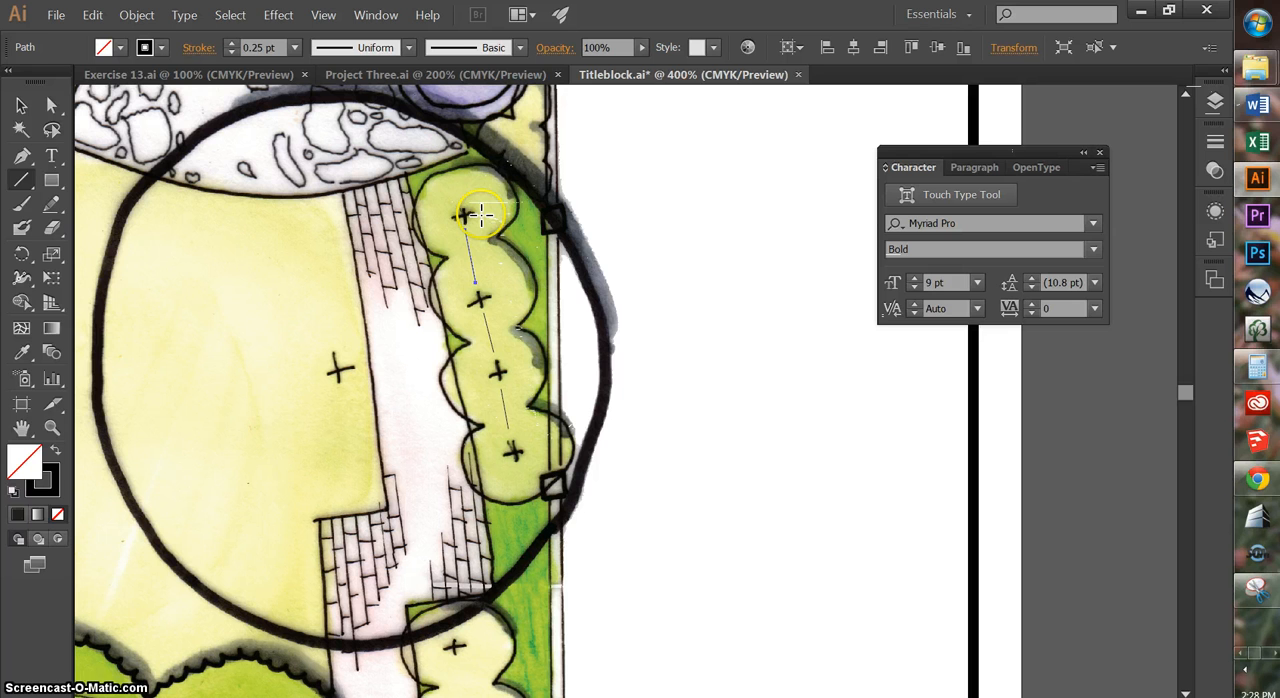
mouse_move(485, 223)
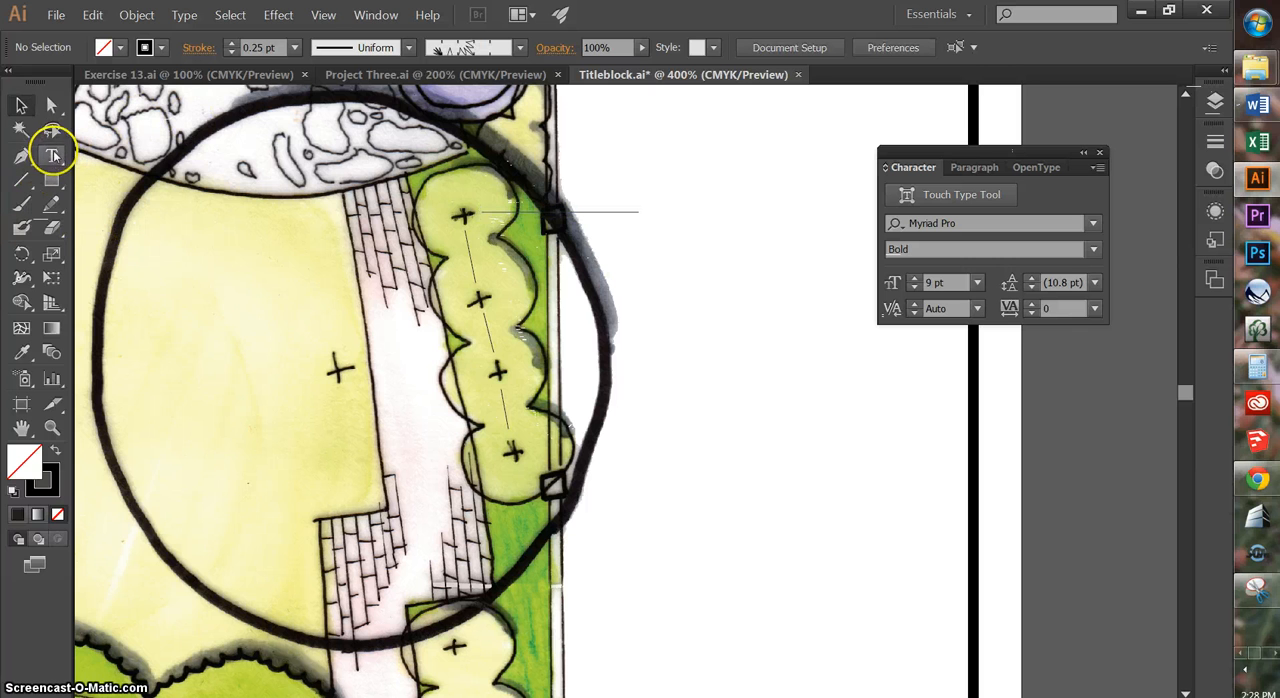
- Place a bold '(4) SHRUBS' text label at the outer end of the leader line
left_click(52, 155)
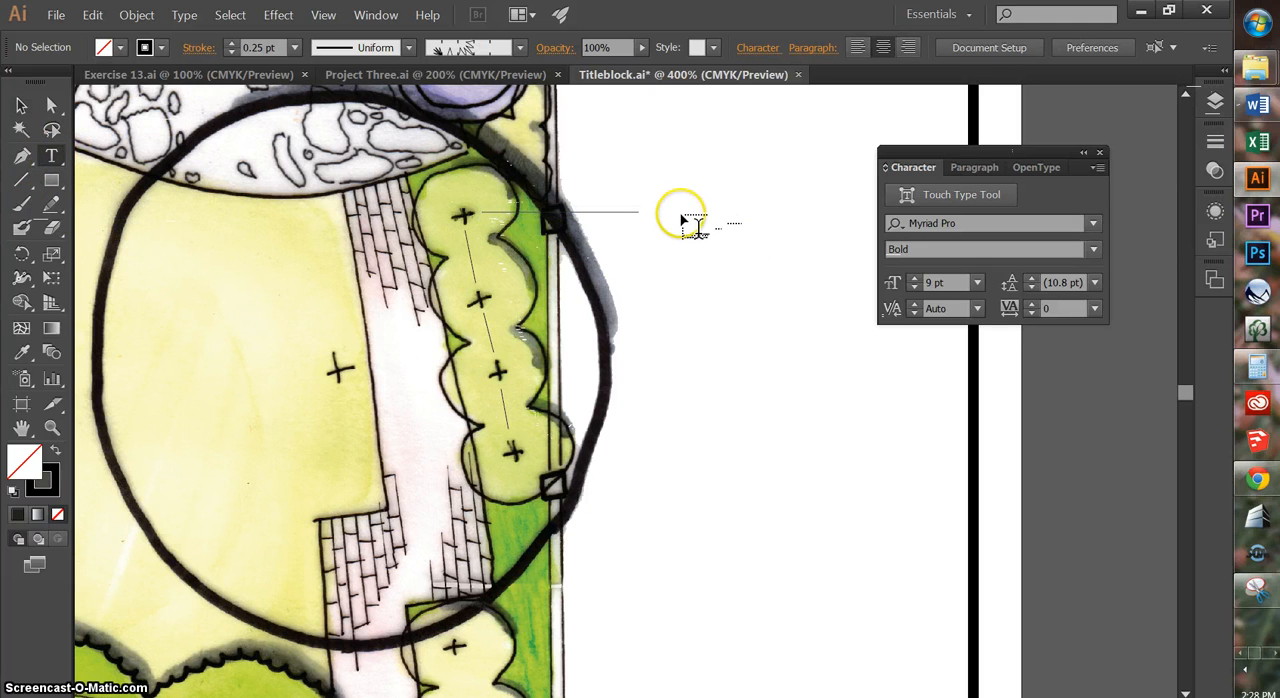
left_click(693, 228)
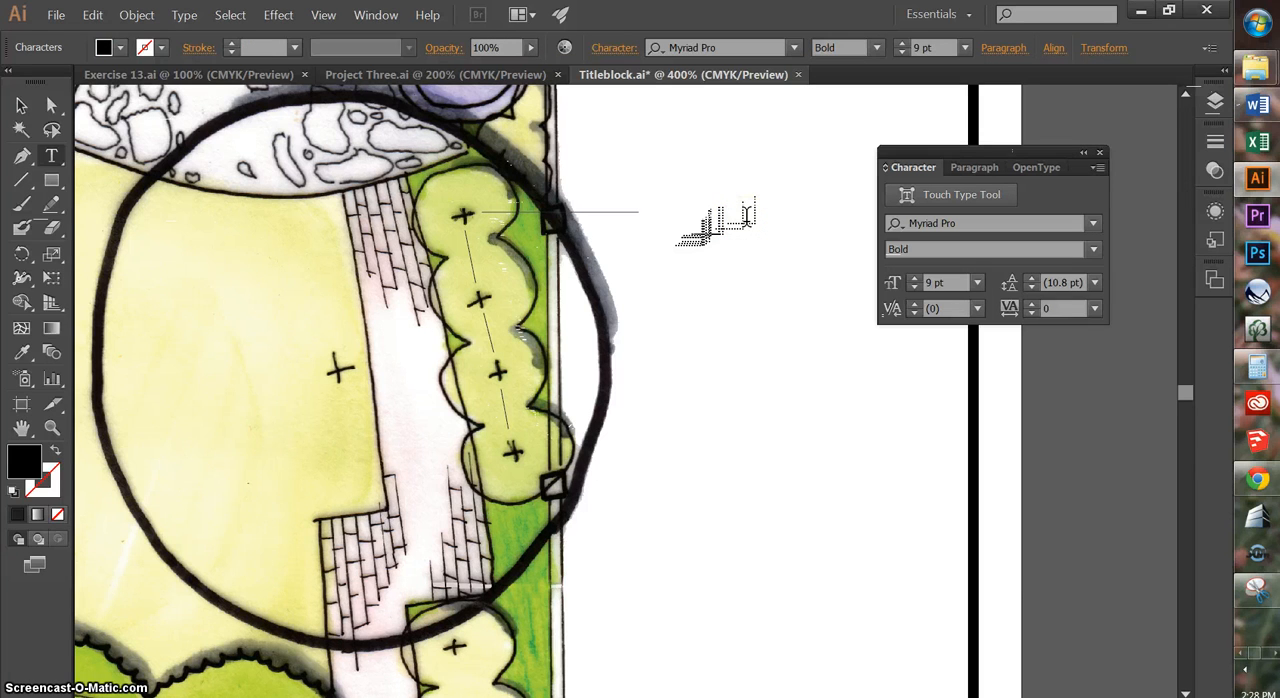
type("(4")
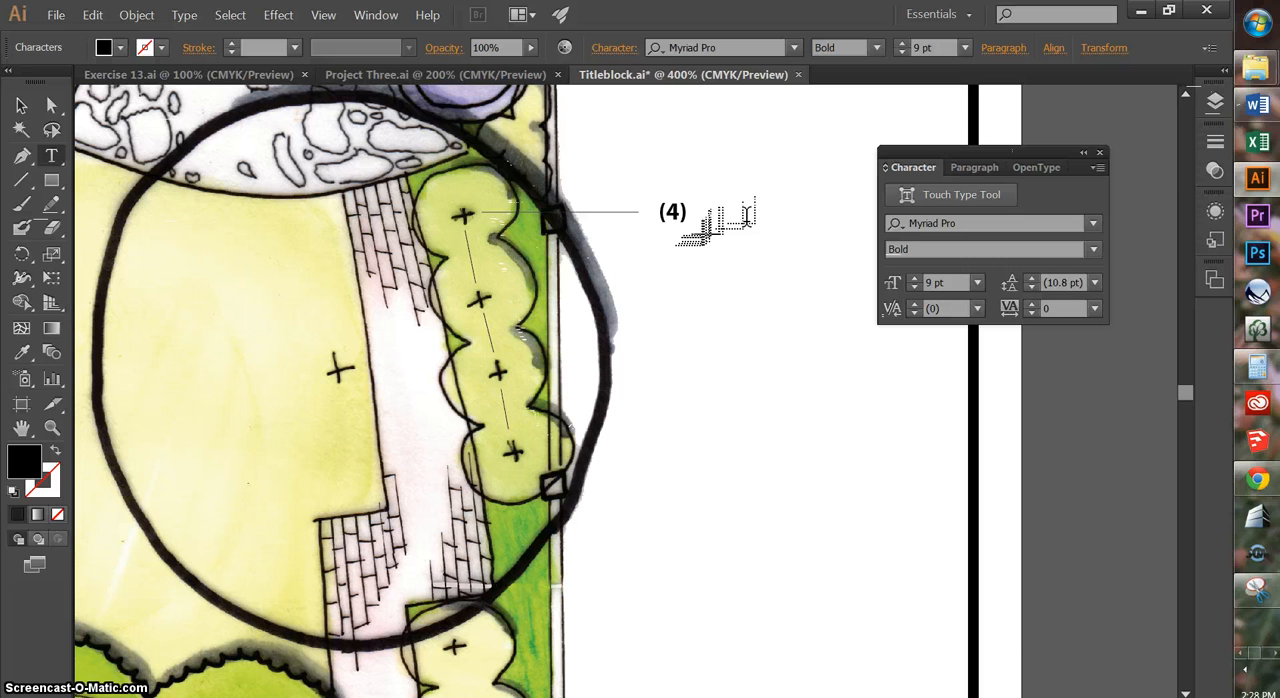
type("SHRUBS")
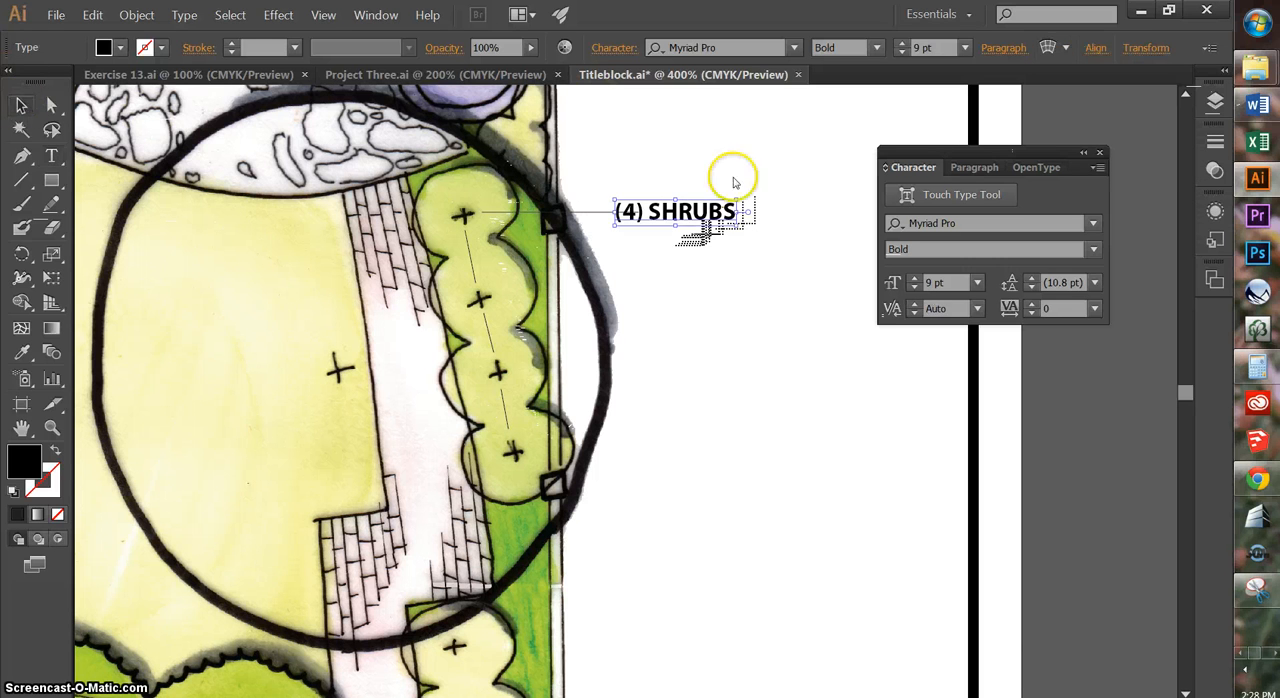
mouse_move(1000, 70)
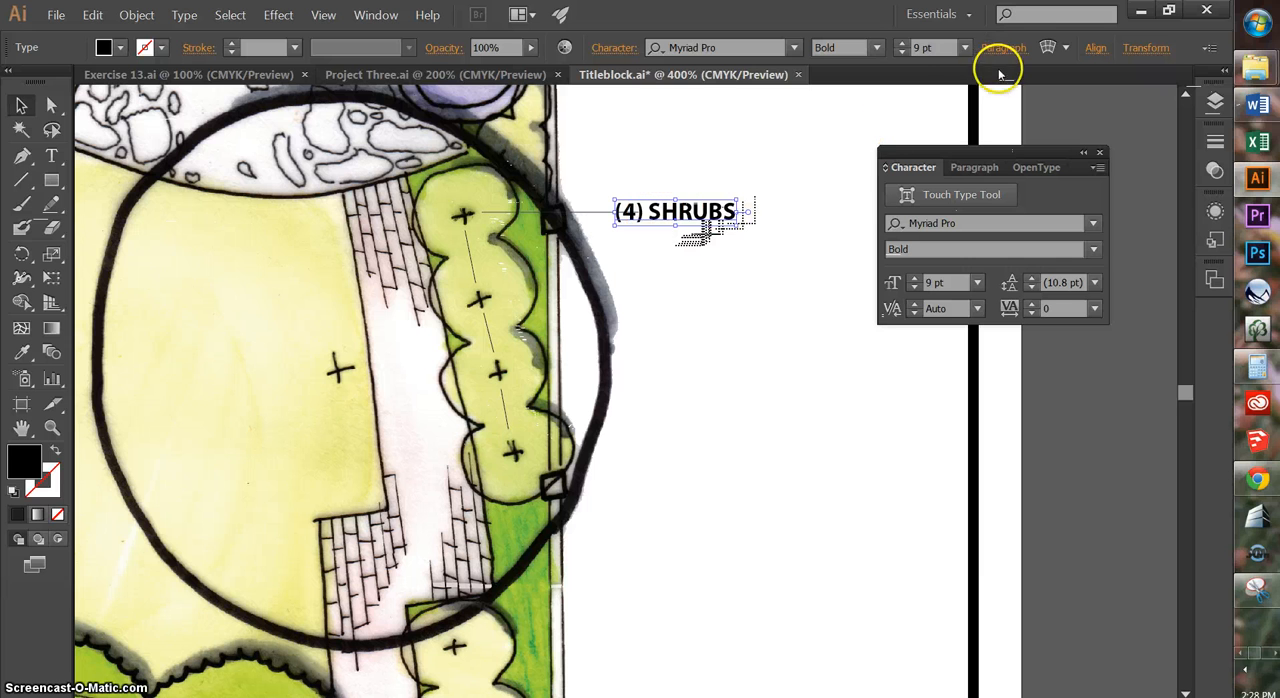
- Change the '(4) SHRUBS' label from Myriad Pro Bold to Regular, keeping 9 pt
left_click(1003, 47)
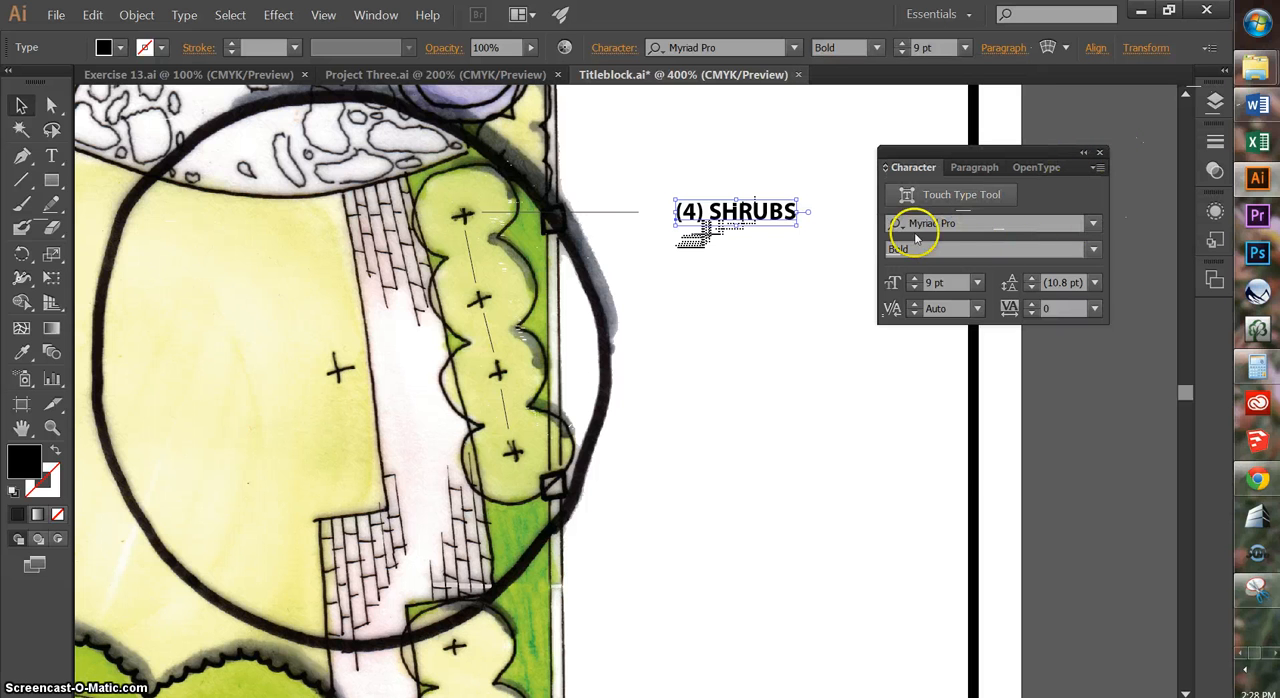
left_click(1091, 249)
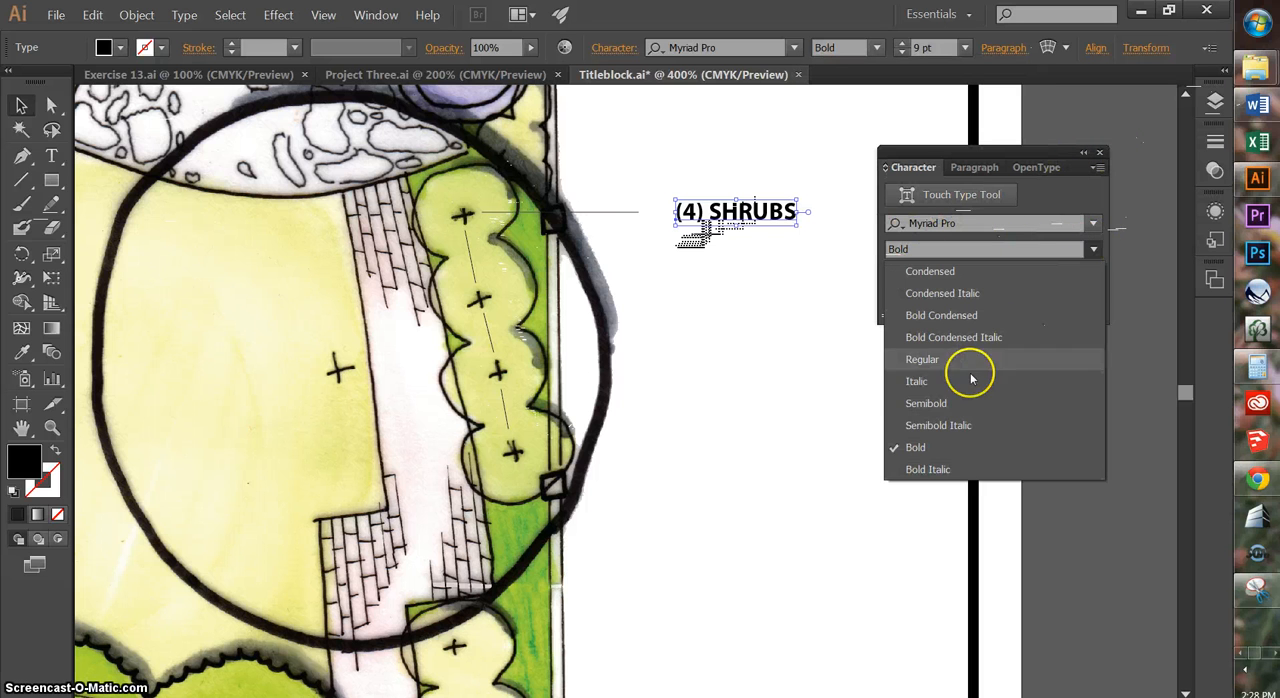
left_click(922, 359)
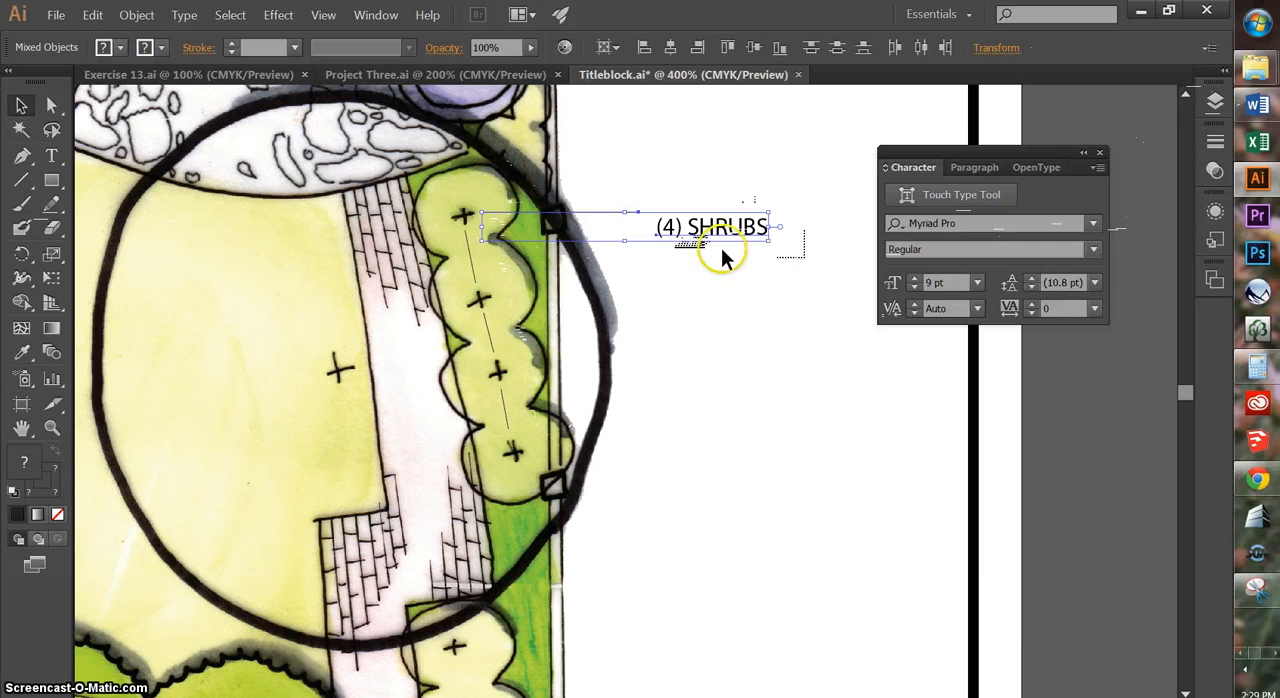
mouse_move(605, 205)
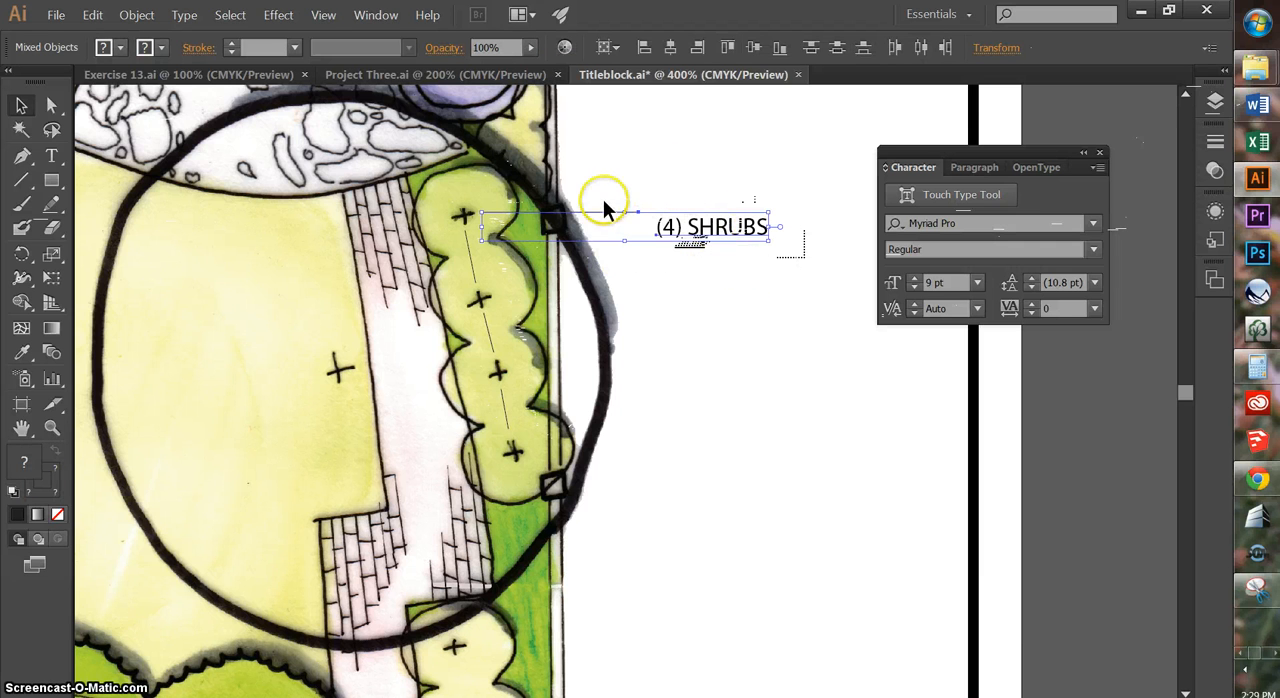
- Show the Align To options for levelling the SHRUBS label with its leader
left_click(610, 47)
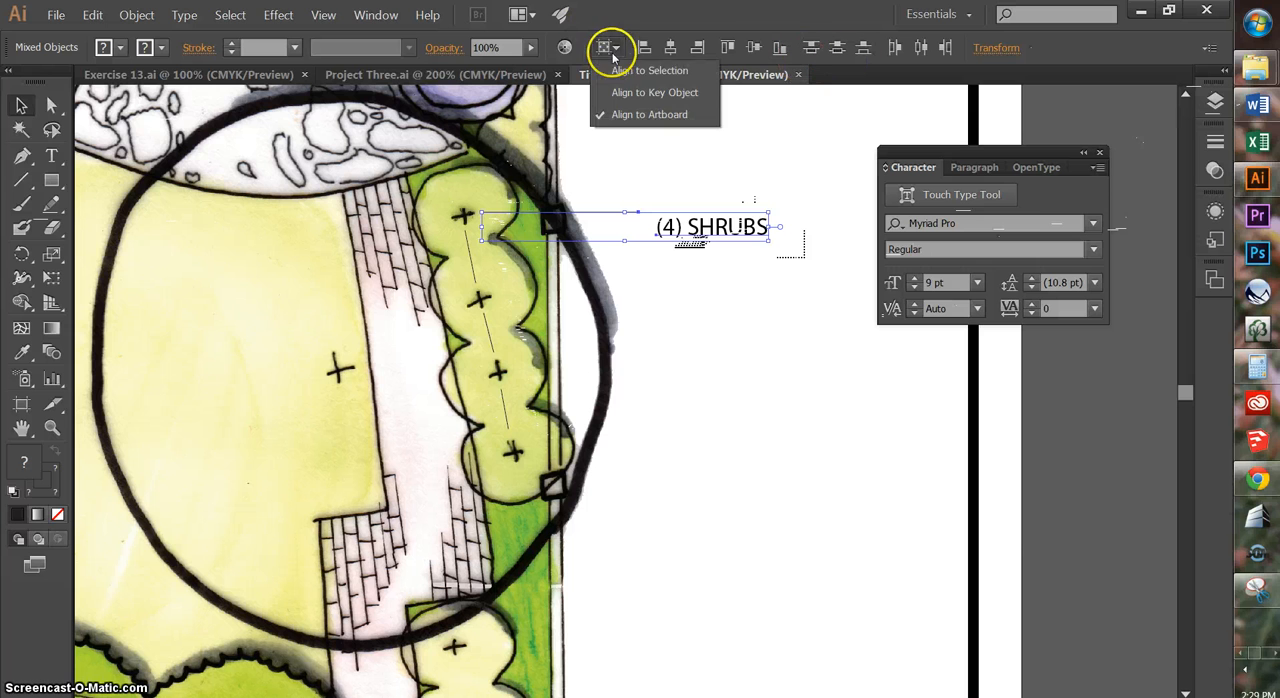
mouse_move(666, 70)
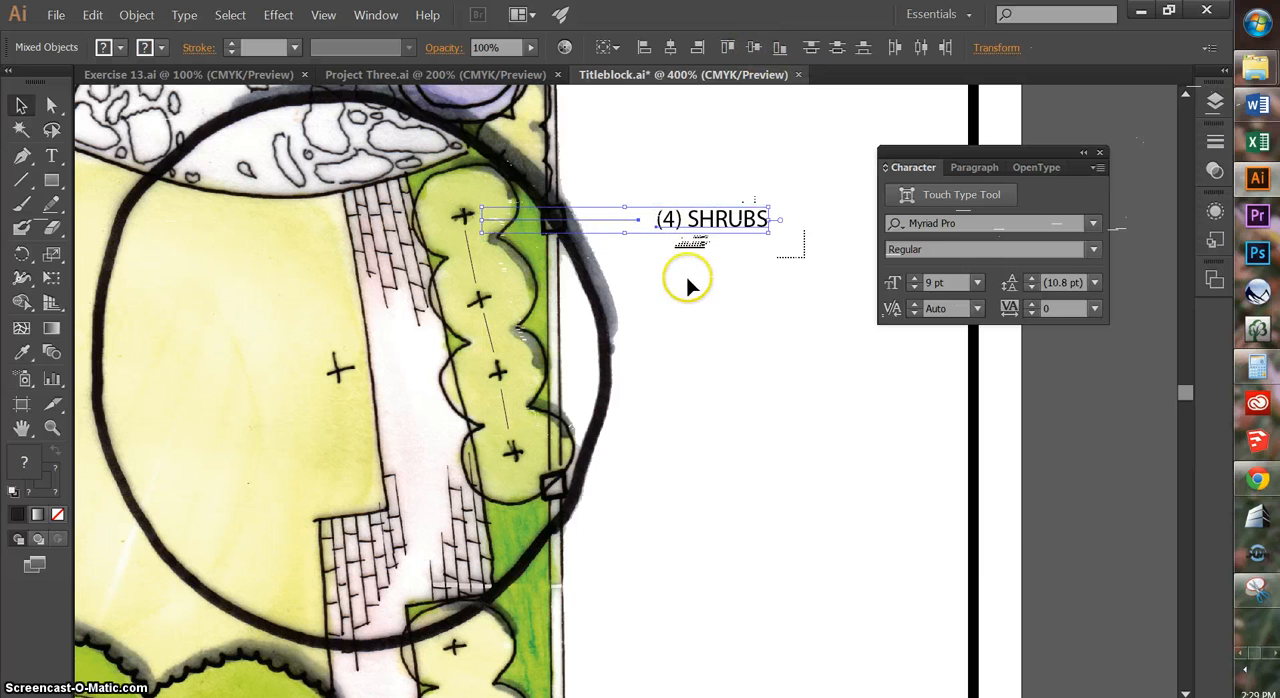
mouse_move(700, 172)
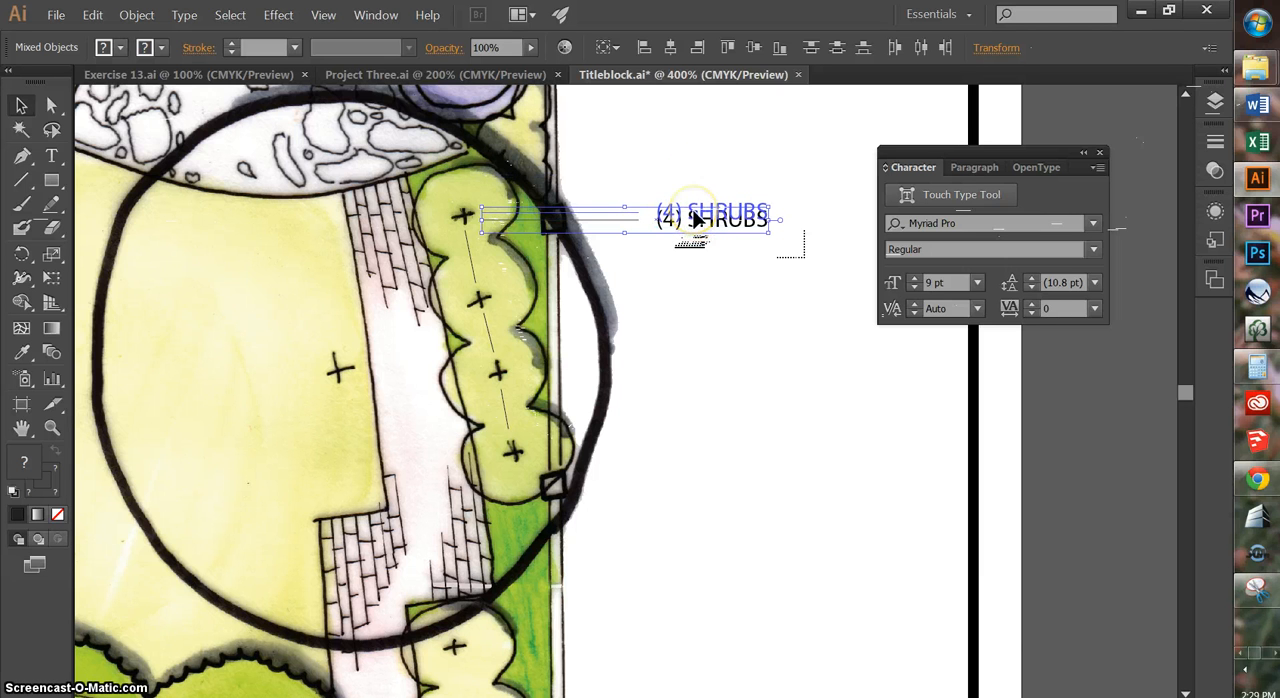
mouse_move(472, 221)
type("LAWN")
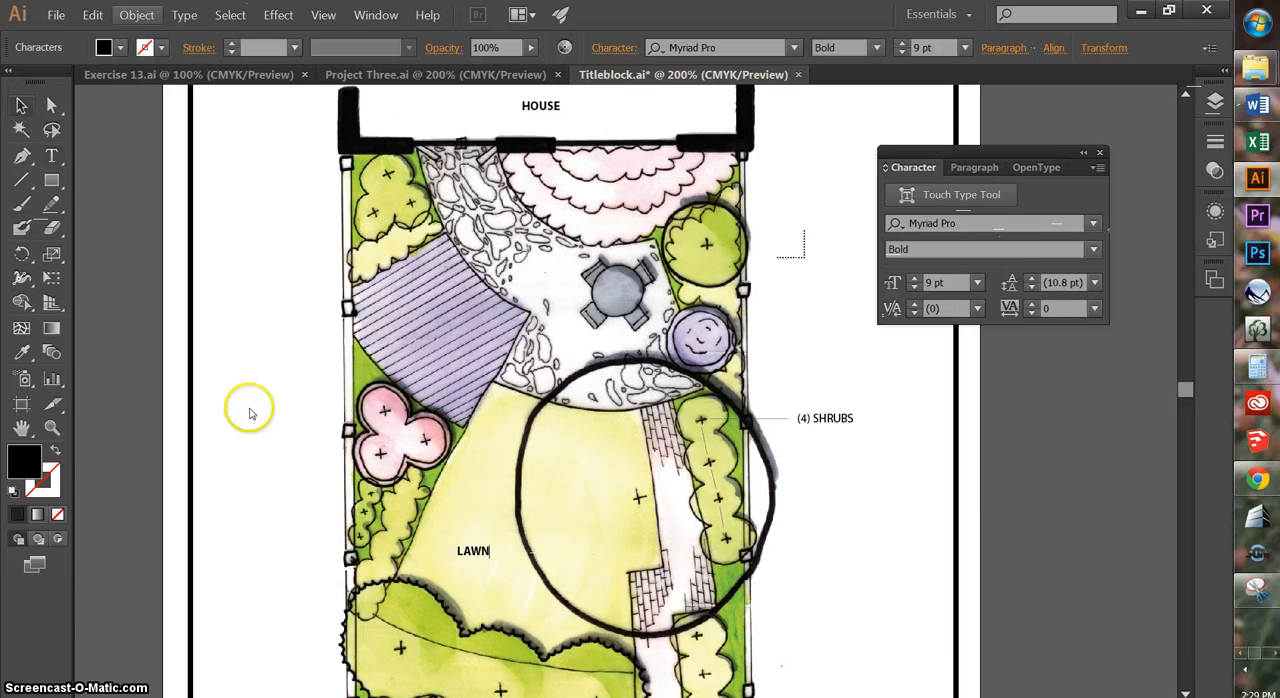
- Switch the LAWN label to the Italic font style and deselect it
left_click(473, 551)
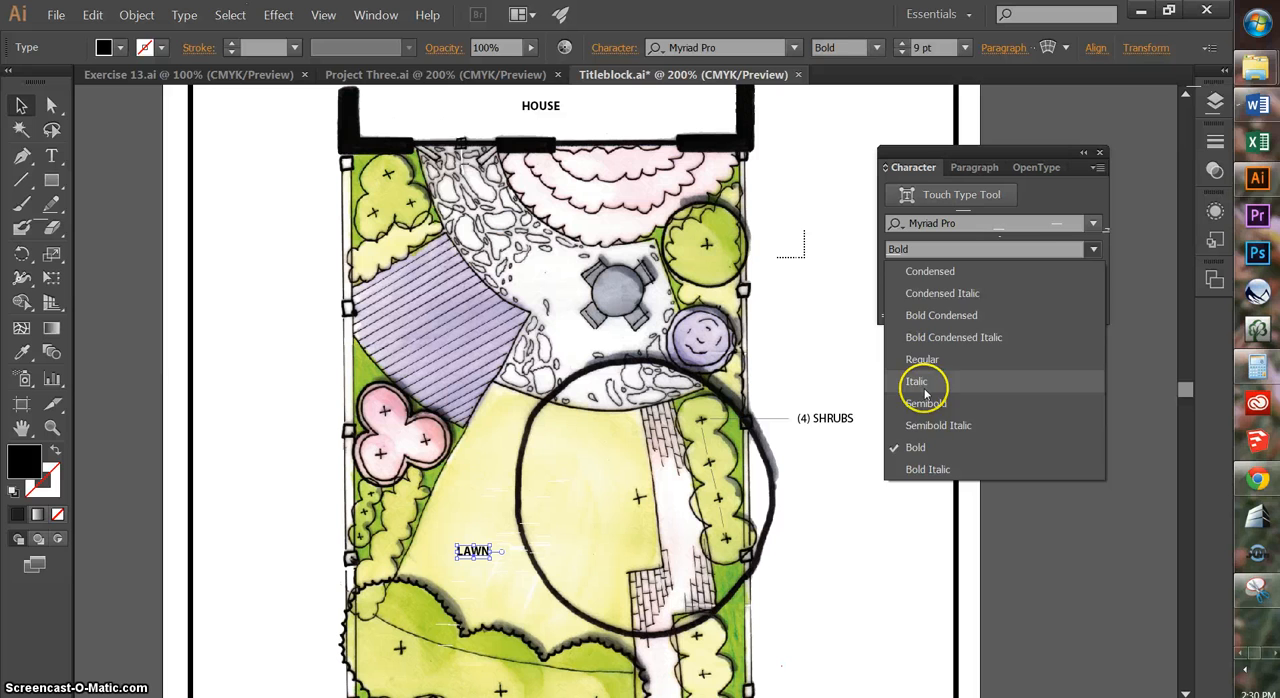
left_click(916, 381)
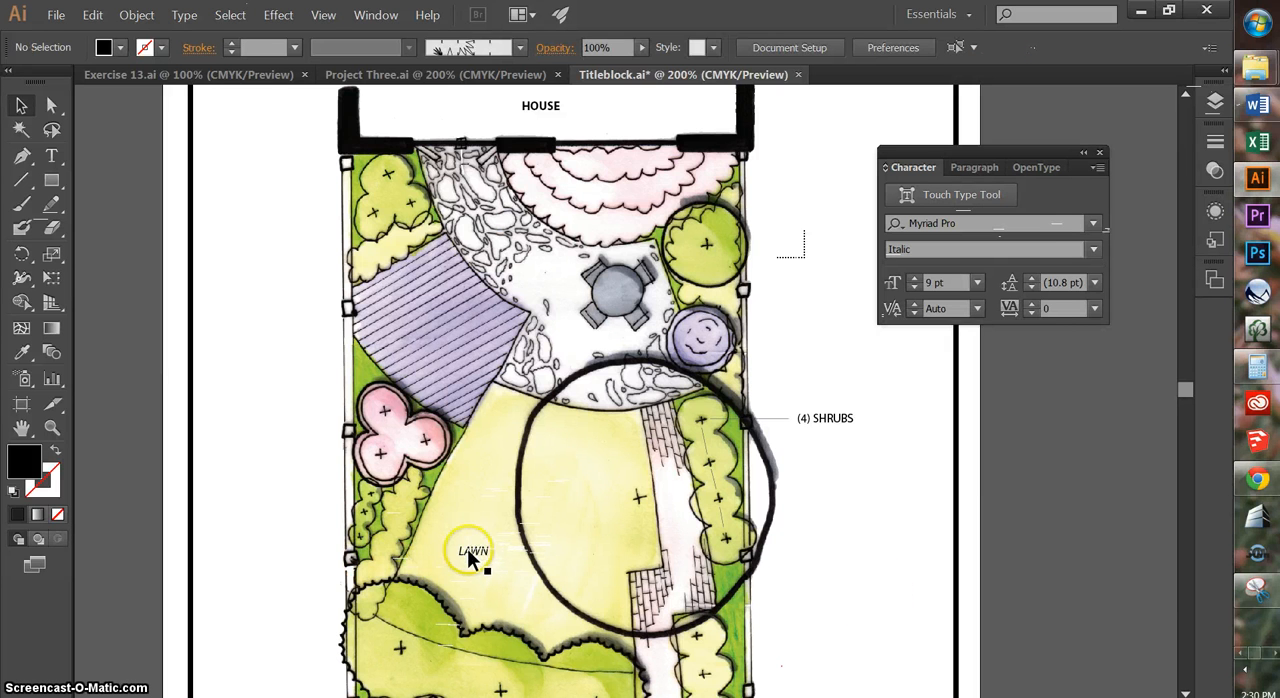
left_click(471, 550)
type("STONE")
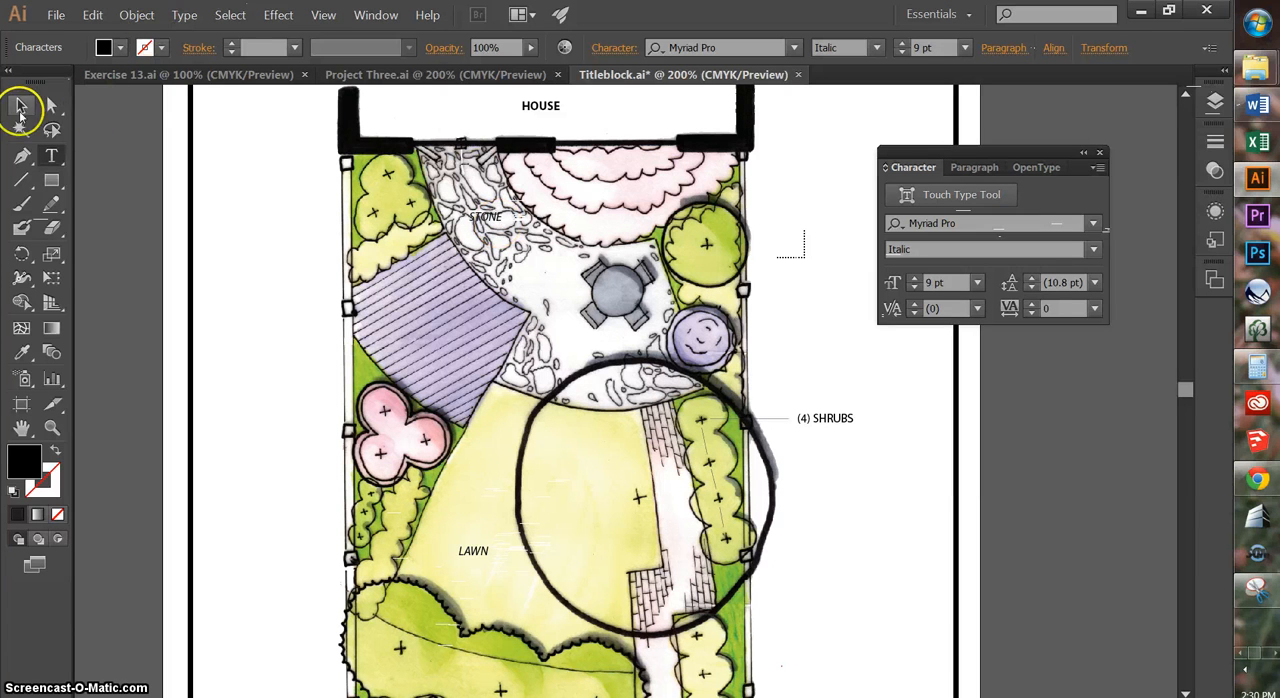
- Commit the italic STONE label on the stone paving by leaving the Type tool
left_click(18, 105)
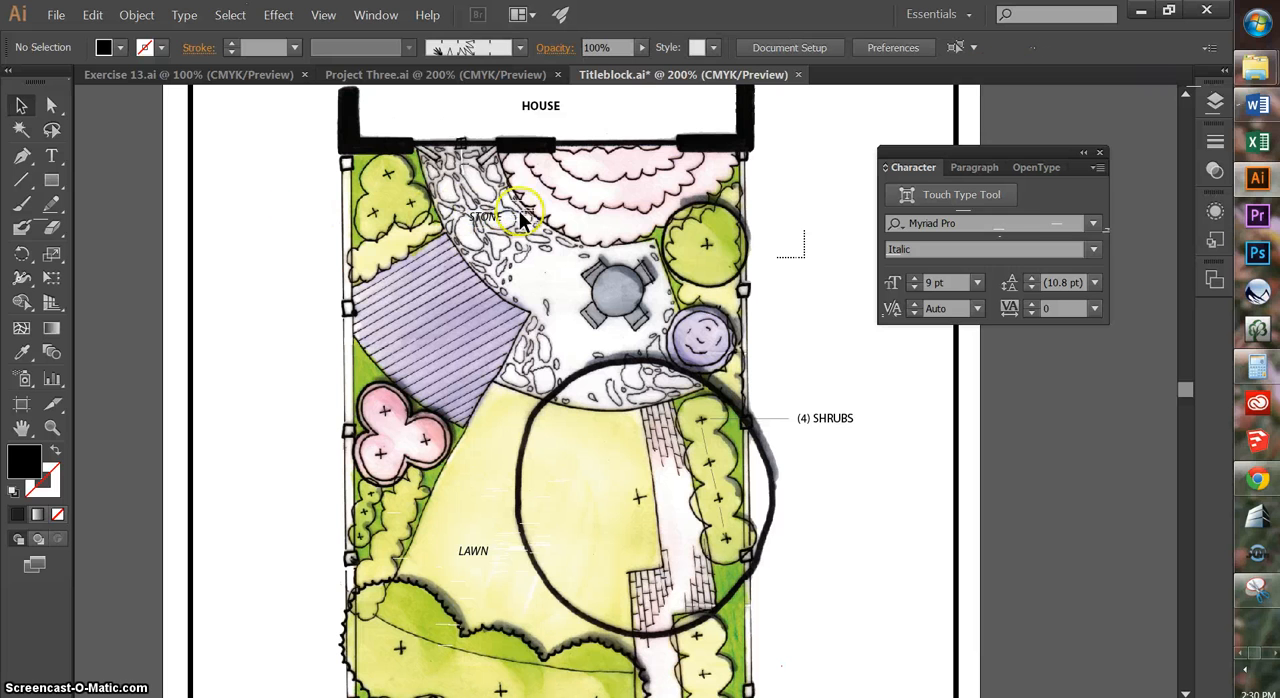
mouse_move(523, 230)
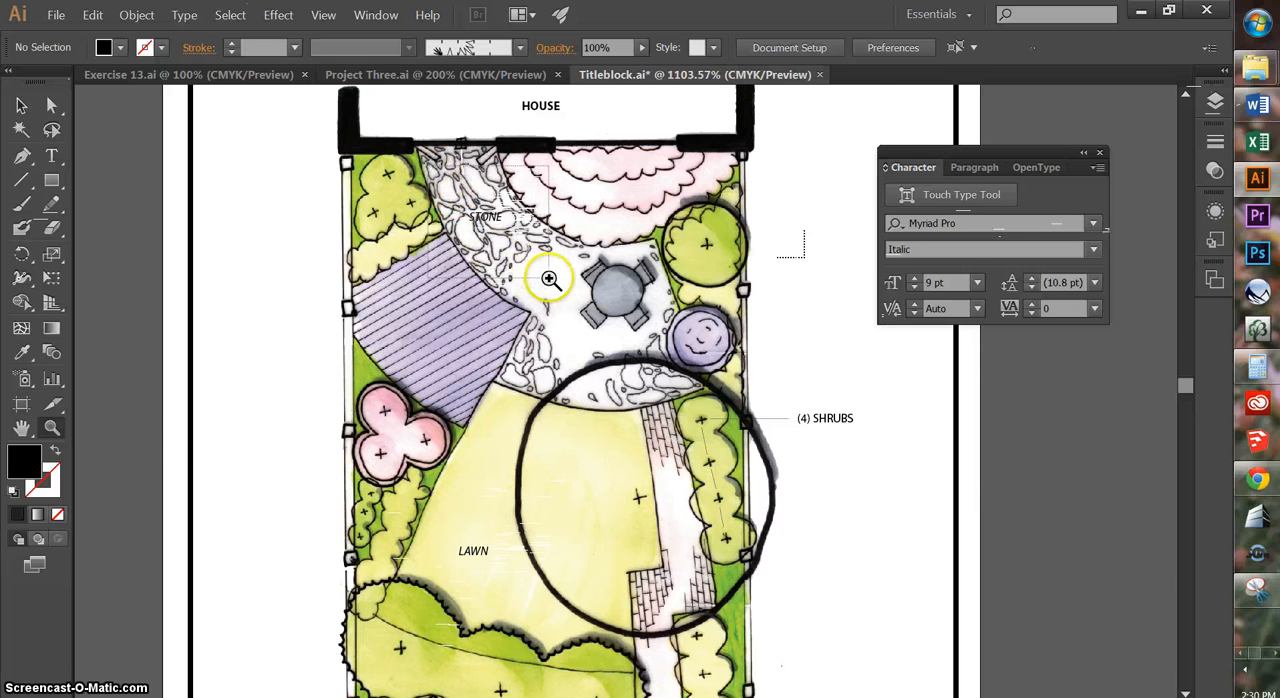
- Draw a rectangle over the STONE label on the stone paving
left_click(548, 278)
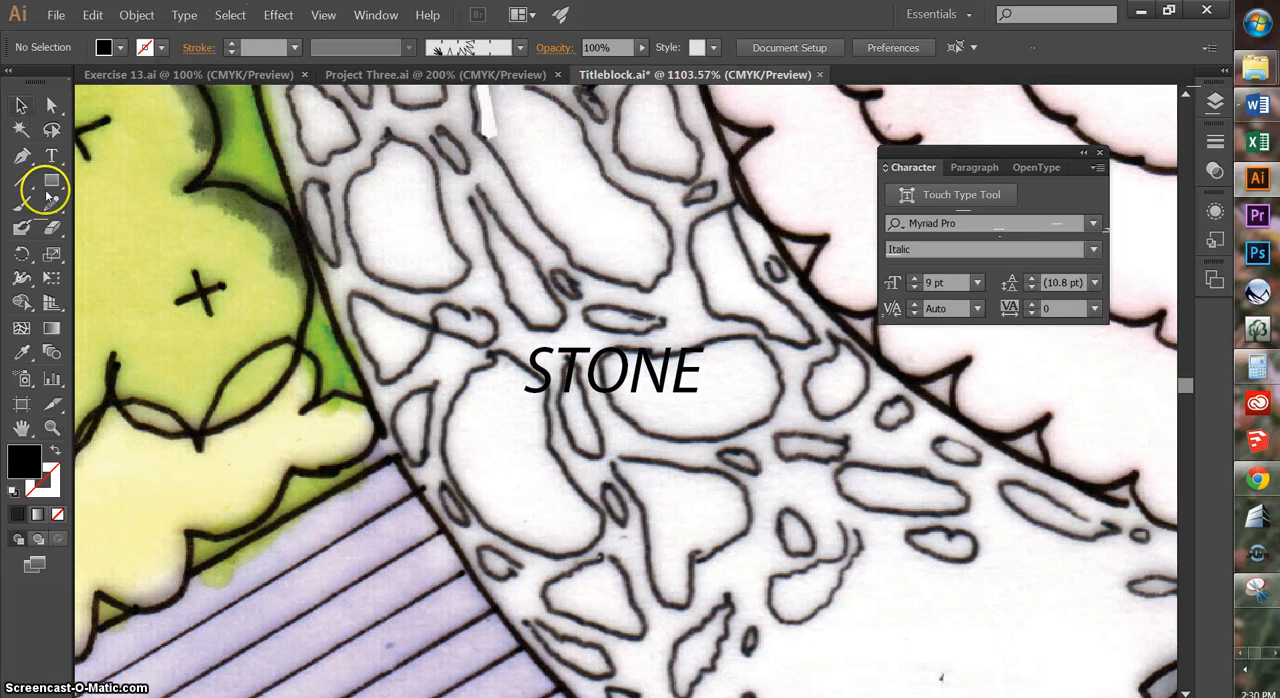
mouse_move(48, 181)
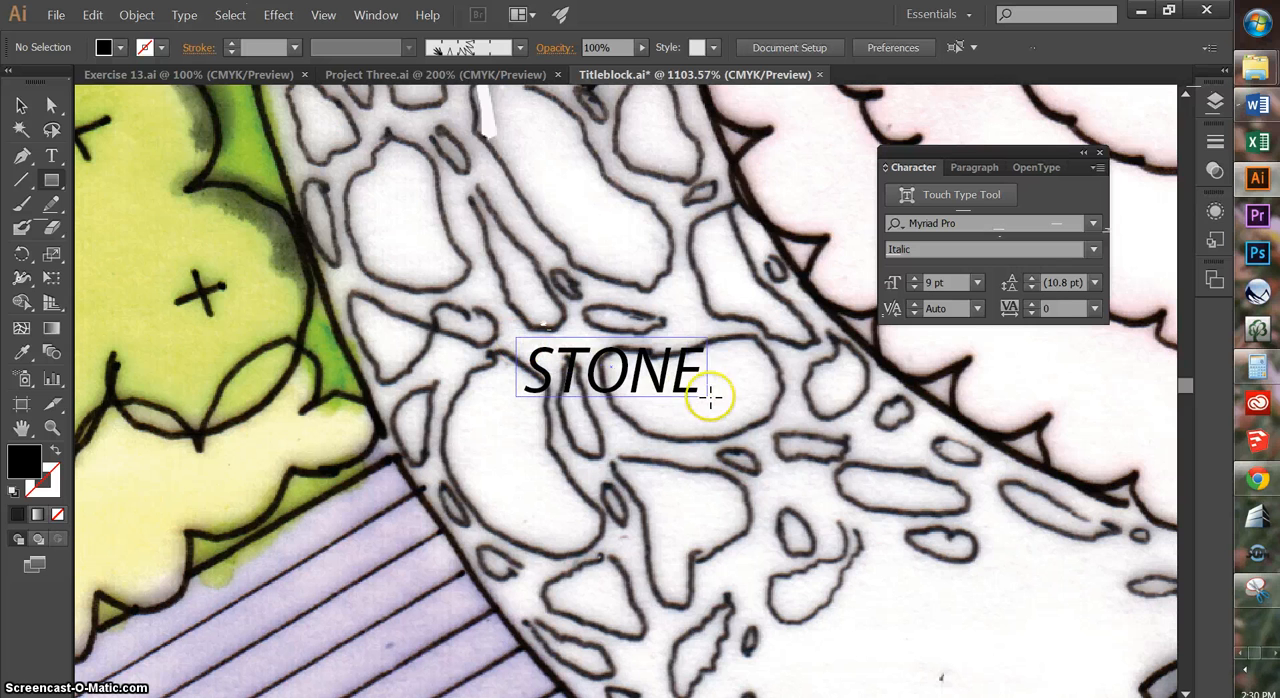
left_click_drag(515, 350, 585, 405)
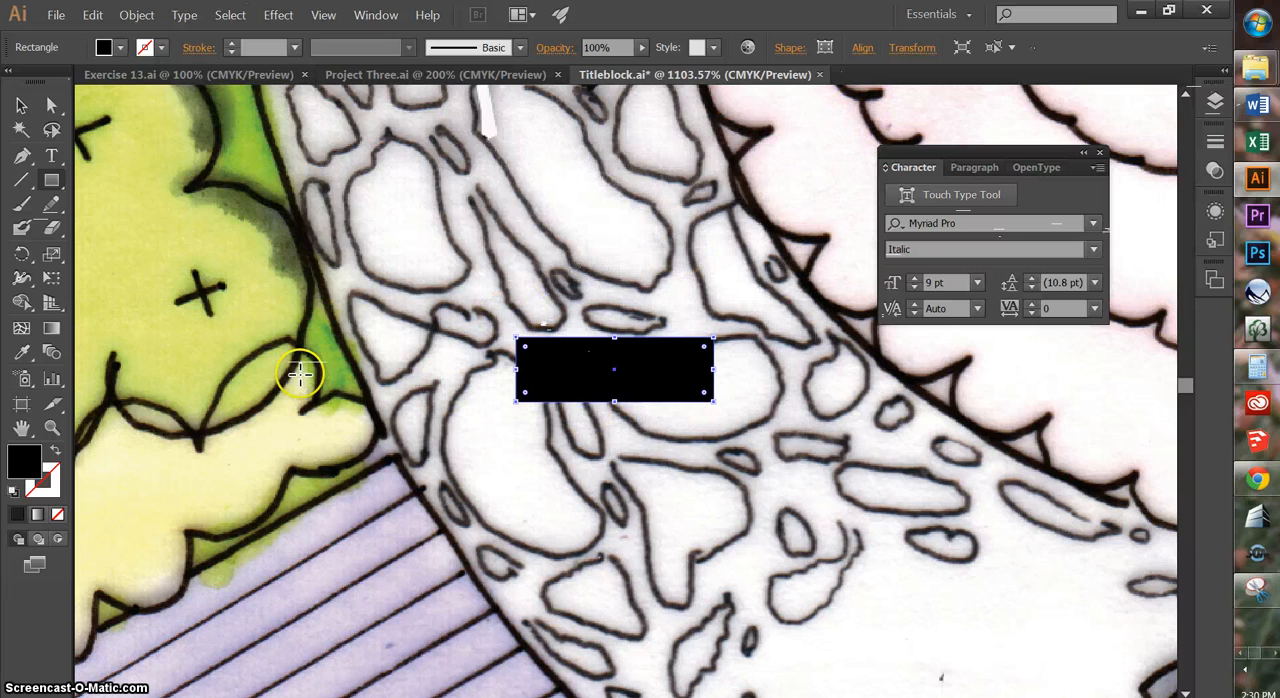
mouse_move(16, 352)
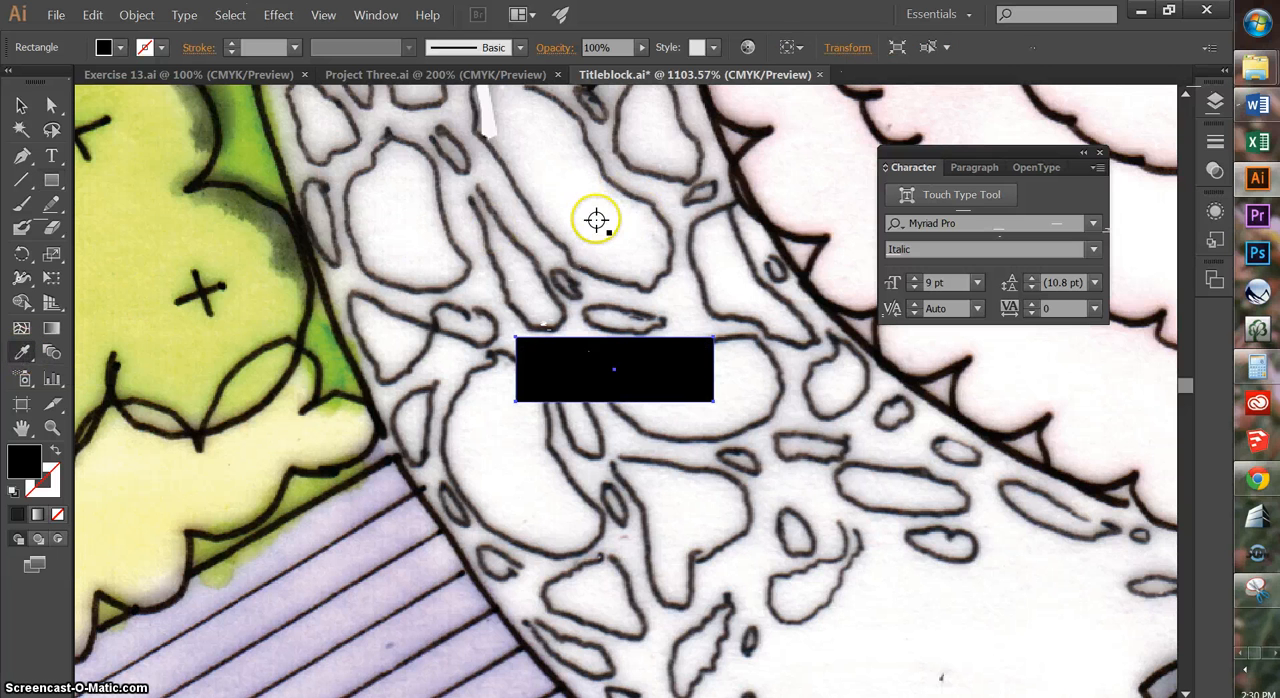
mouse_move(892, 593)
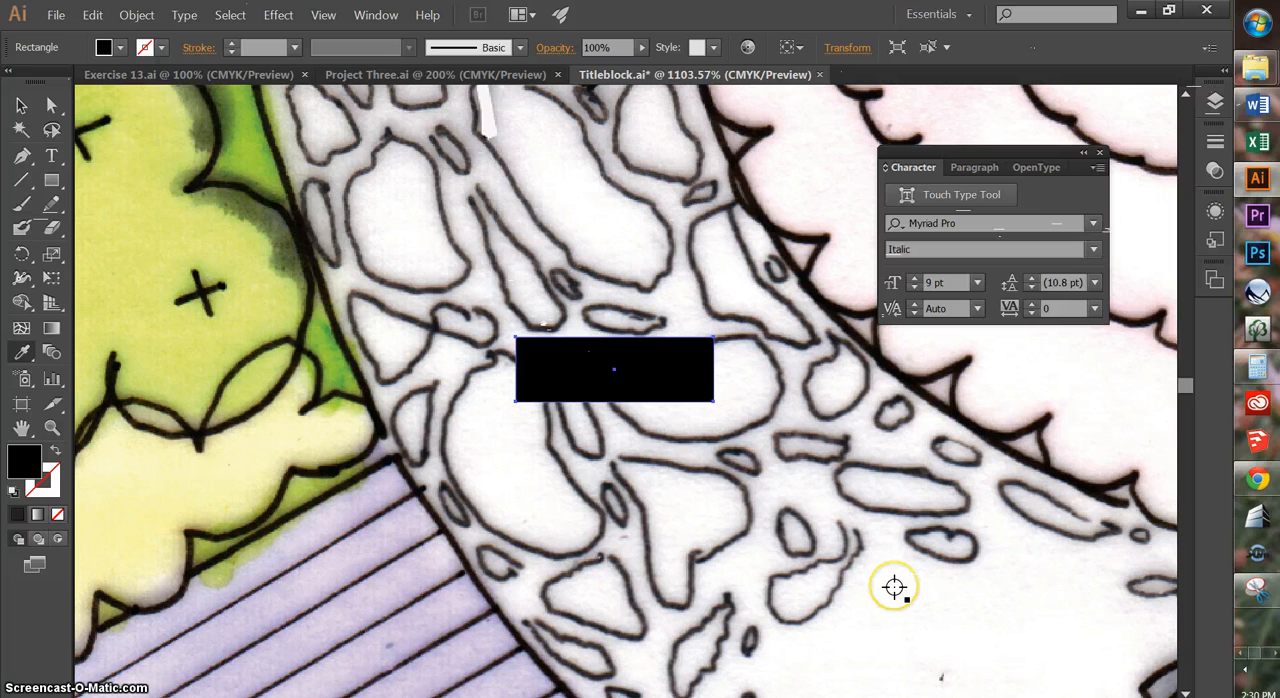
mouse_move(897, 583)
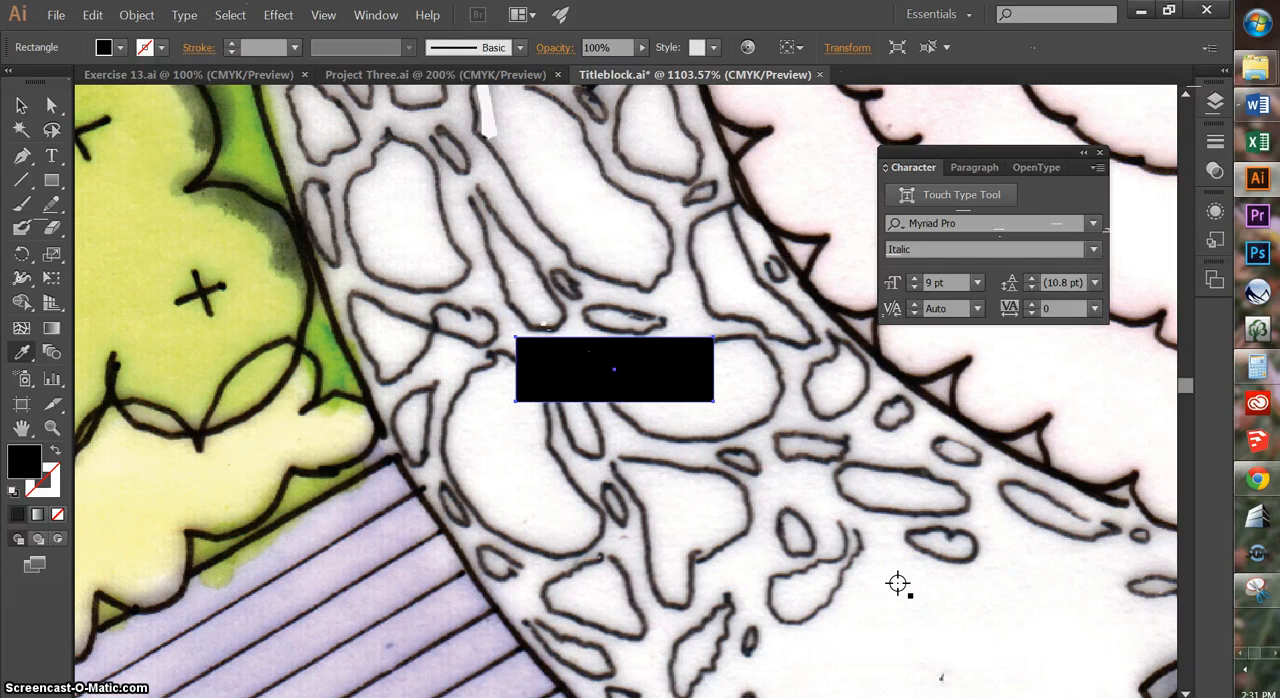
- Fill the rectangle with the white paper colour and send it behind the STONE text
left_click(892, 581)
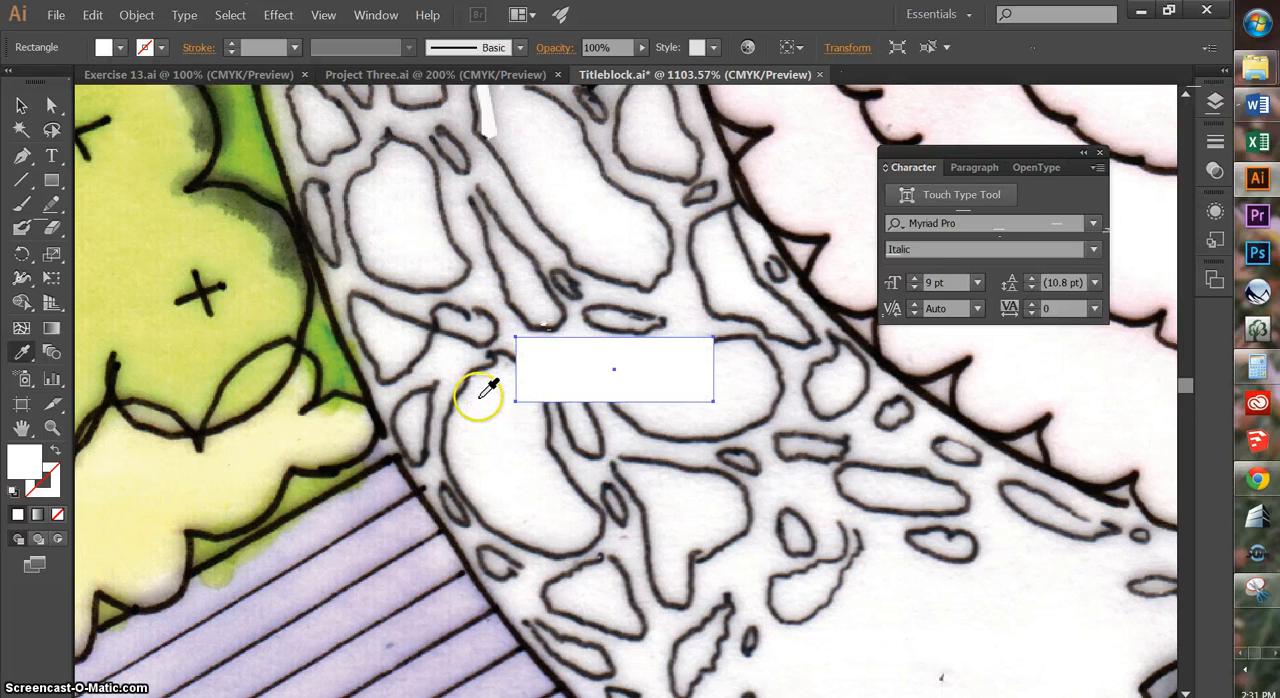
mouse_move(735, 370)
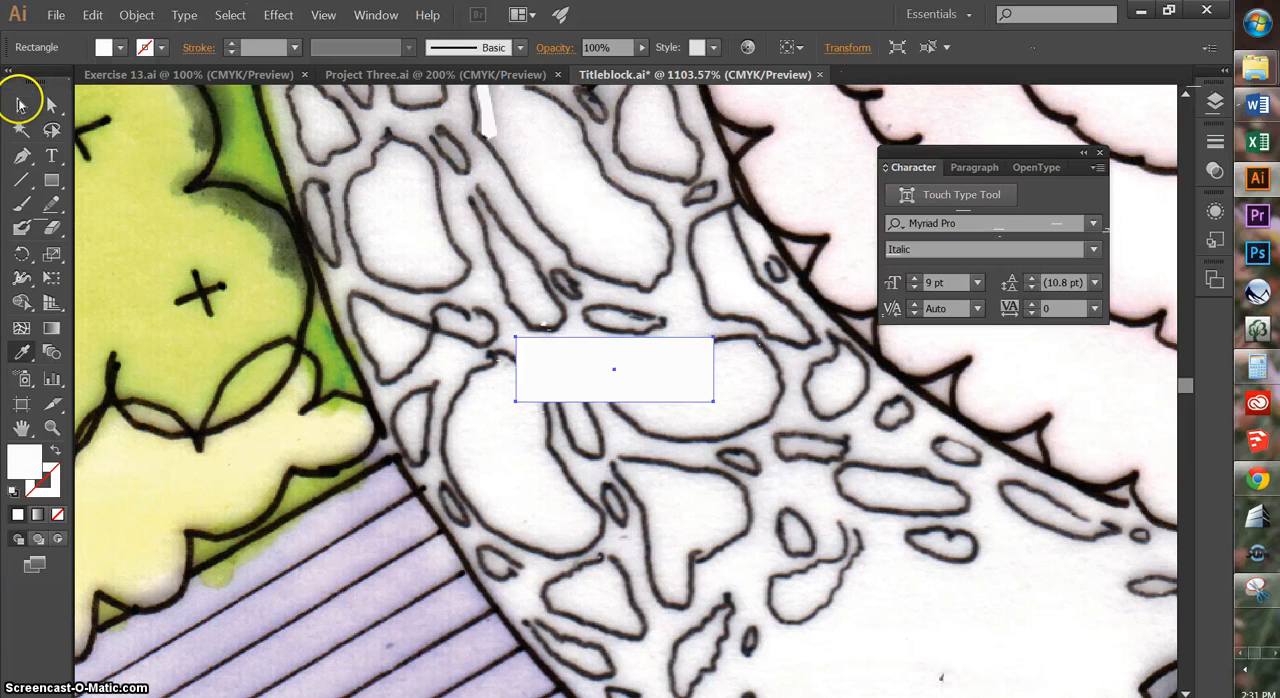
right_click(648, 375)
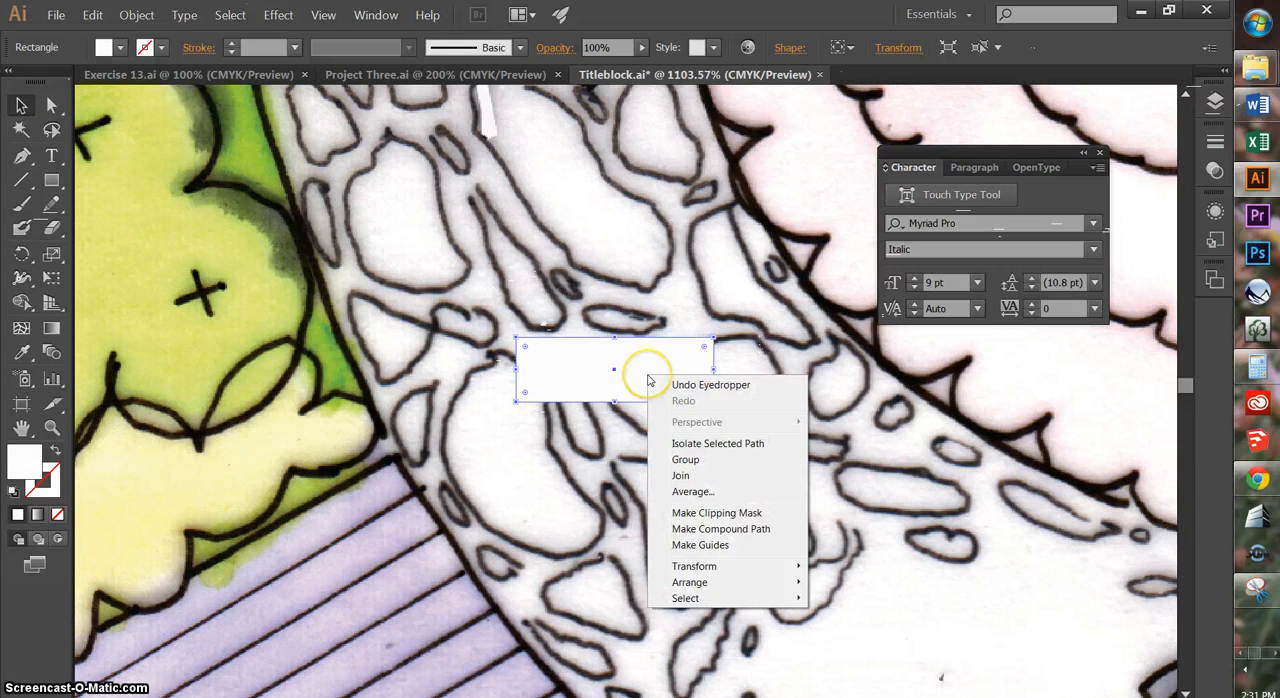
mouse_move(779, 635)
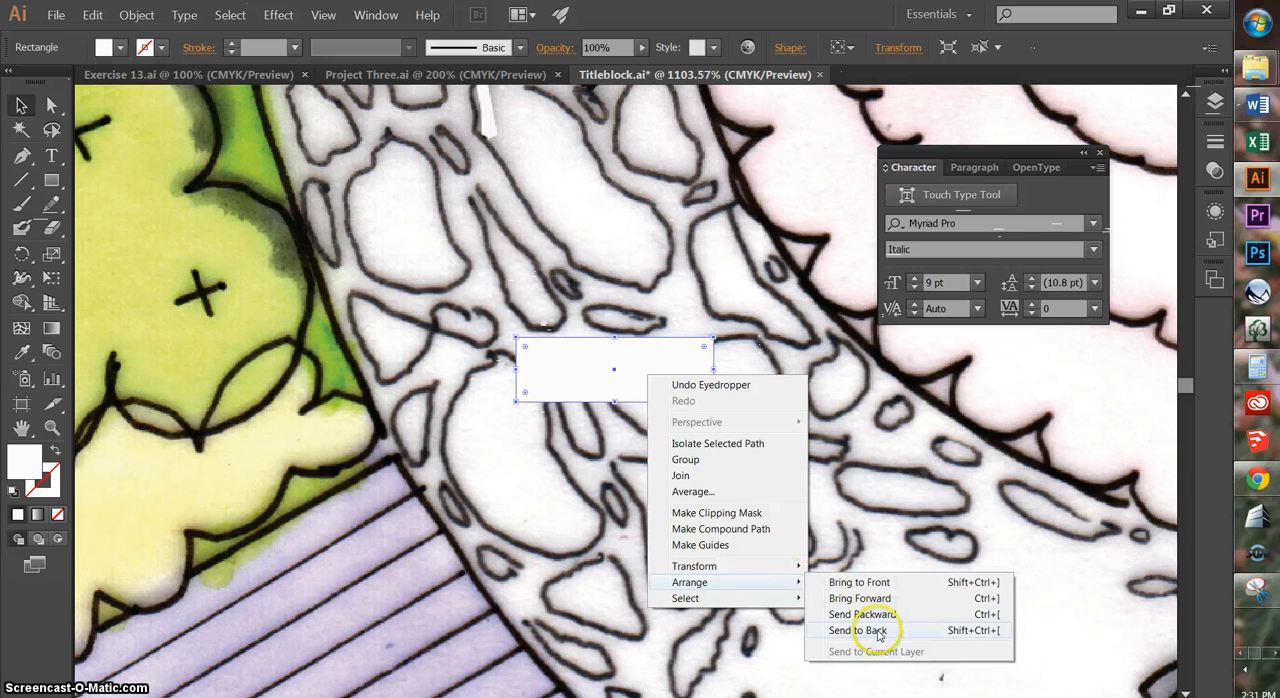
left_click(854, 628)
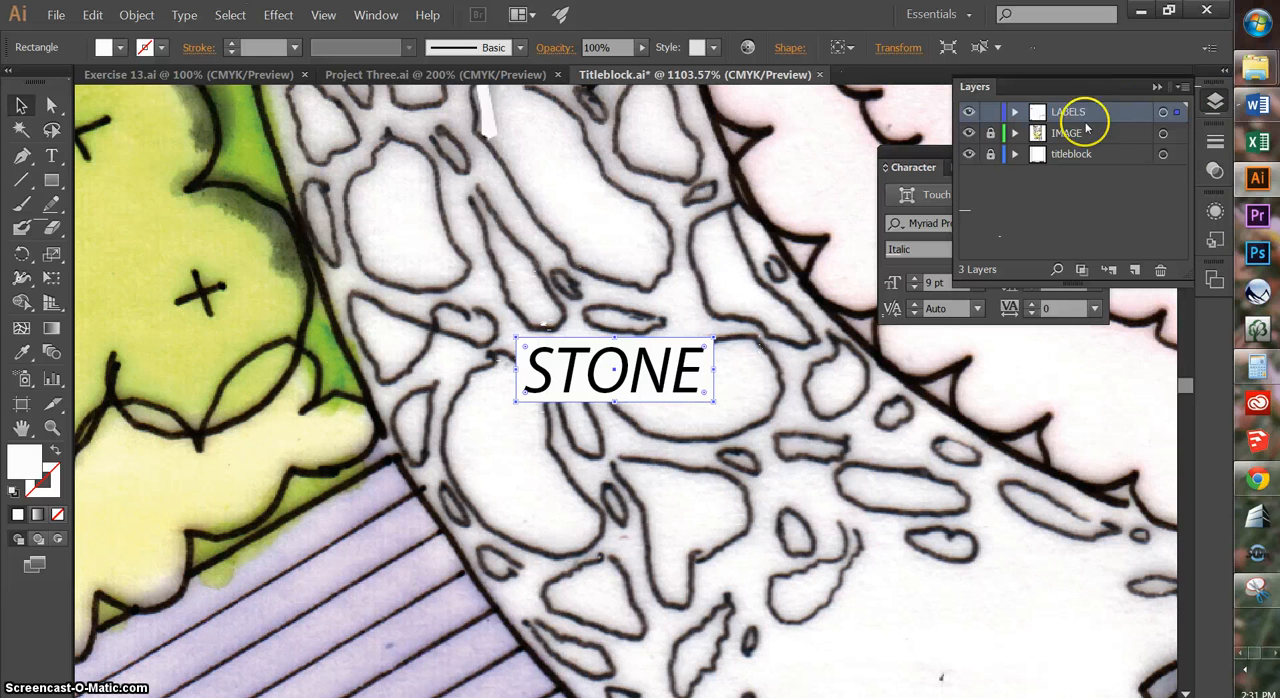
double_click(1066, 110)
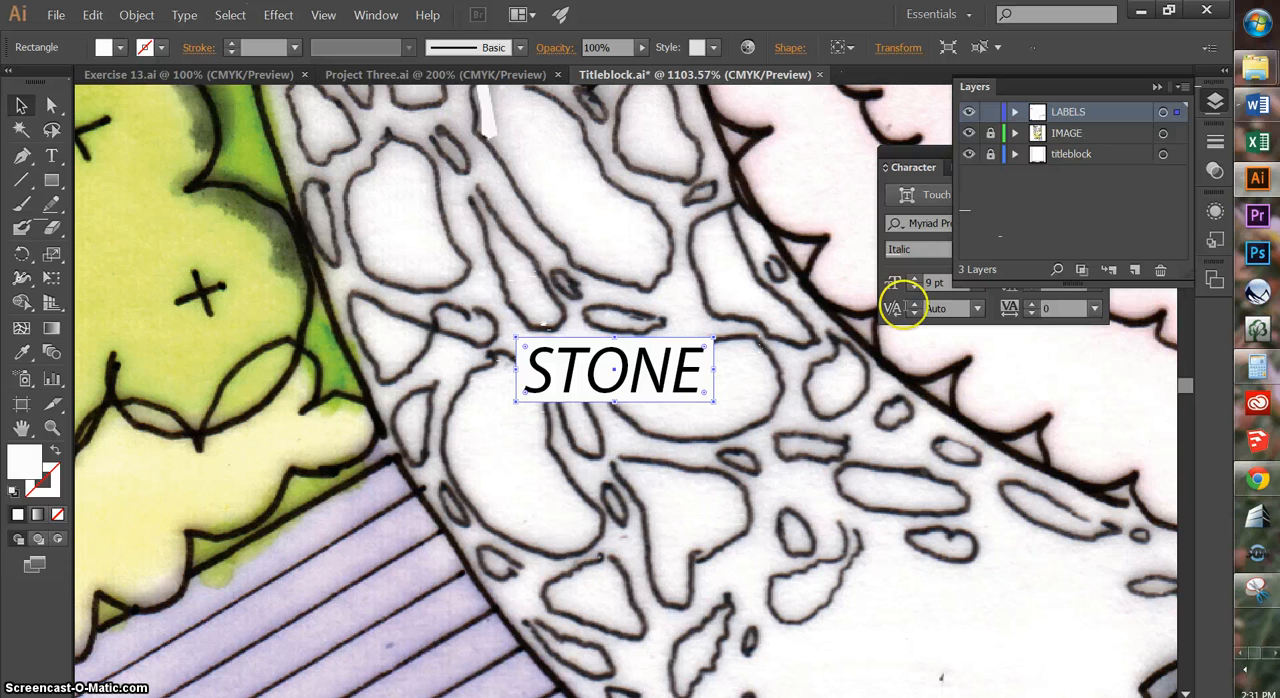
mouse_move(698, 498)
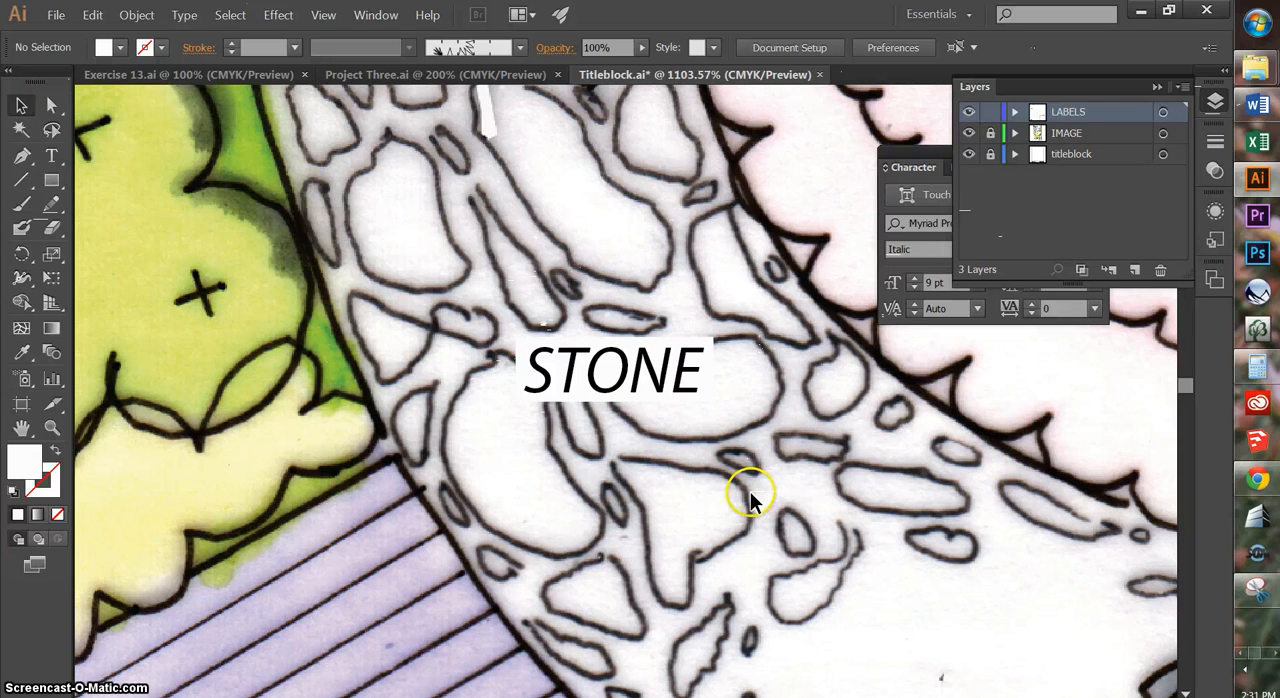
mouse_move(698, 345)
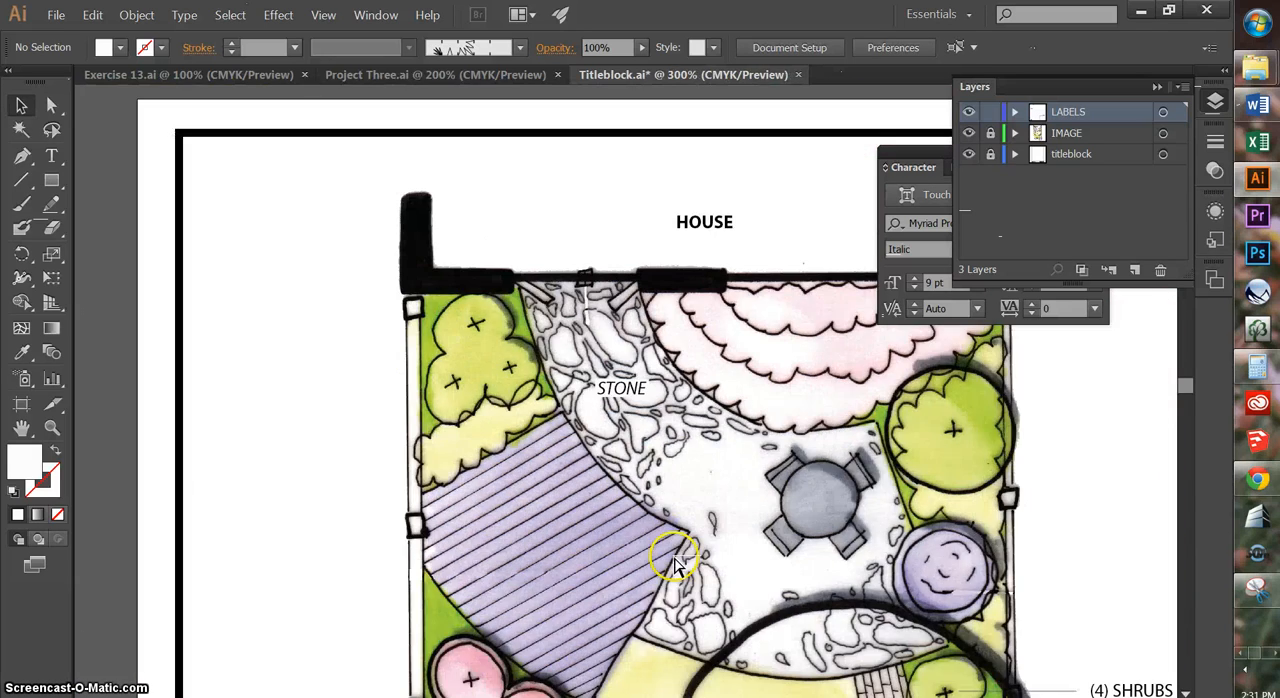
key("ctrl+-")
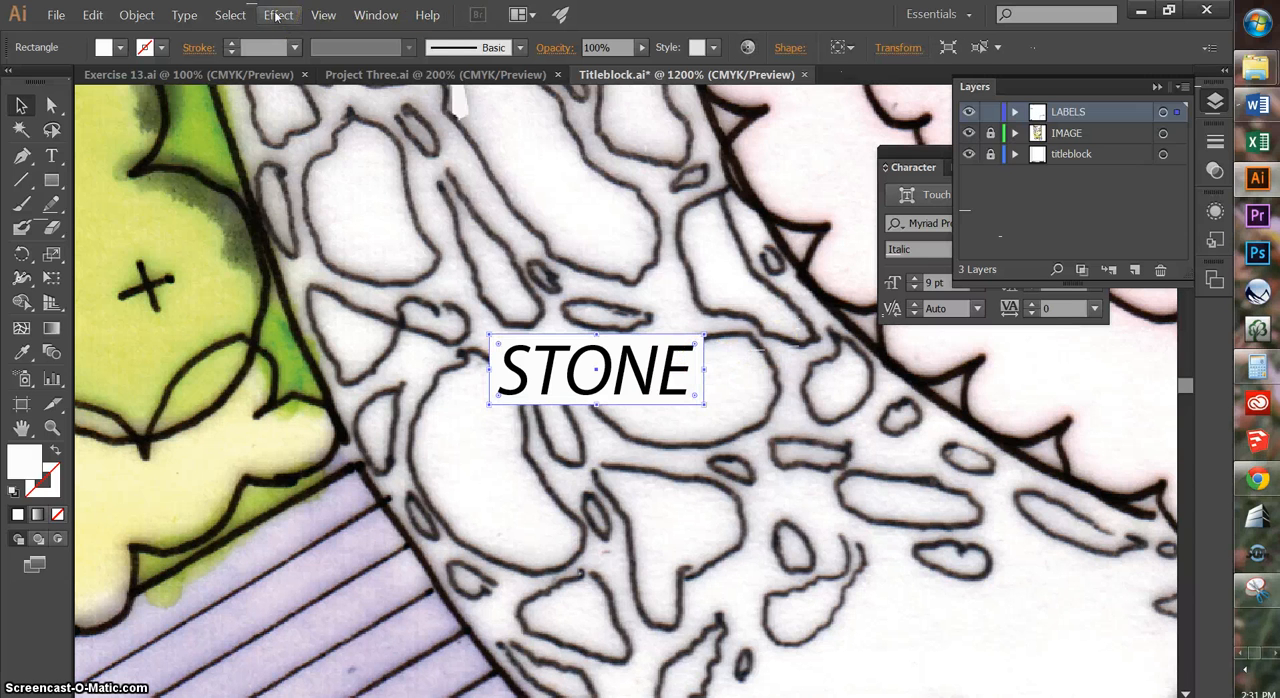
- Apply a previewed Gaussian Blur of about 2.6 px to the white backing rectangle, then deselect
left_click(278, 14)
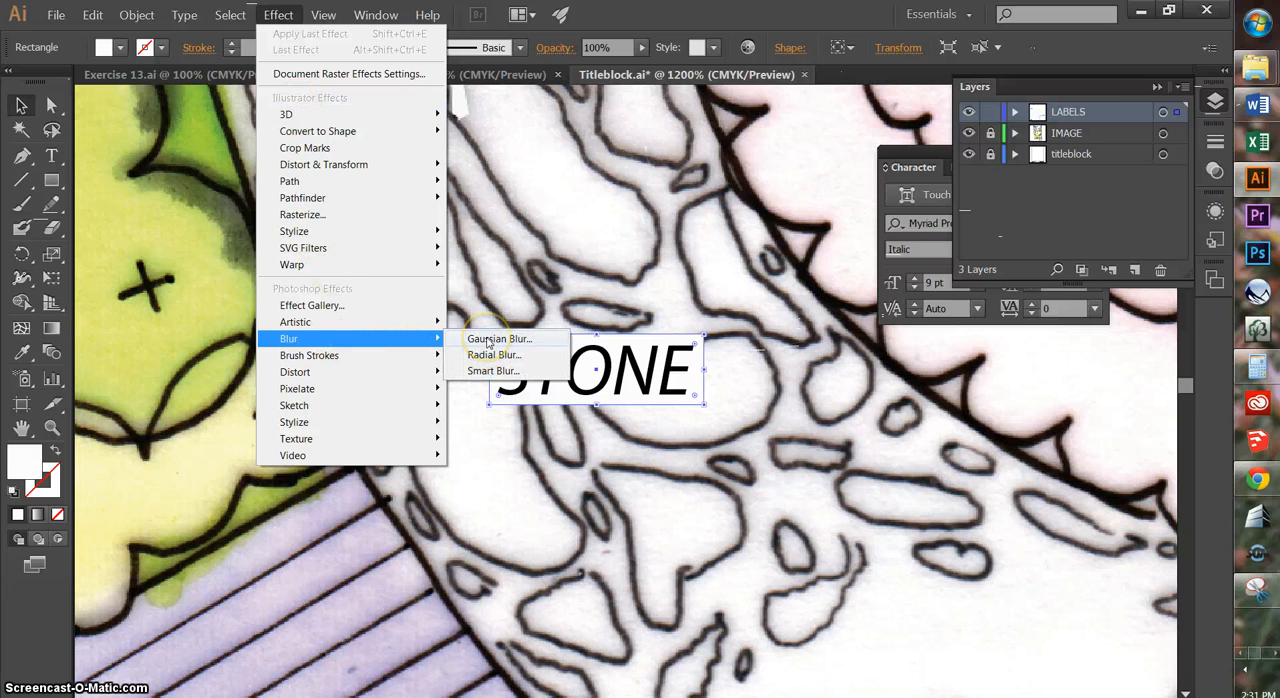
left_click(495, 338)
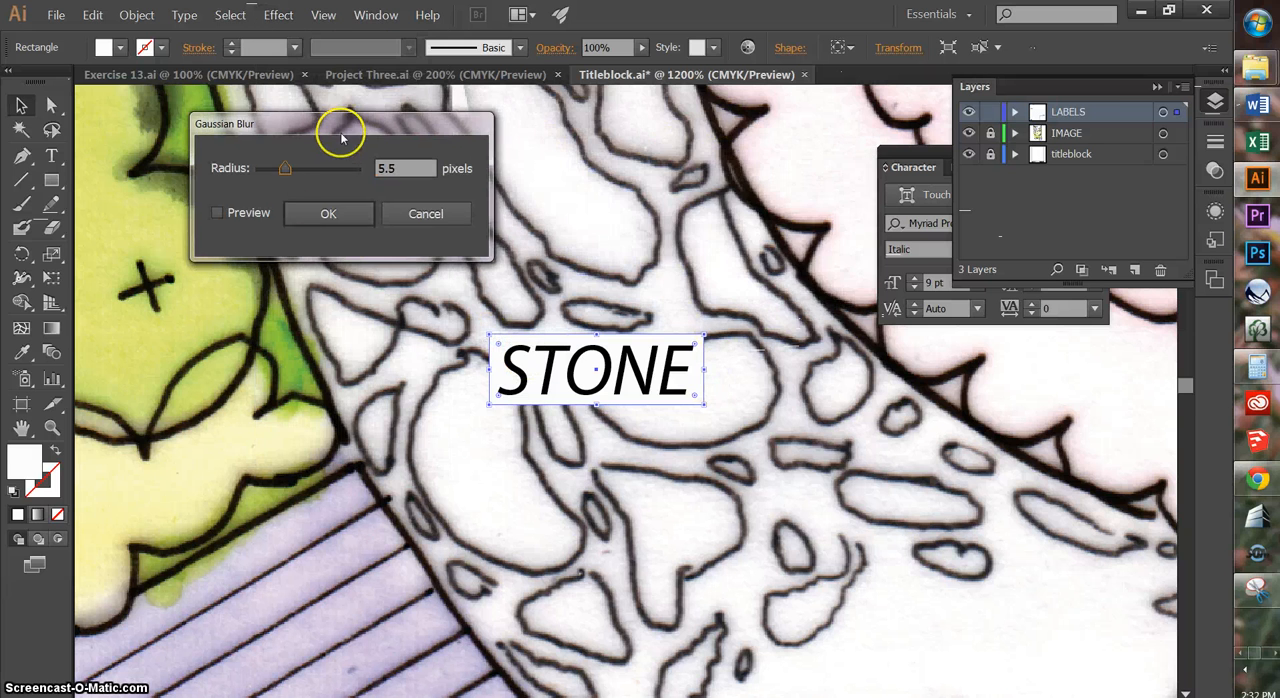
left_click(217, 213)
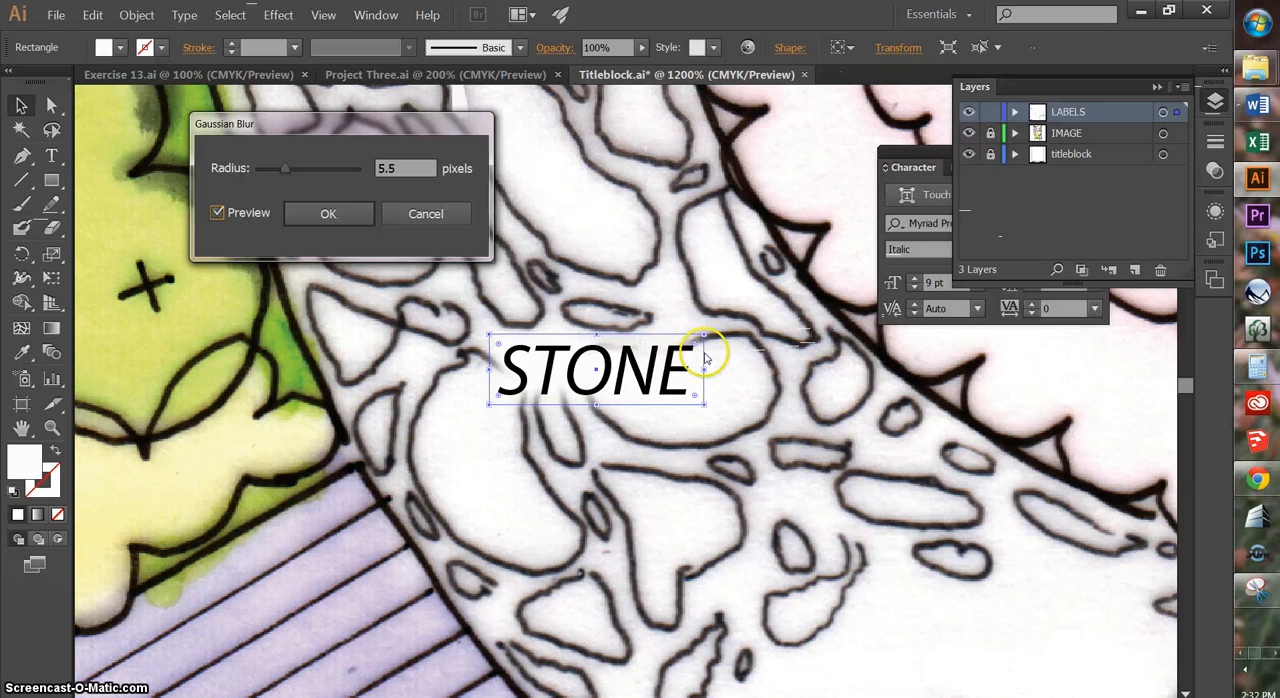
mouse_move(713, 338)
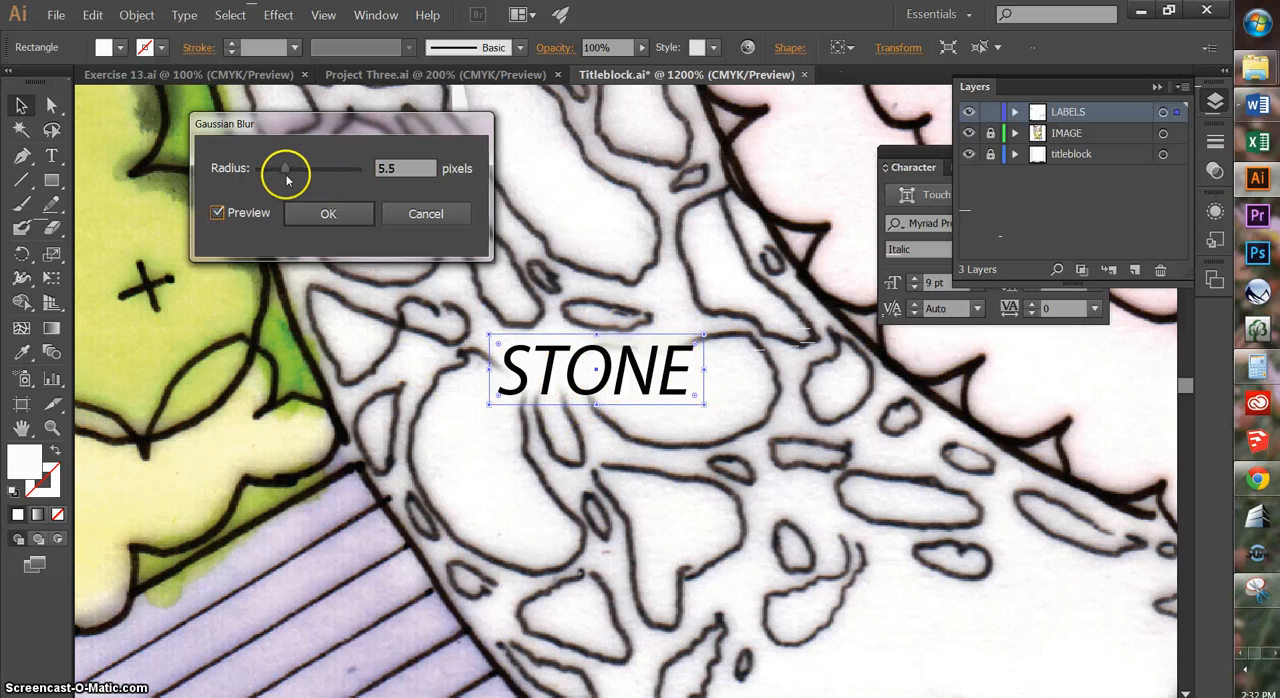
left_click_drag(286, 168, 279, 168)
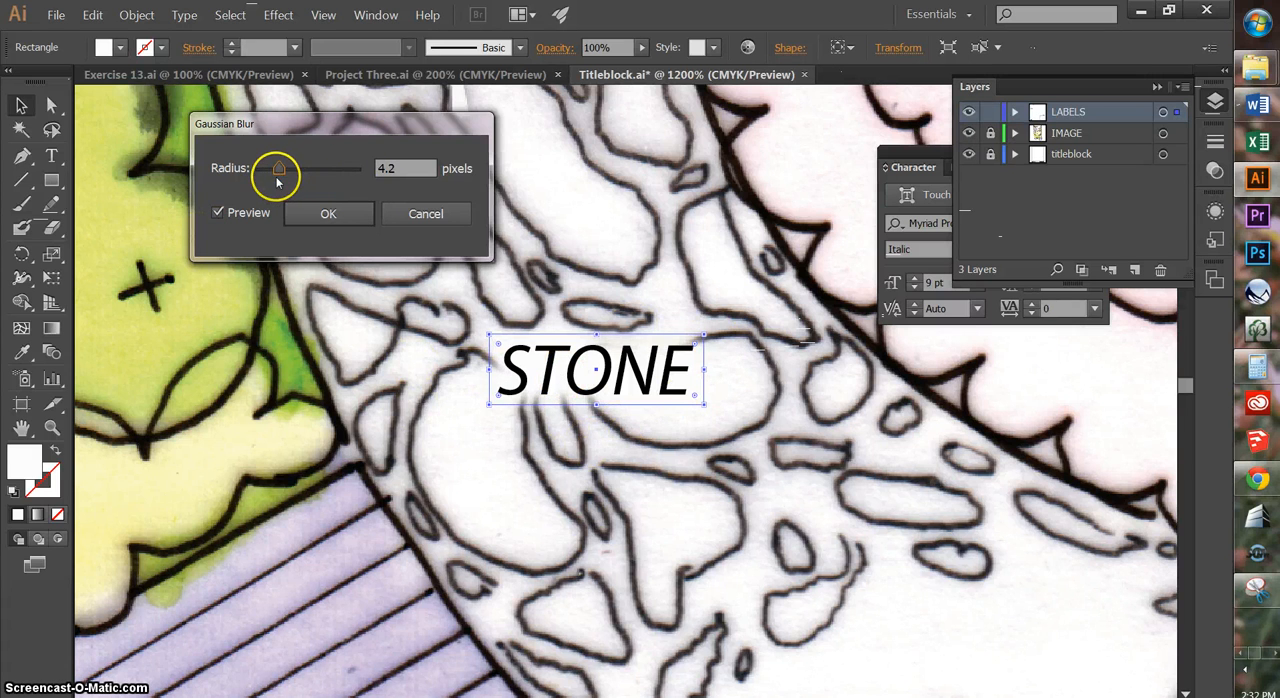
left_click_drag(278, 168, 272, 168)
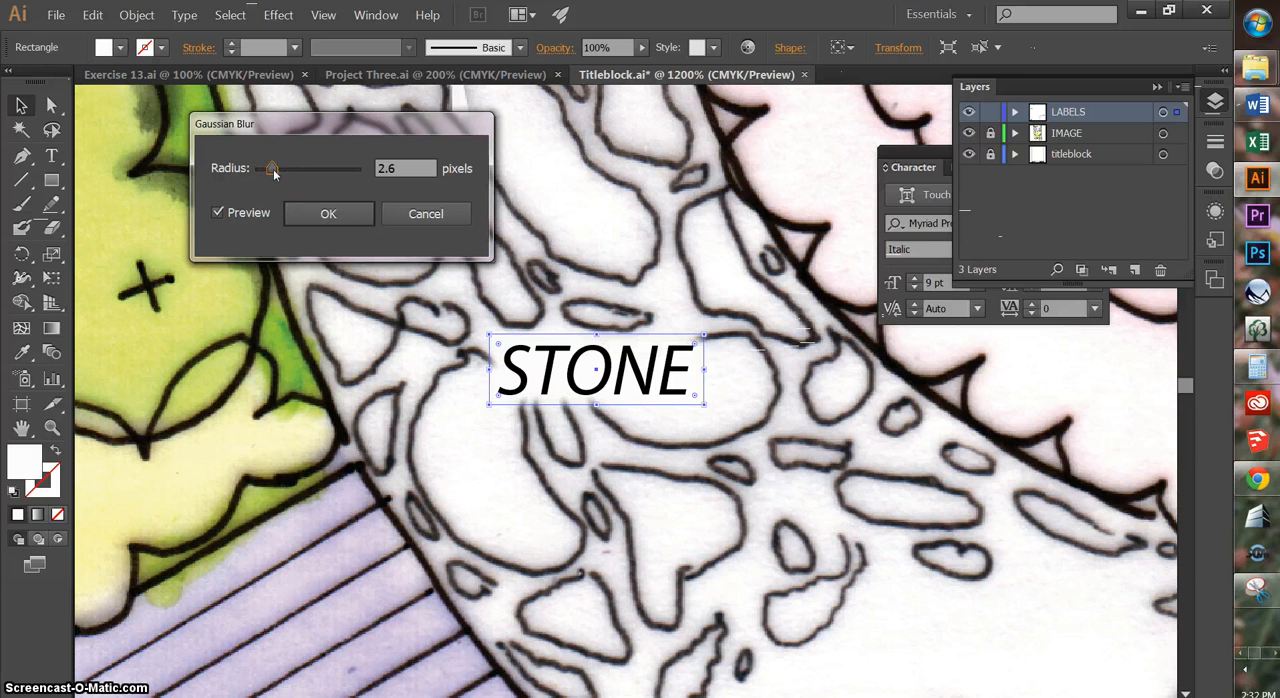
left_click_drag(273, 168, 268, 168)
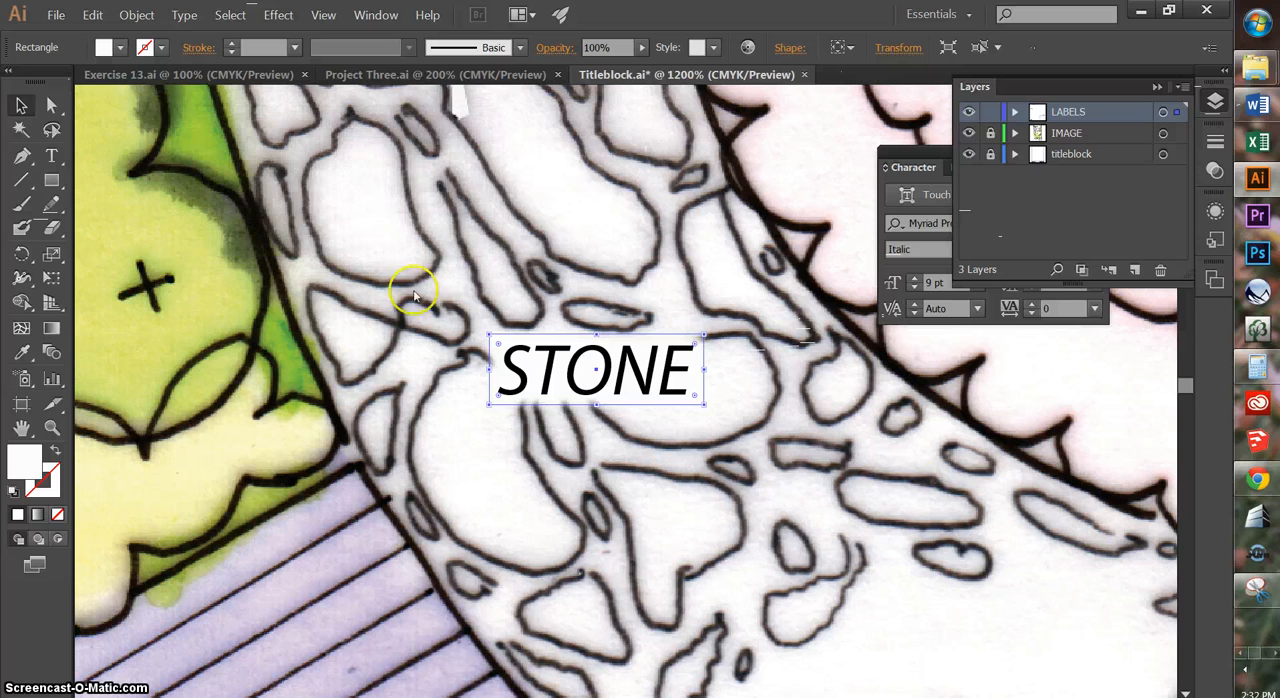
left_click(703, 498)
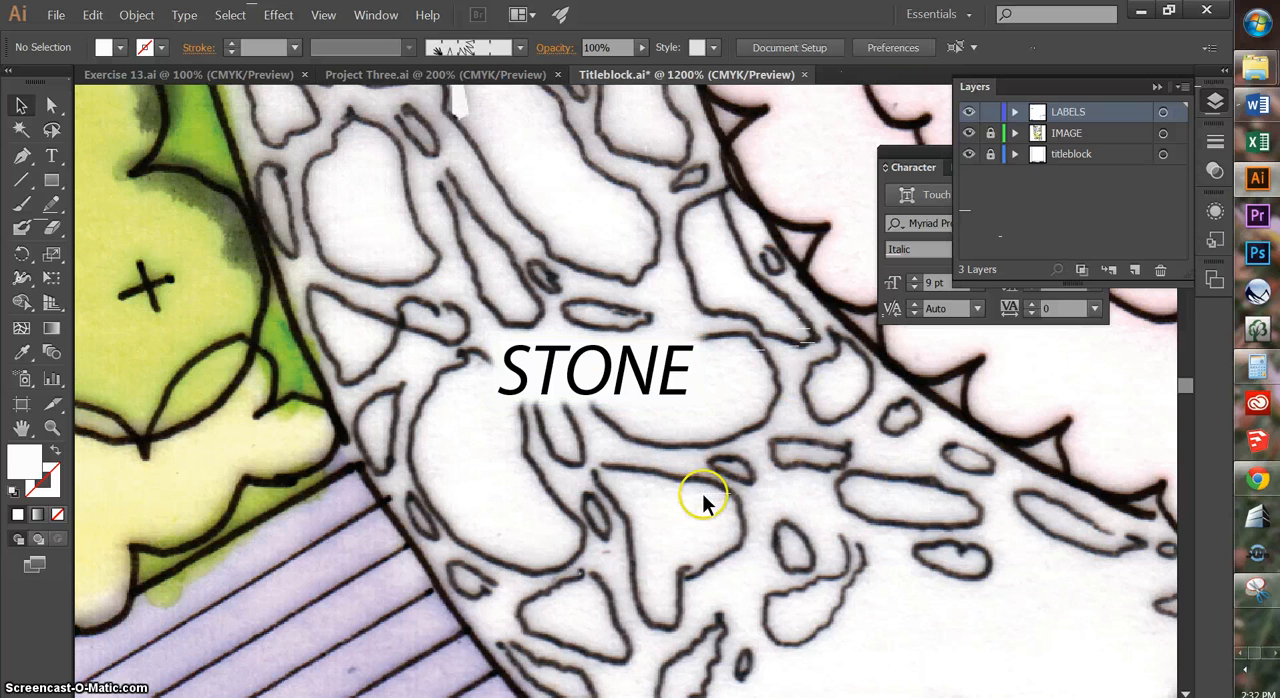